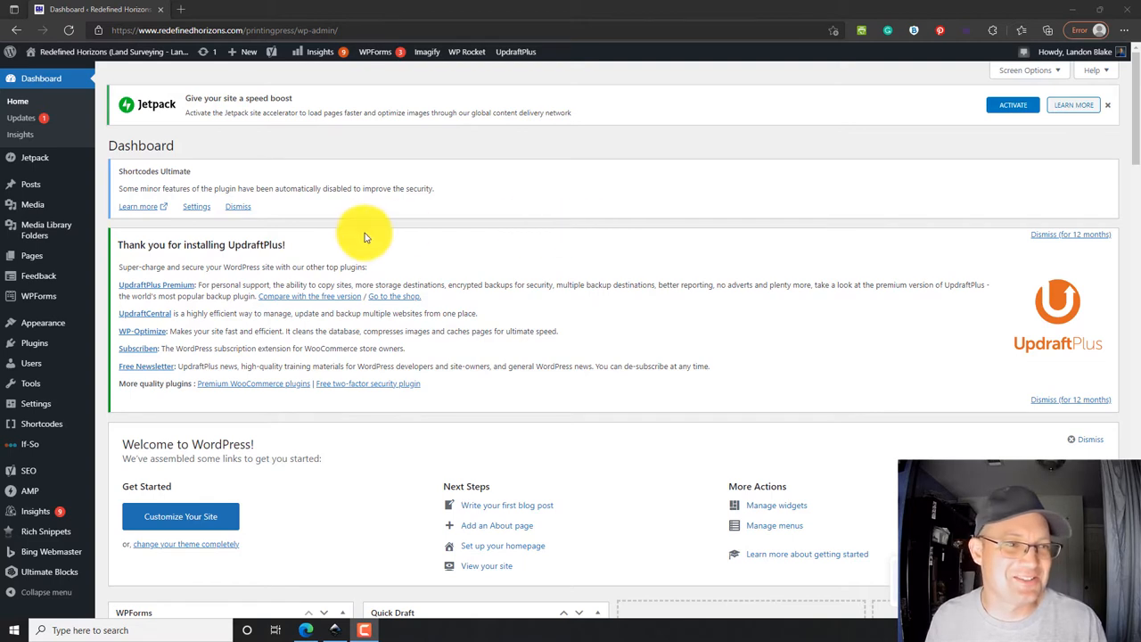
pyautogui.moveTo(419, 177)
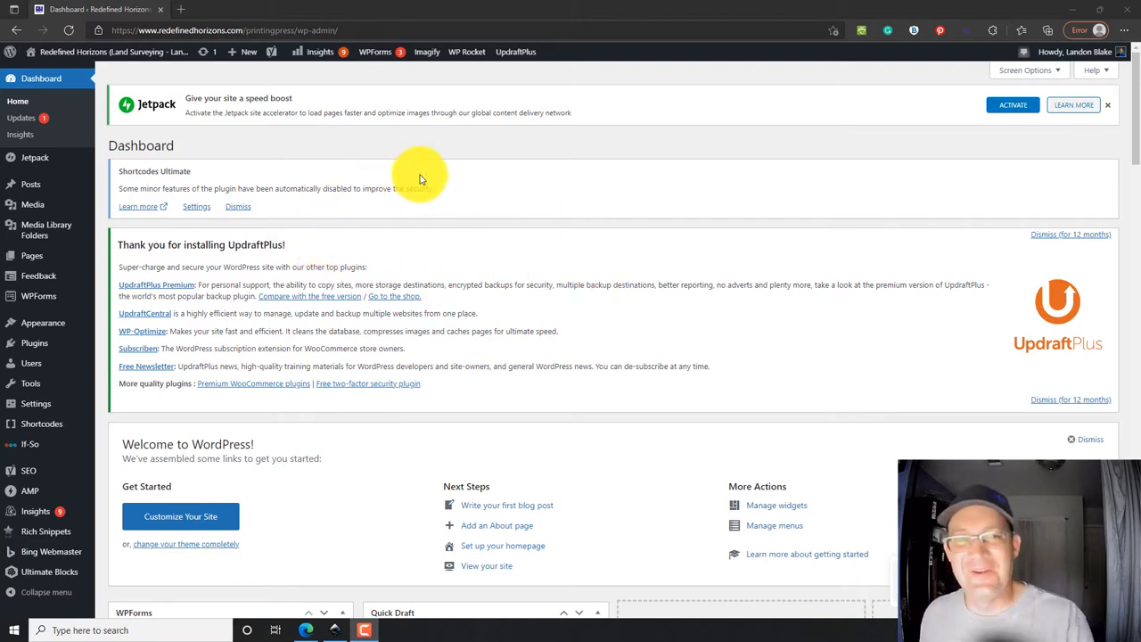
pyautogui.moveTo(588, 253)
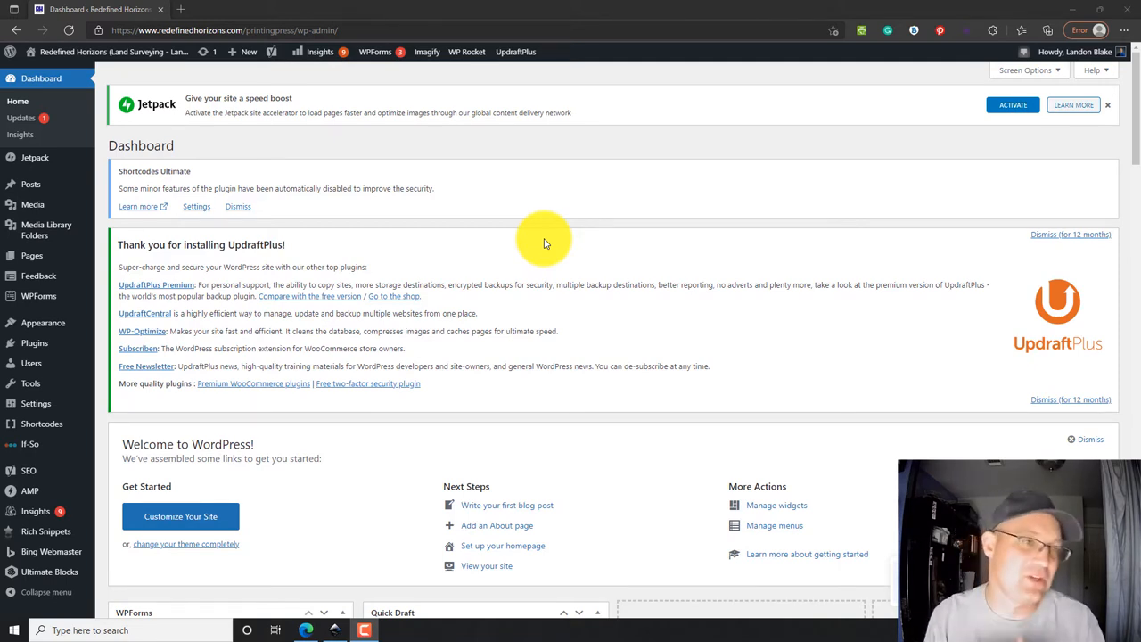
pyautogui.moveTo(431, 183)
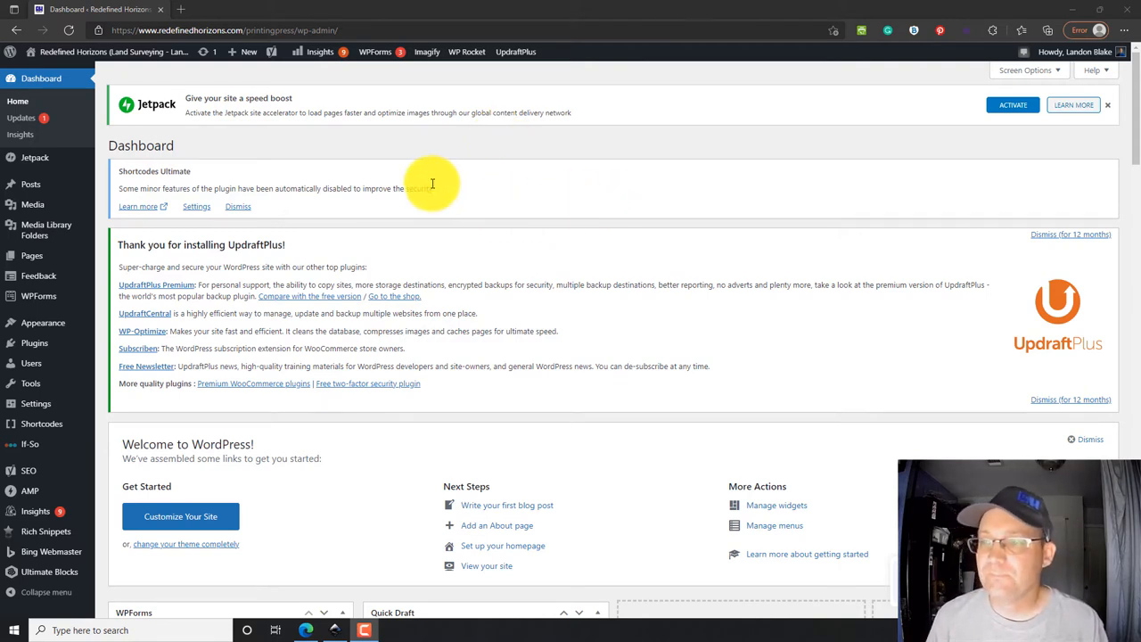
pyautogui.moveTo(435, 187)
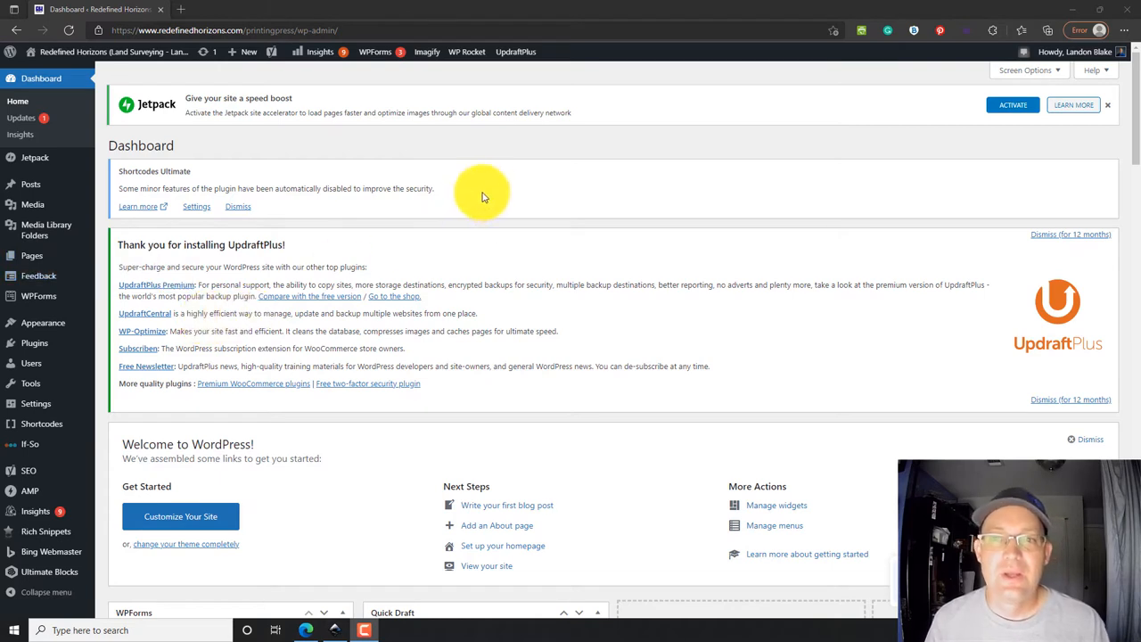
pyautogui.moveTo(574, 149)
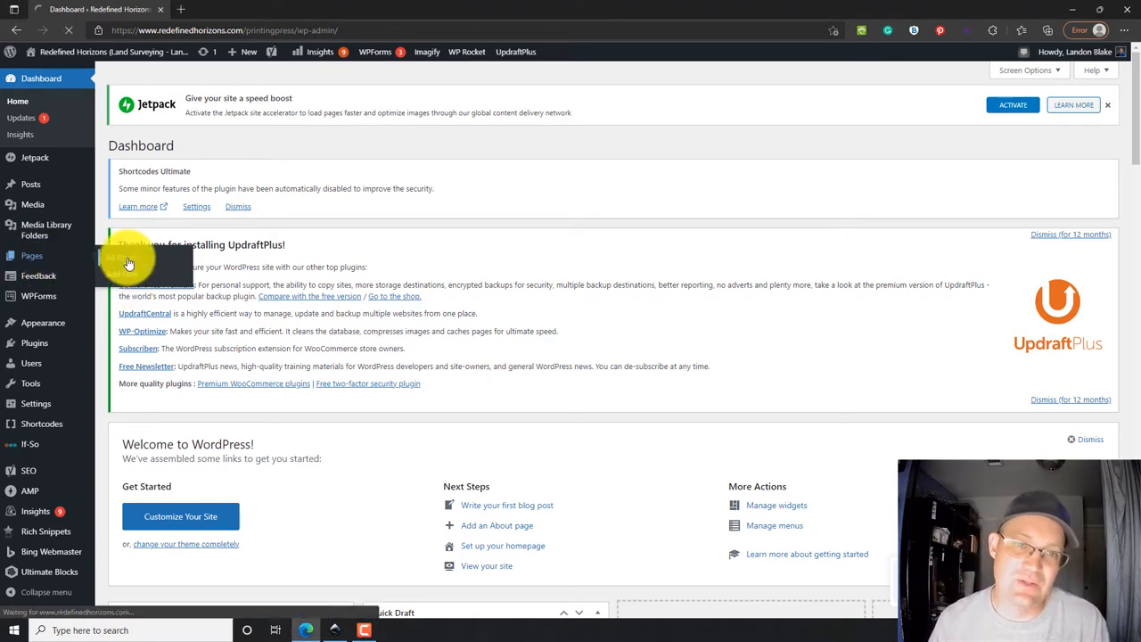
# Step: Browse the All Pages list in the admin, then begin adding a new page
pyautogui.click(32, 255)
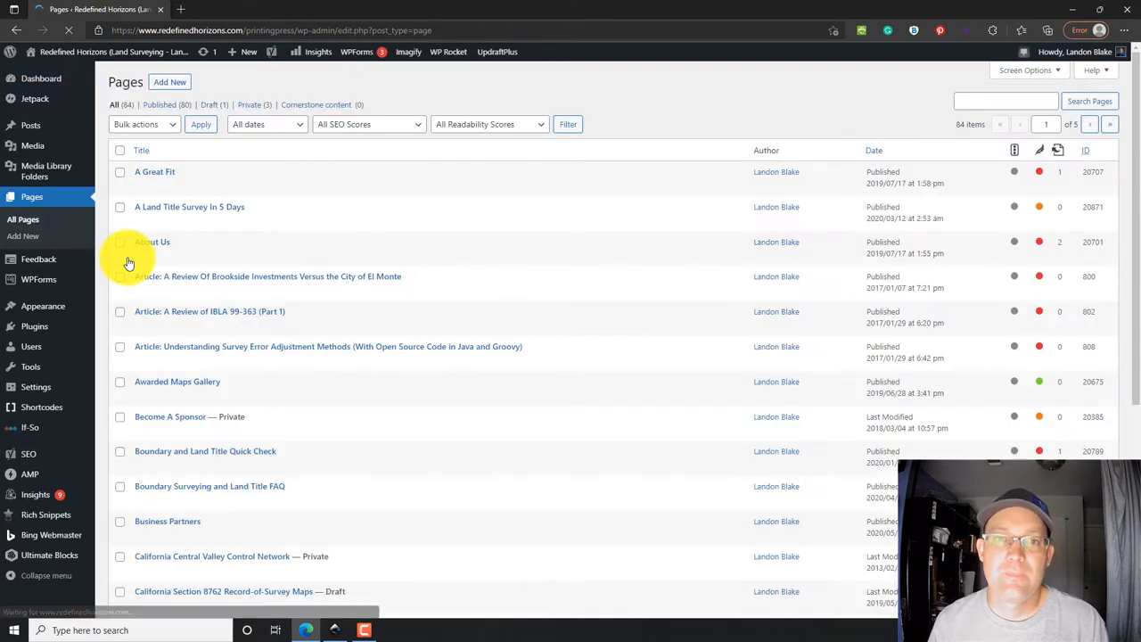
pyautogui.moveTo(151, 242)
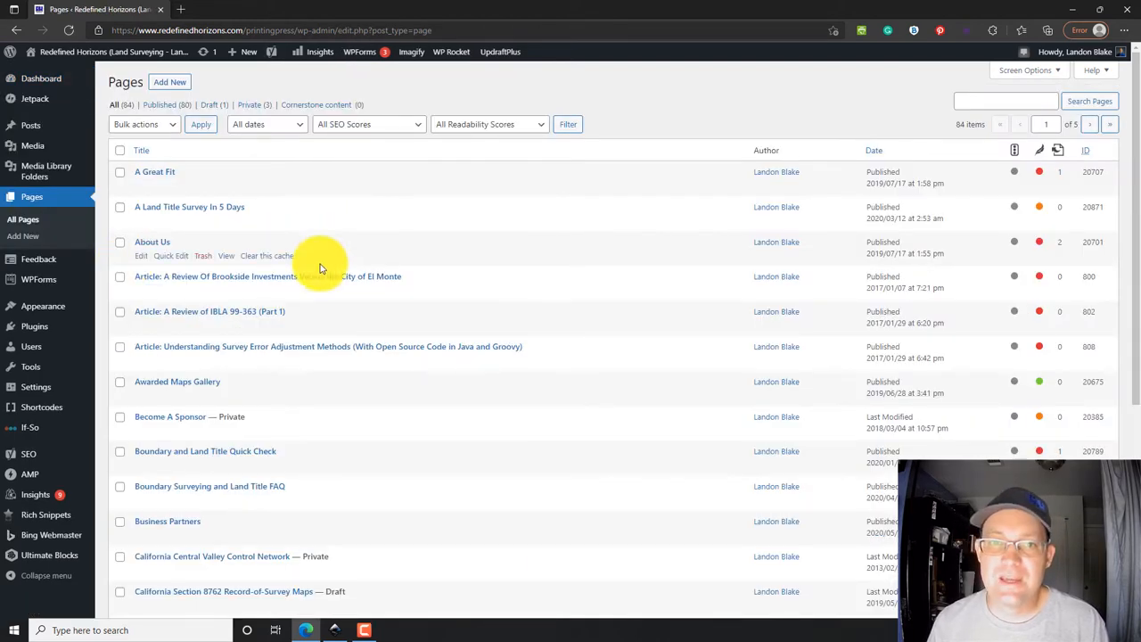
pyautogui.scroll(-3)
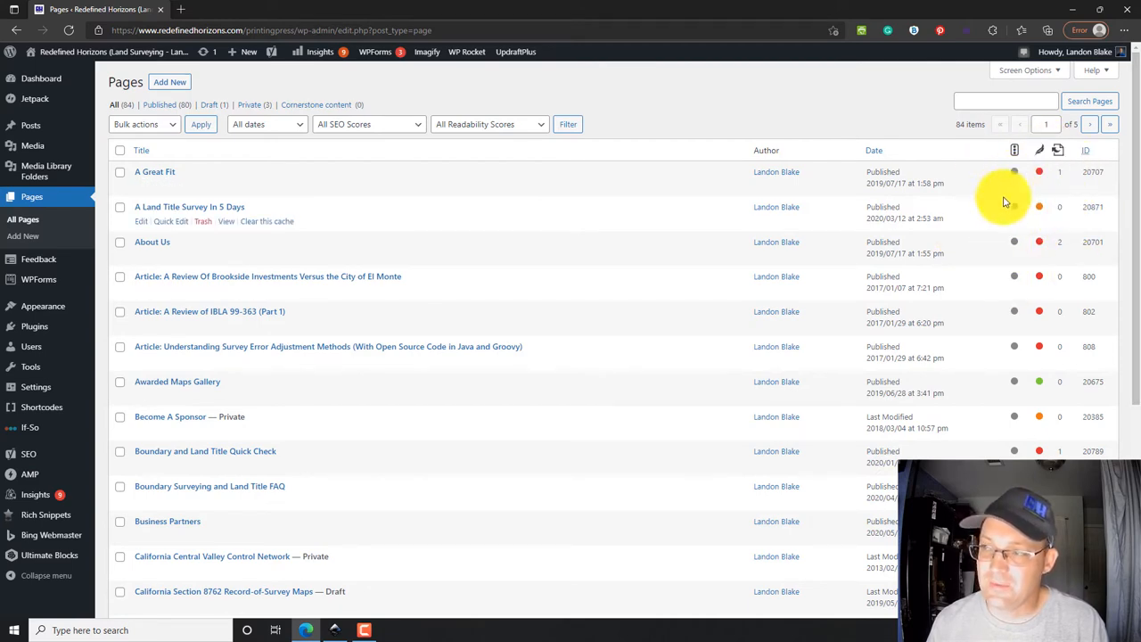
pyautogui.scroll(-3)
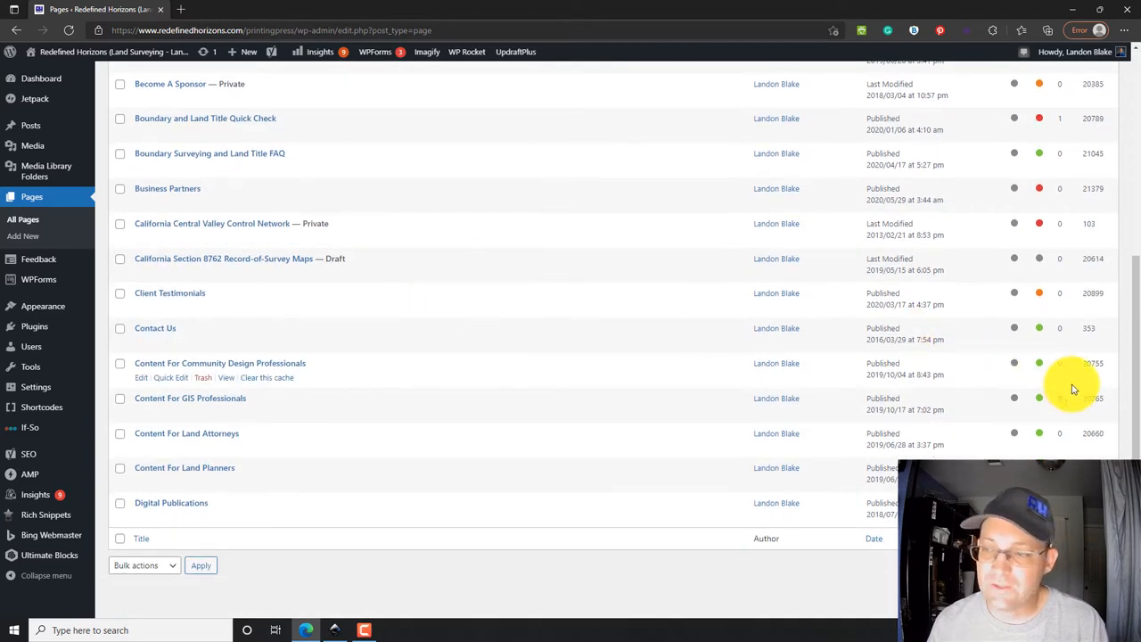
pyautogui.scroll(3)
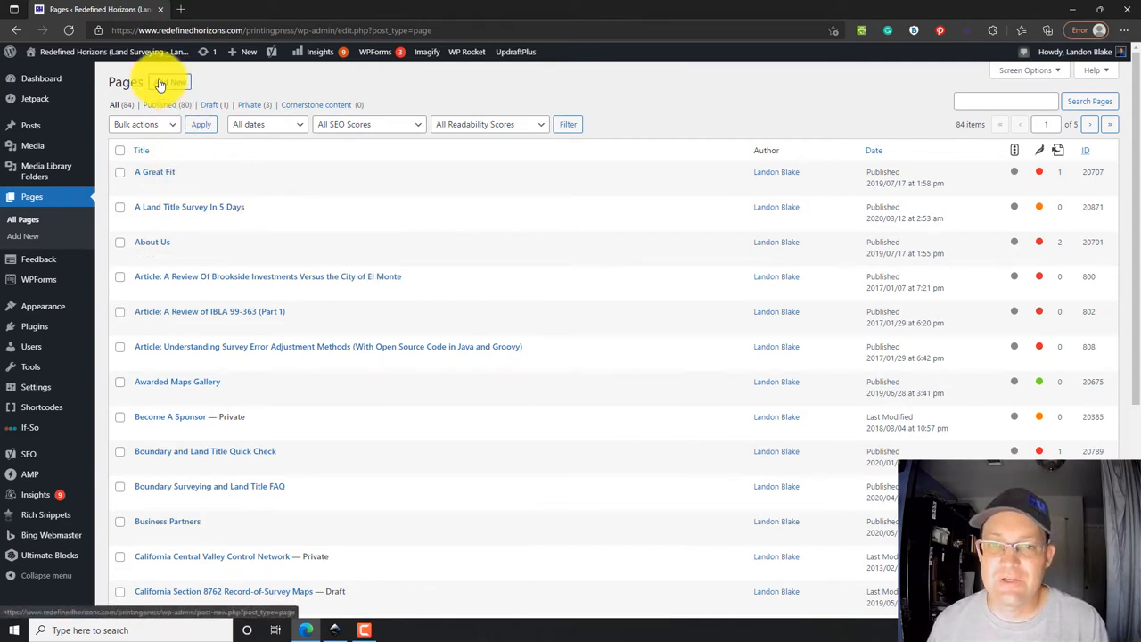
pyautogui.click(170, 82)
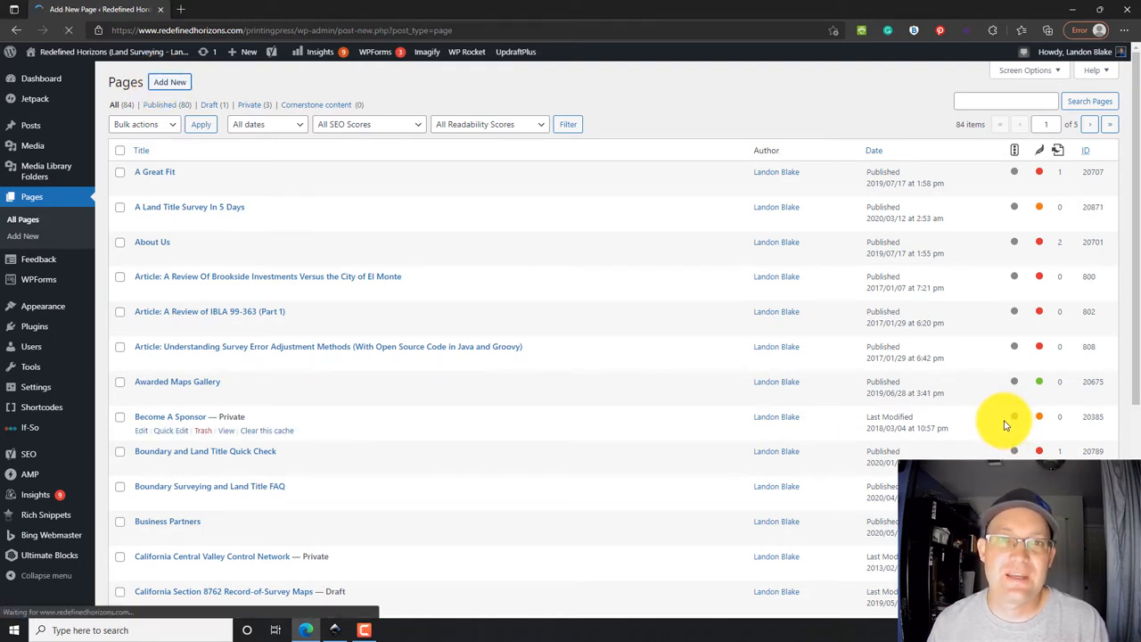
# Step: Load the block editor and scroll through the Rich Snippet and Yoast SEO boxes
pyautogui.click(169, 82)
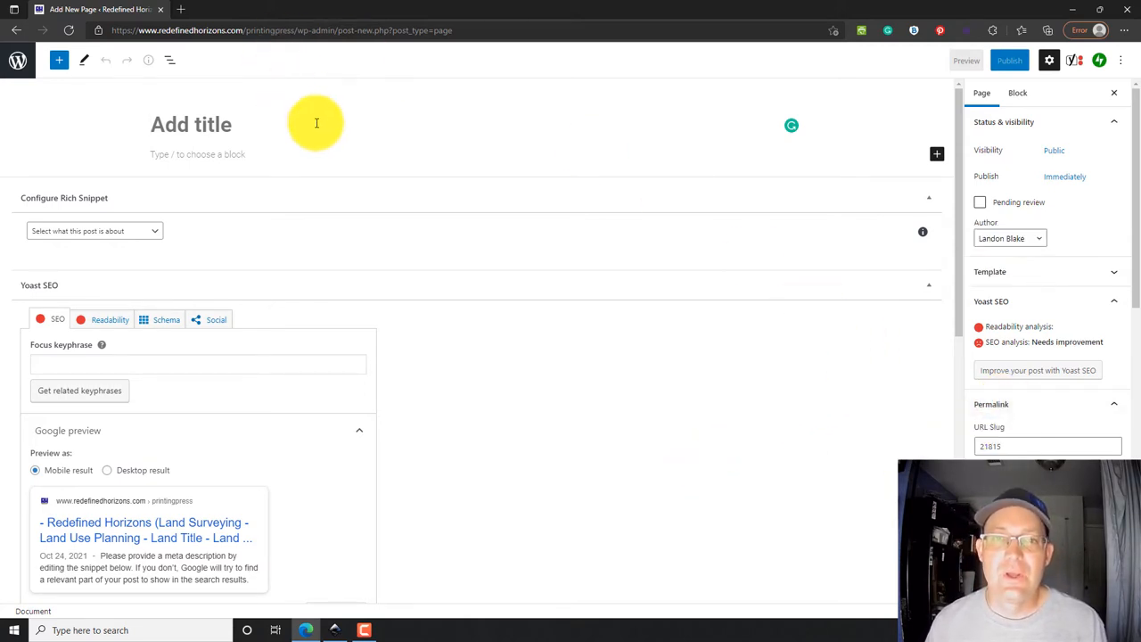
pyautogui.moveTo(606, 98)
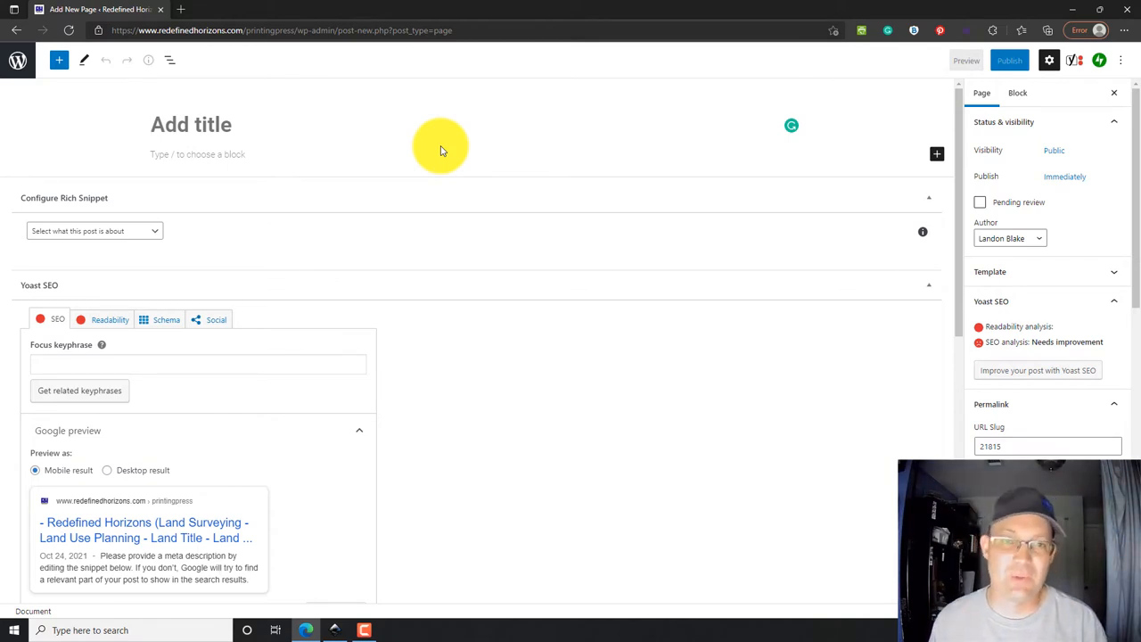
pyautogui.moveTo(342, 196)
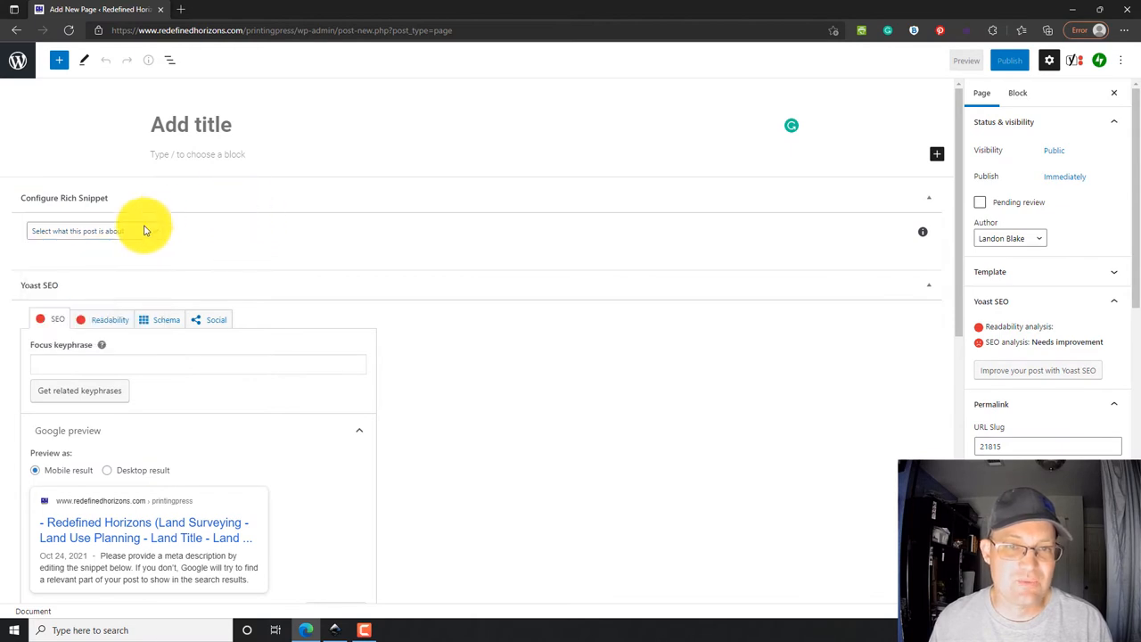
pyautogui.scroll(-3)
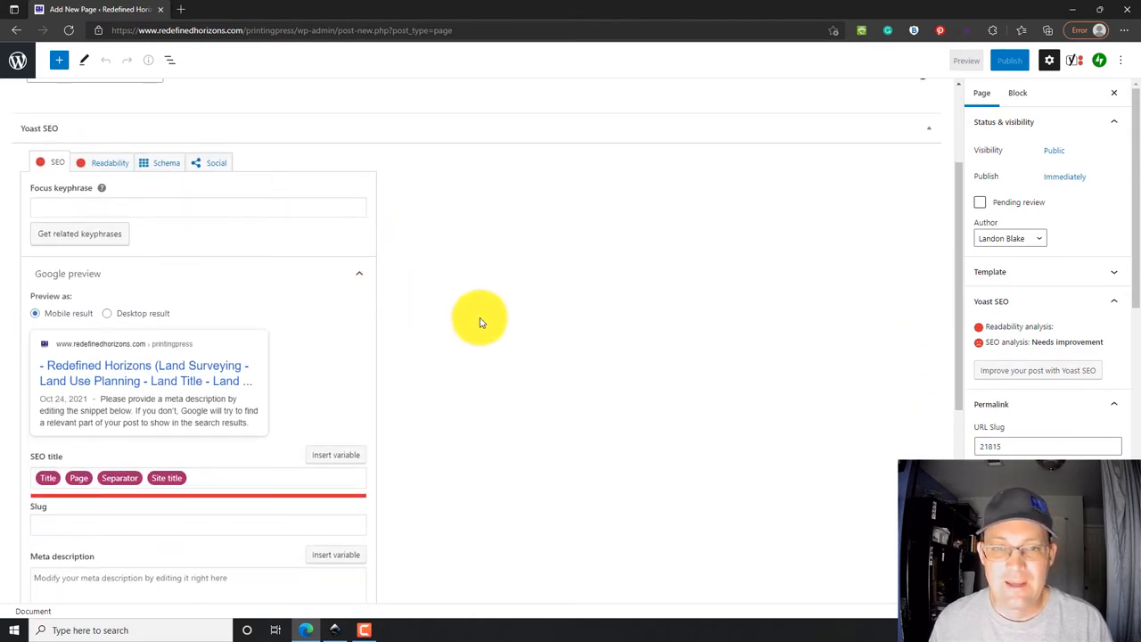
pyautogui.scroll(-3)
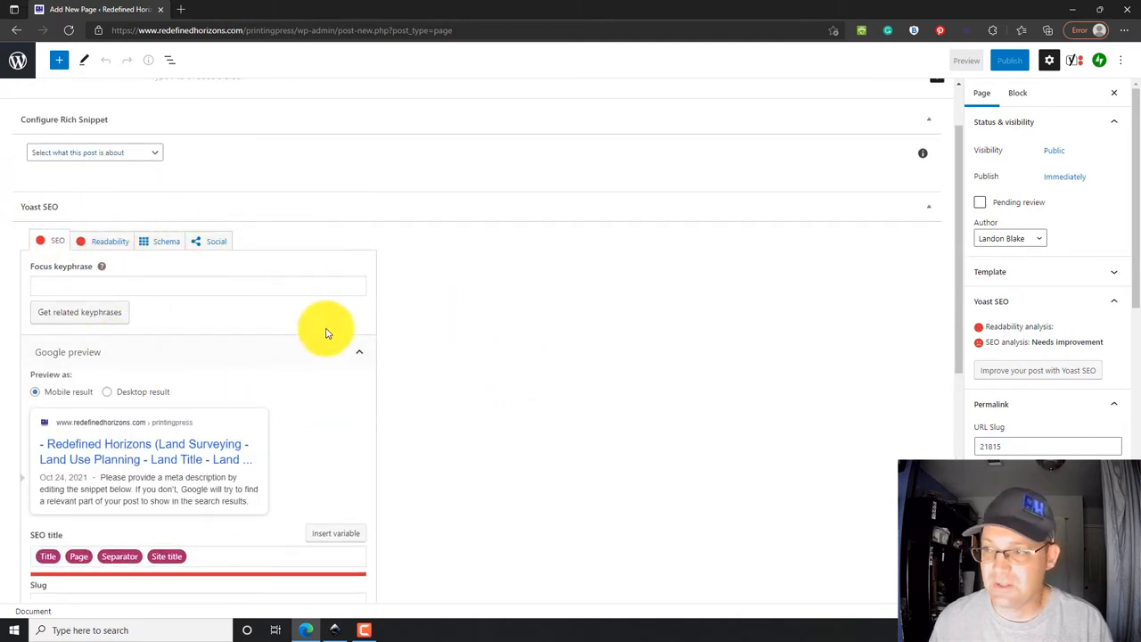
pyautogui.moveTo(836, 364)
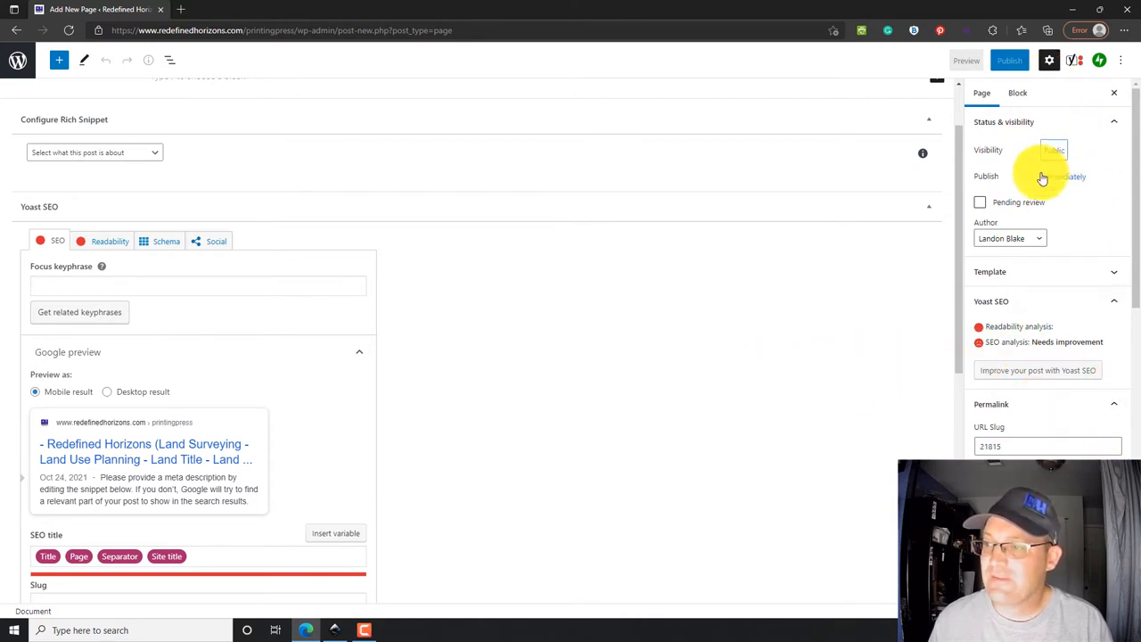
pyautogui.moveTo(988, 150)
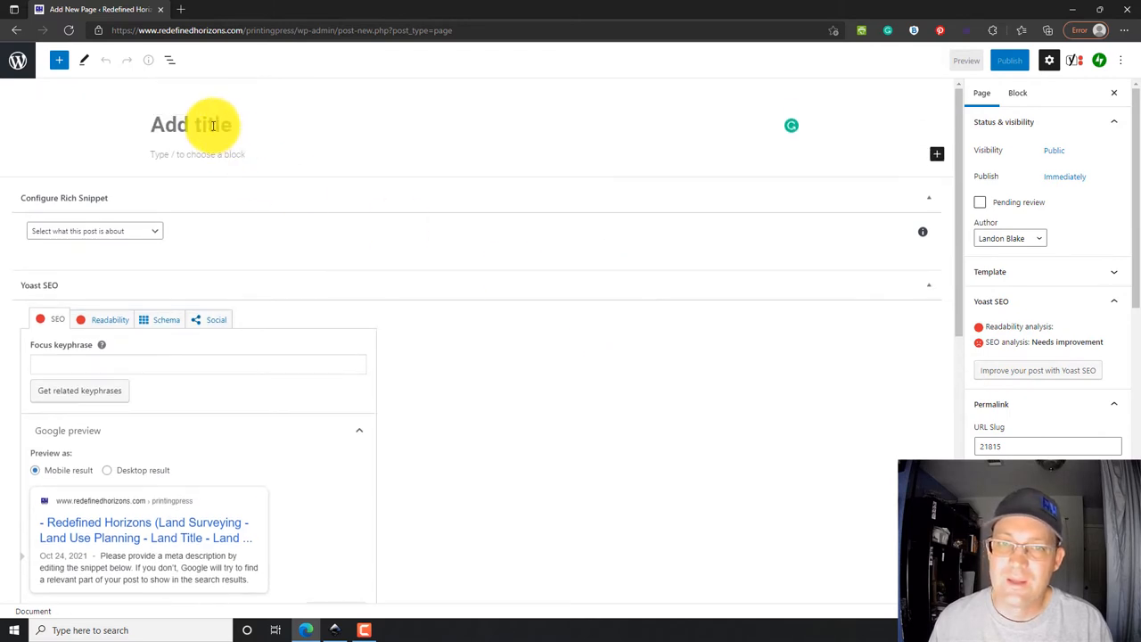
# Step: Switch between the Block and Page sidebar tabs while placing the cursor in title and body
pyautogui.click(1027, 93)
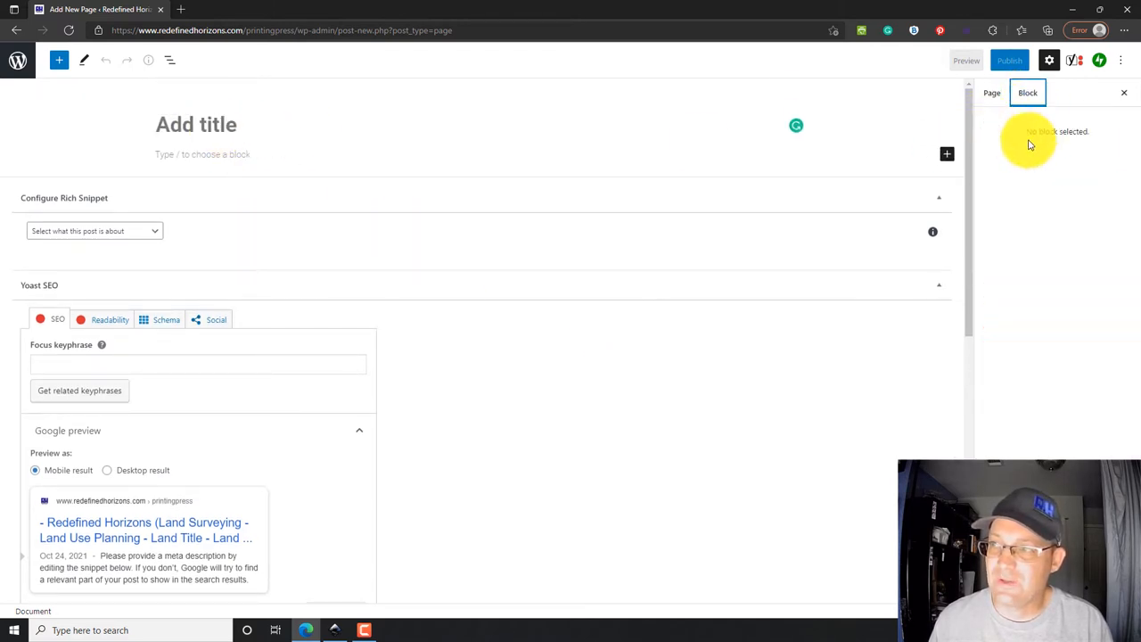
pyautogui.click(214, 124)
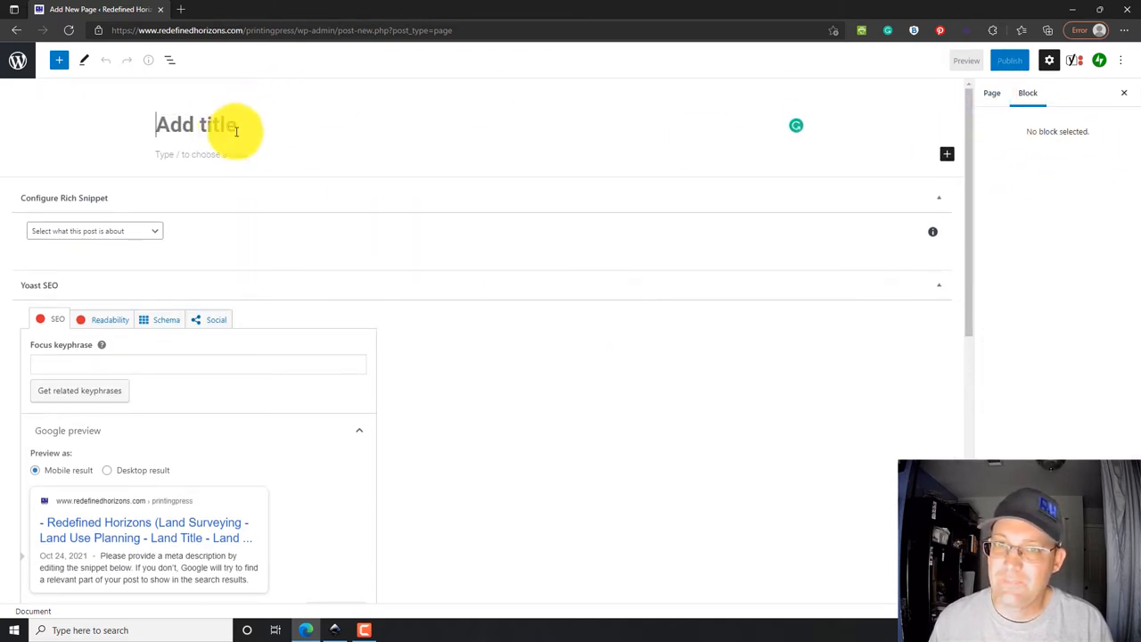
pyautogui.click(201, 153)
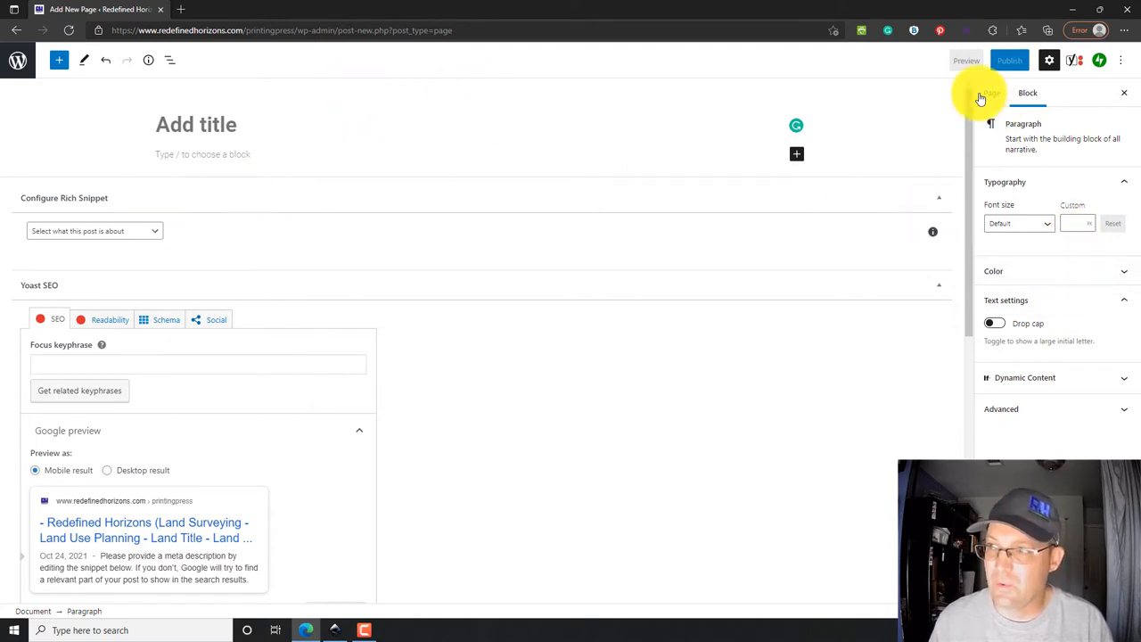
pyautogui.click(980, 93)
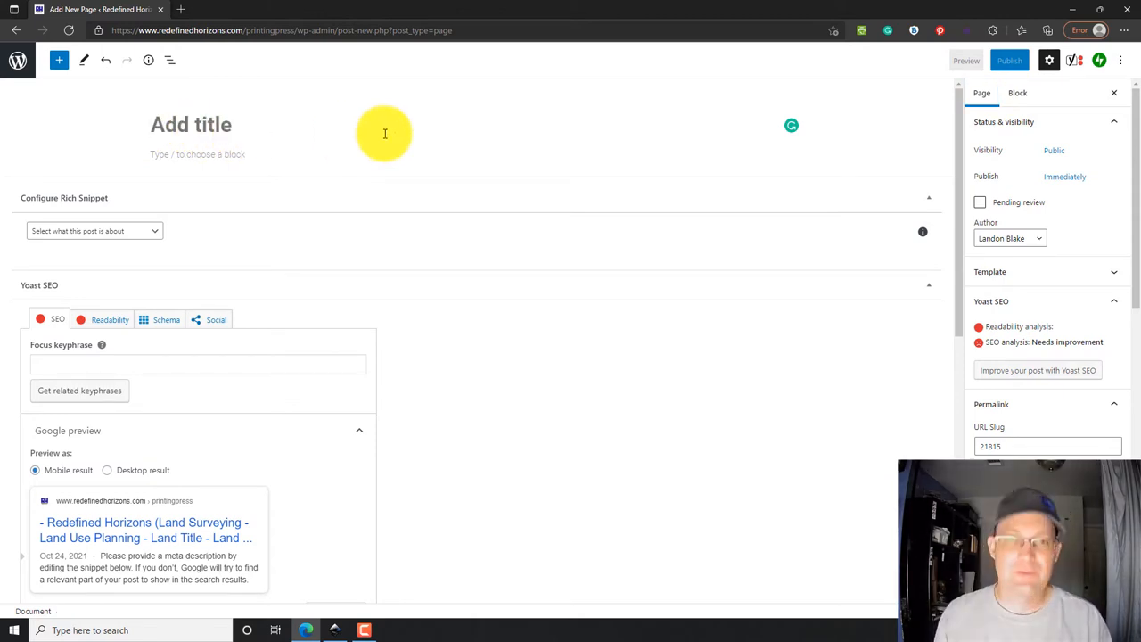
# Step: Enter the title 'UAV Mapping and Asset Inspection Services' and insert a Heading block below it
pyautogui.write('UAV S')
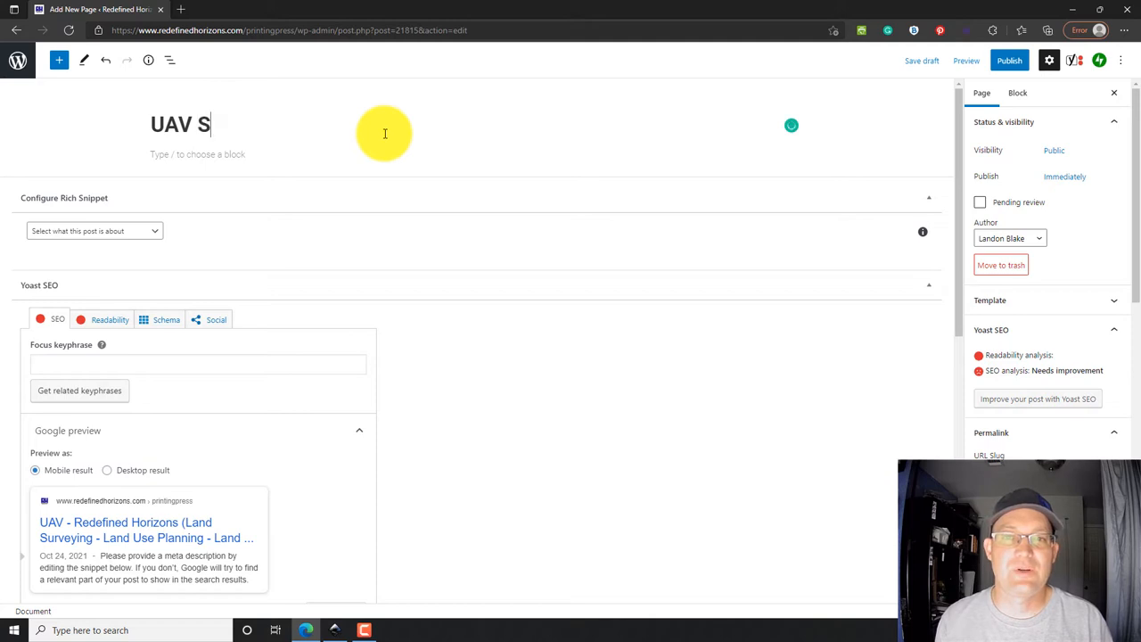
pyautogui.write('Mapping and Asset Inspection')
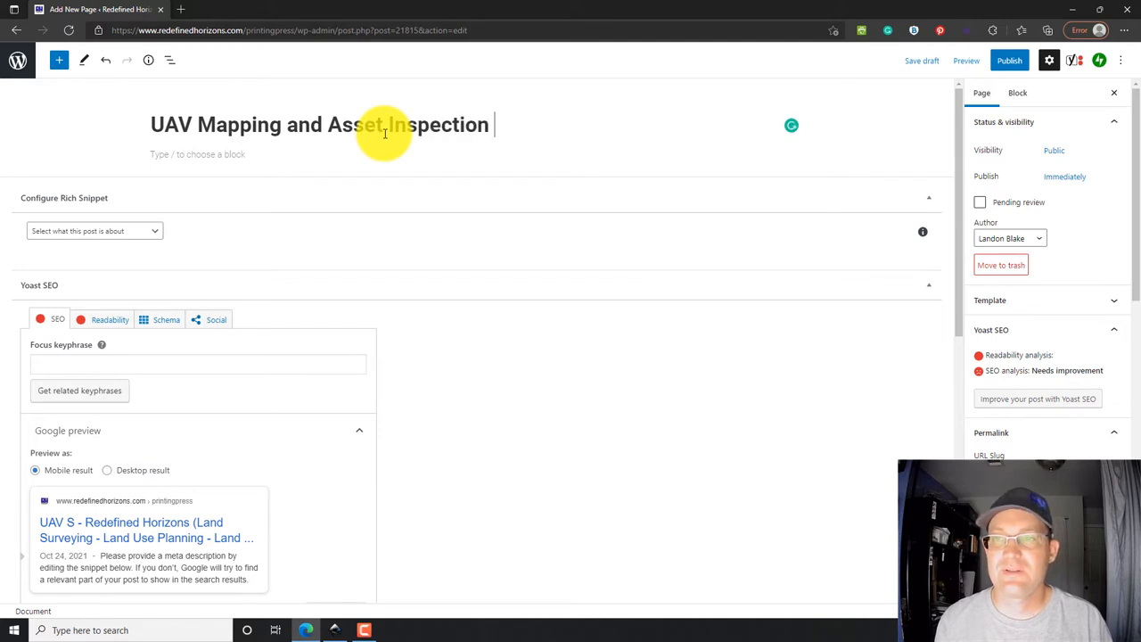
pyautogui.write('Services')
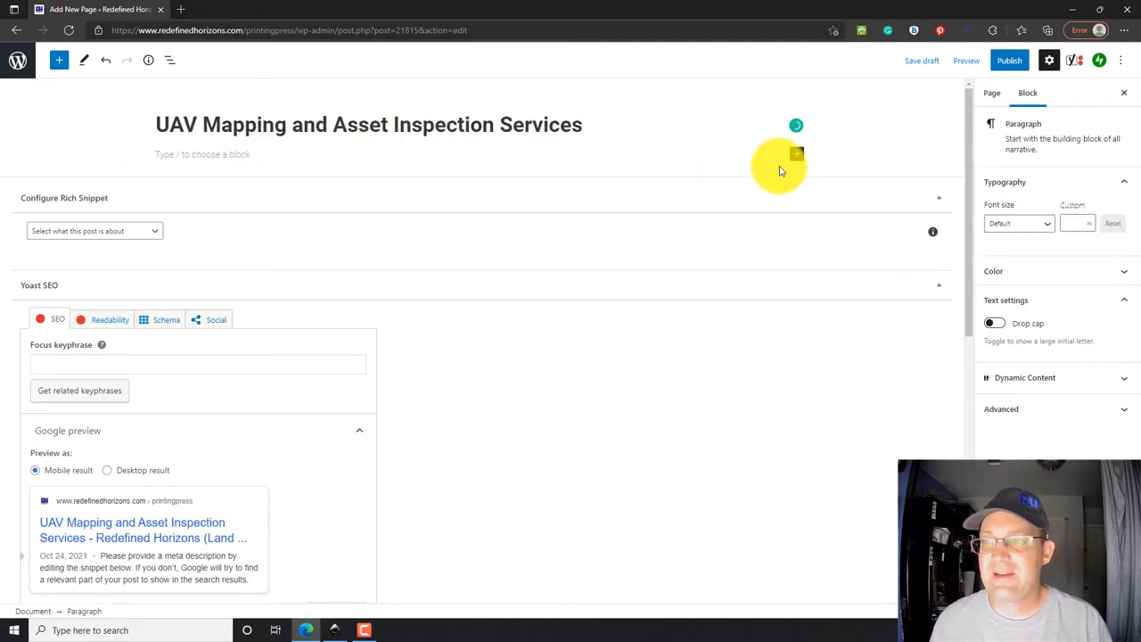
pyautogui.click(795, 153)
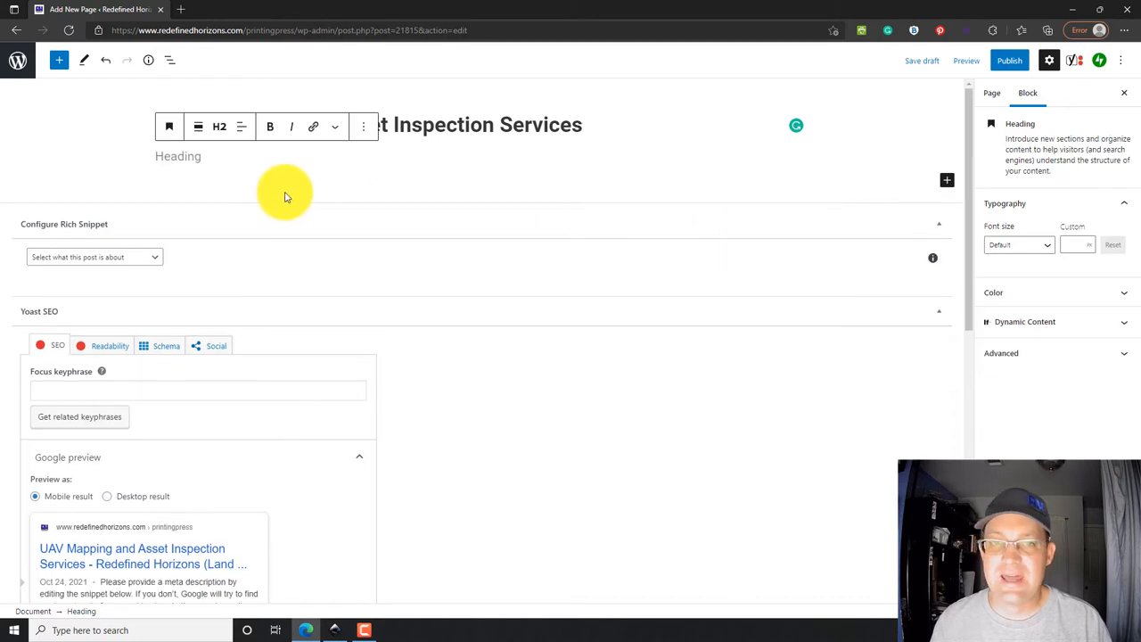
# Step: Write the heading 'About Our UAV Mapping And Asset Inspection Services' with a placeholder paragraph
pyautogui.write('A')
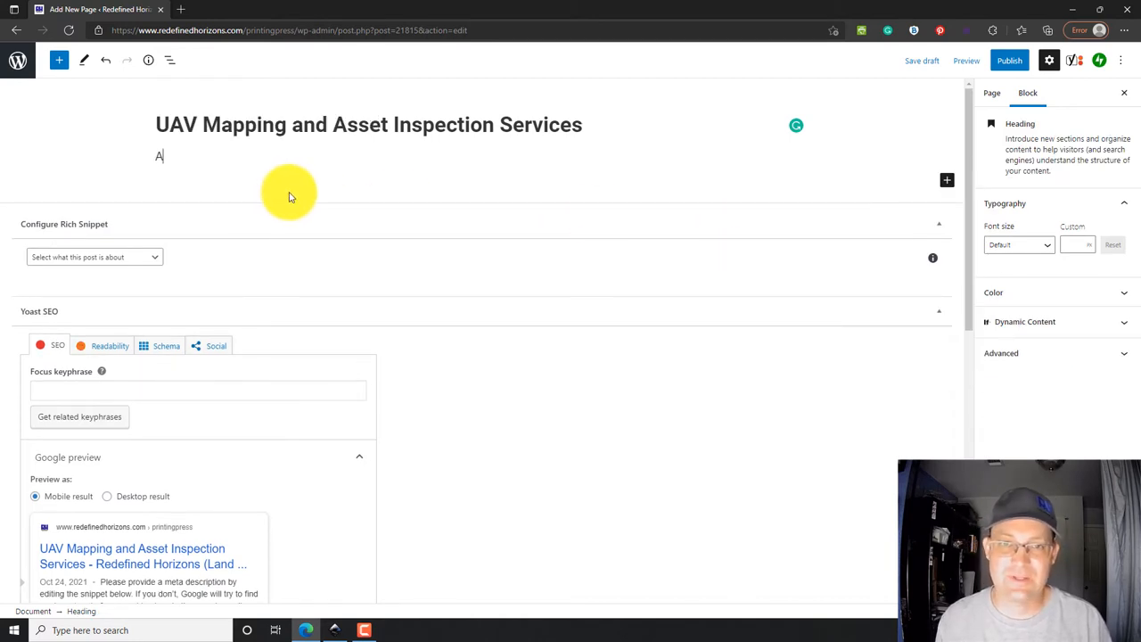
pyautogui.write('bout Our UAV Mapping')
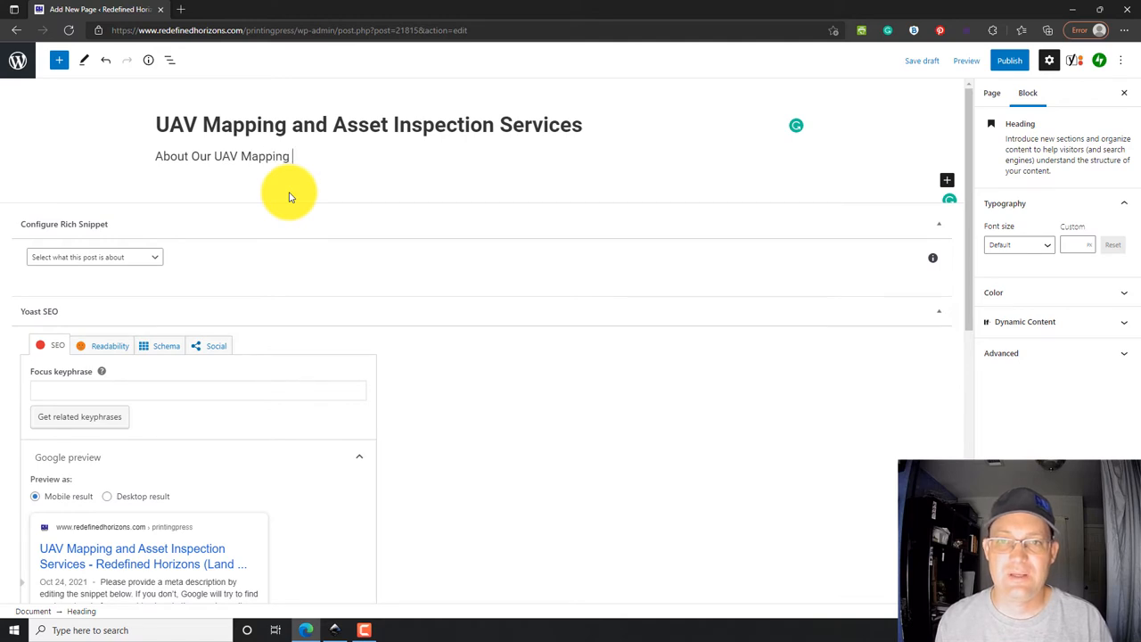
pyautogui.write('And Ass')
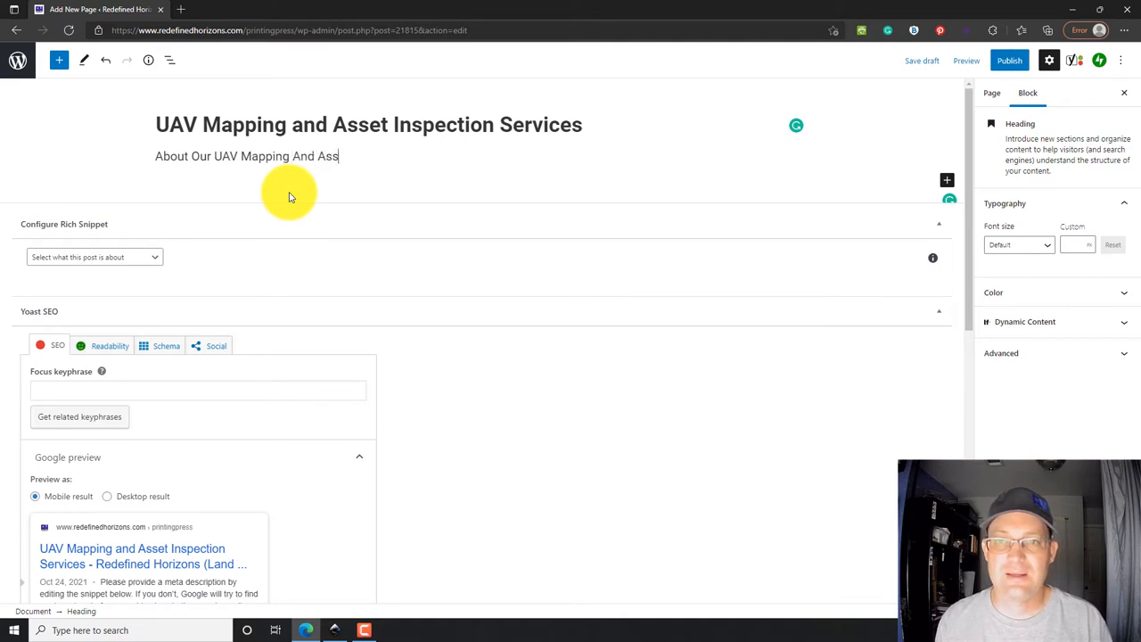
pyautogui.write('et Inspection Services')
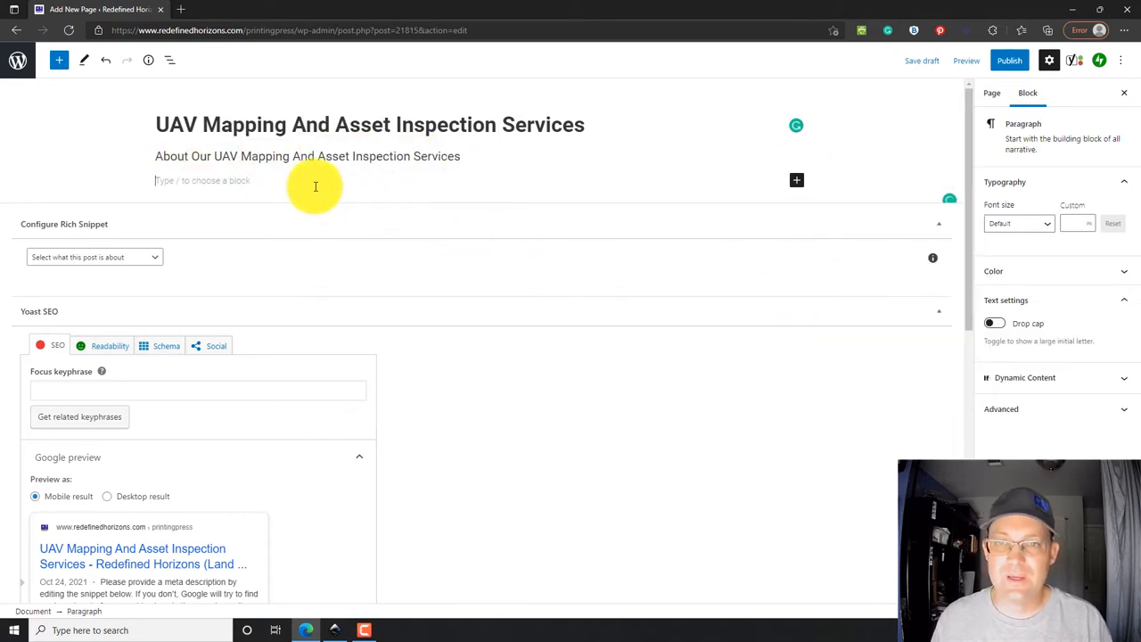
pyautogui.write('Placeholder text')
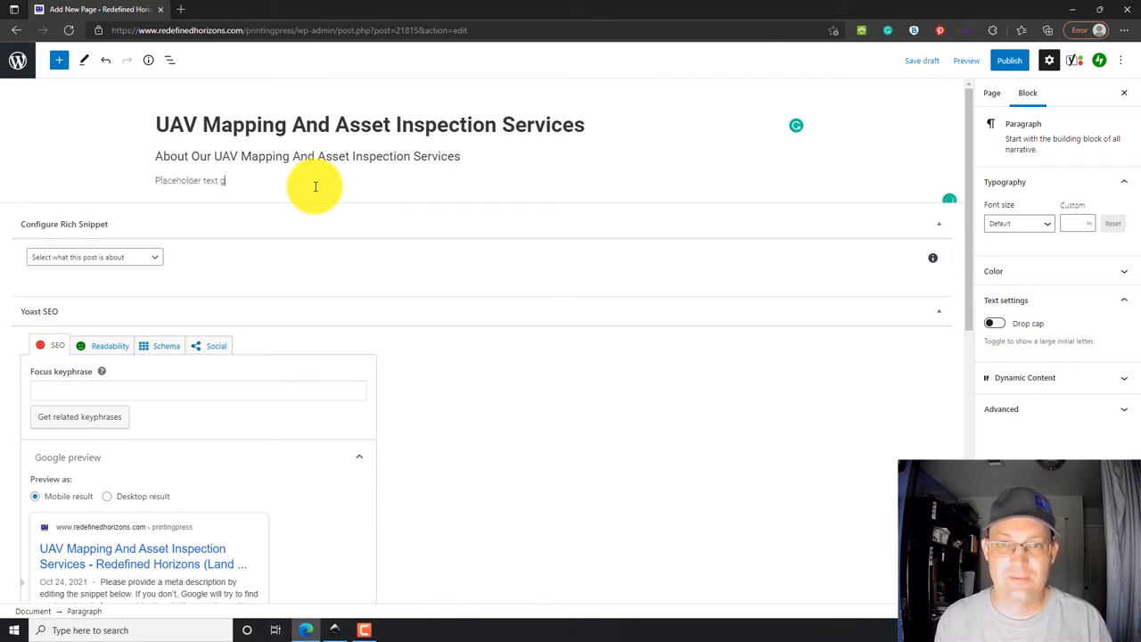
pyautogui.write('goes here.')
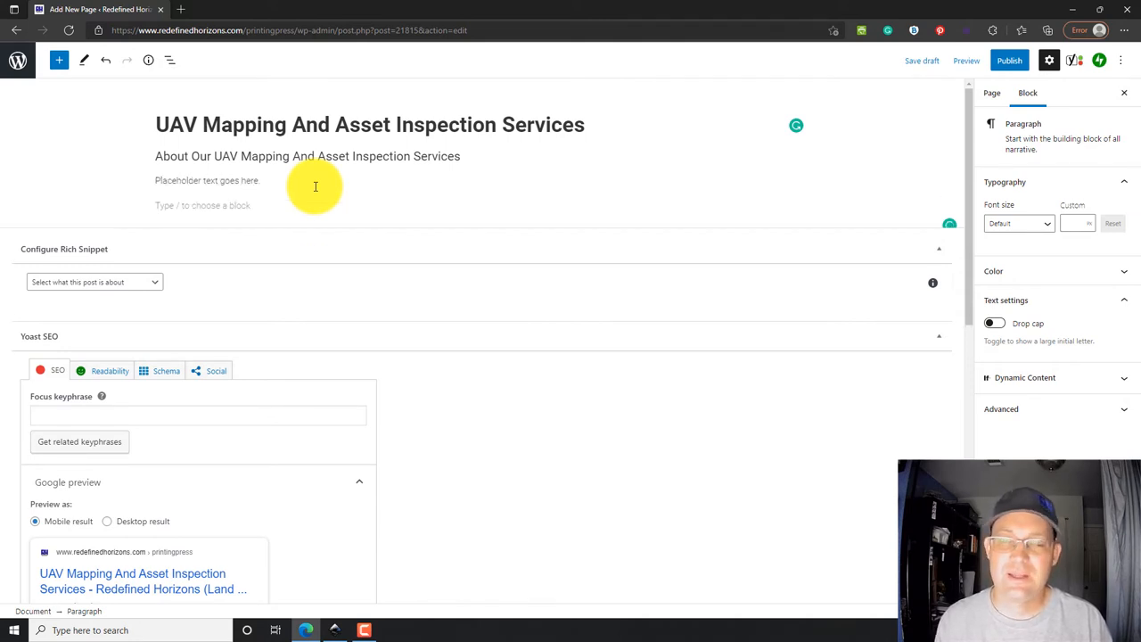
# Step: Add a bulleted list with 'UAV Mapping Service 1' and 'UAV Mapping Service 2'
pyautogui.click(795, 207)
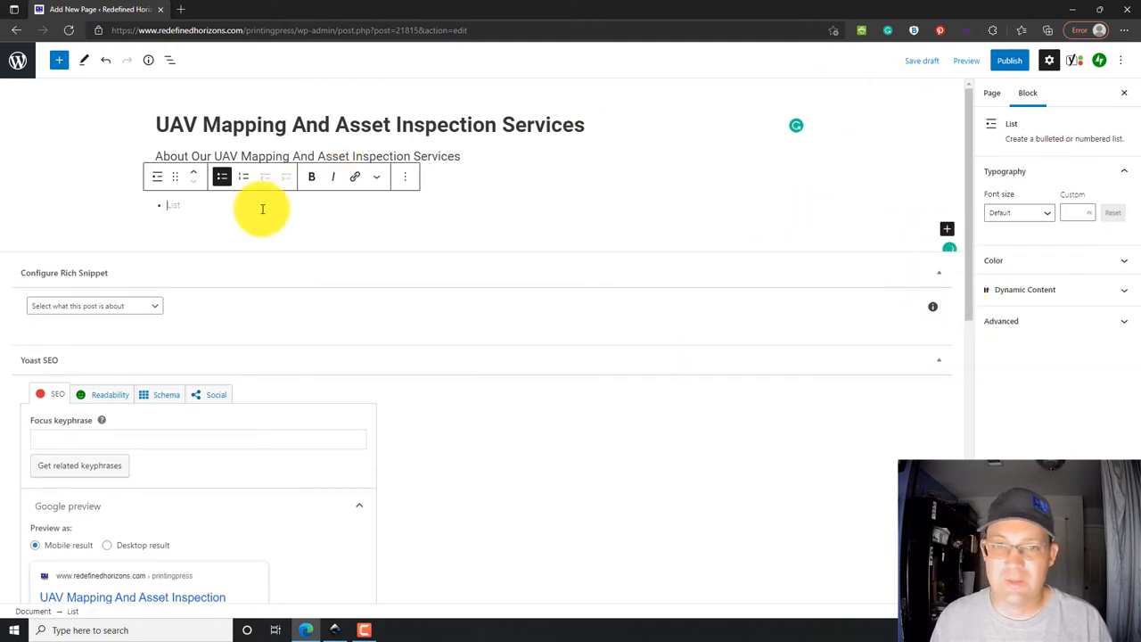
pyautogui.moveTo(205, 223)
pyautogui.write('U')
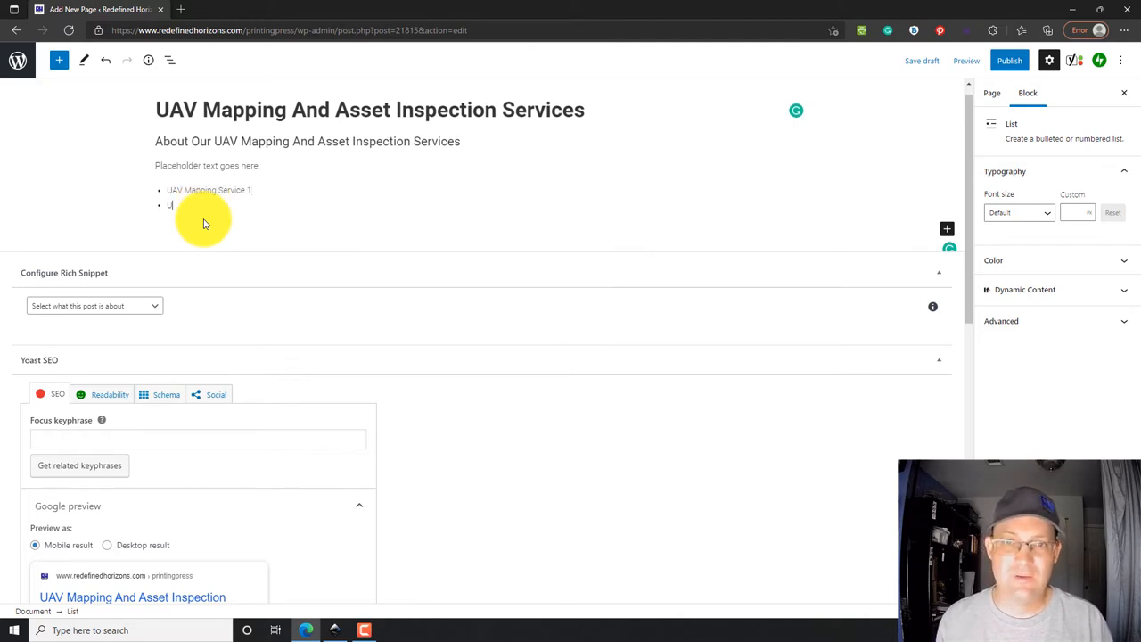
pyautogui.write('AV Mapping Service')
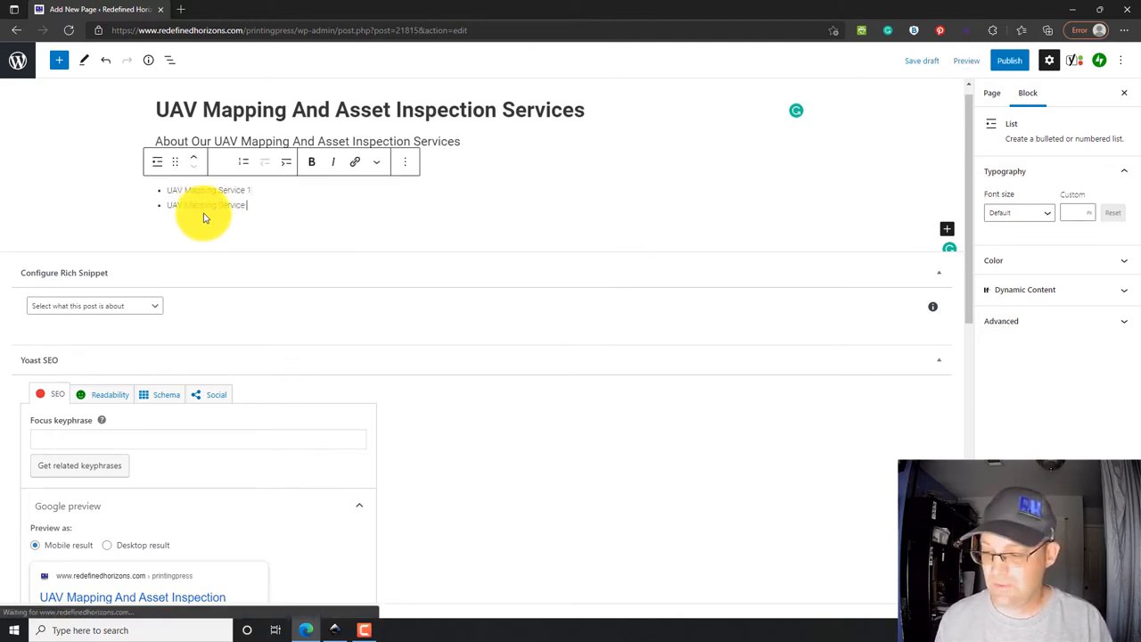
pyautogui.write('2')
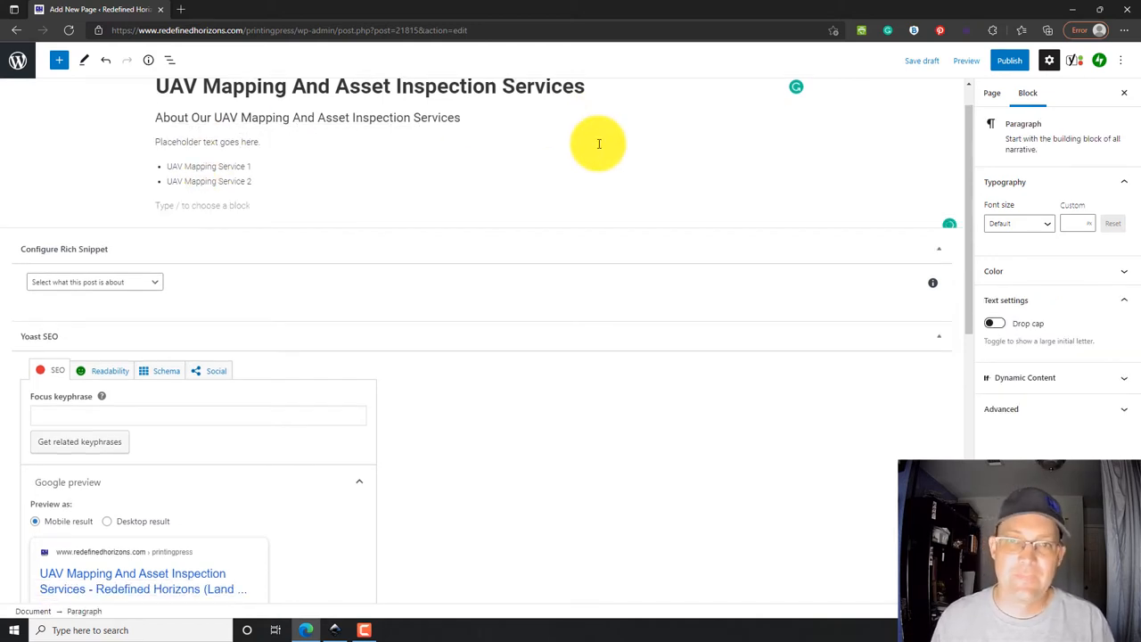
# Step: Add the heading 'Why Choose RH For Your UAV Mapping And Asset Inspection Service Provider' and a placeholder paragraph
pyautogui.click(795, 205)
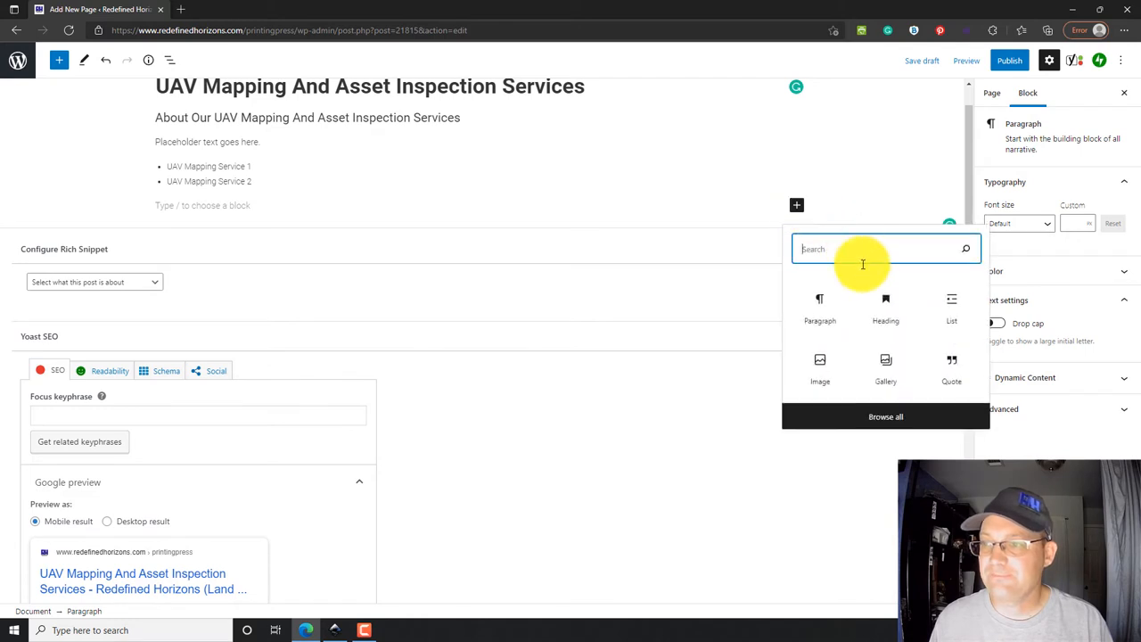
pyautogui.click(884, 307)
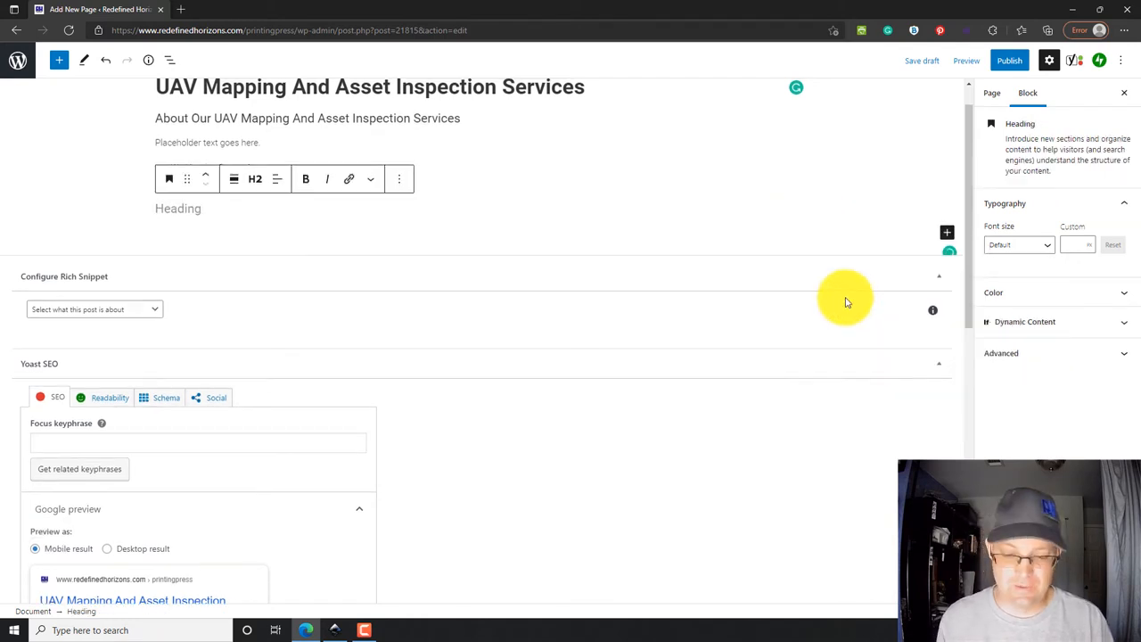
pyautogui.write('Why Choose')
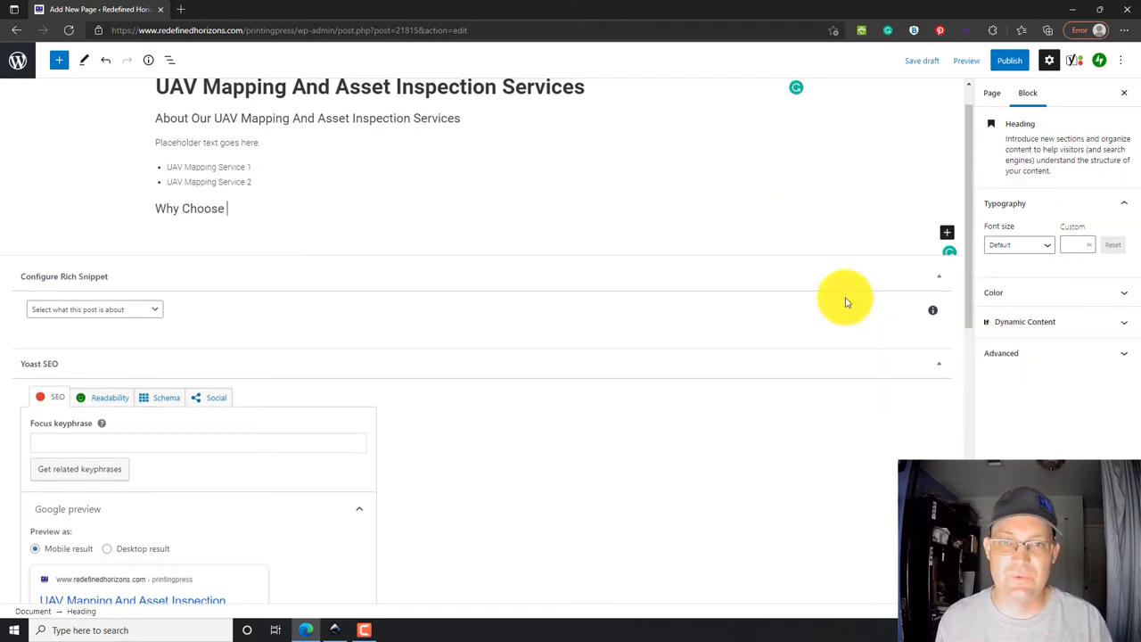
pyautogui.write('RH For Your')
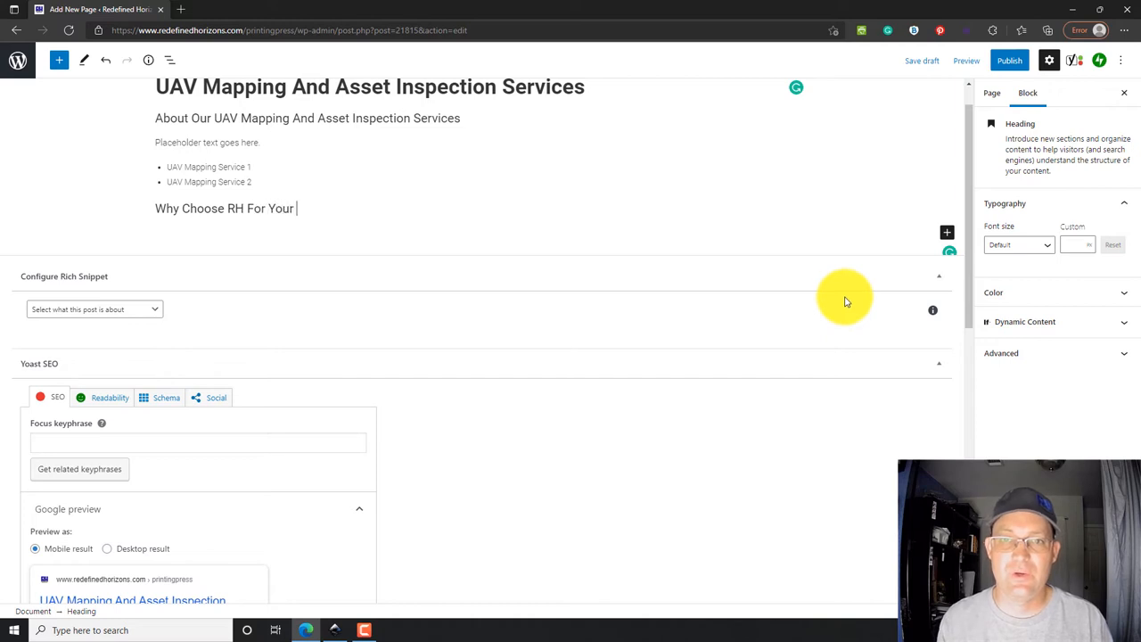
pyautogui.write('UAV Mapping')
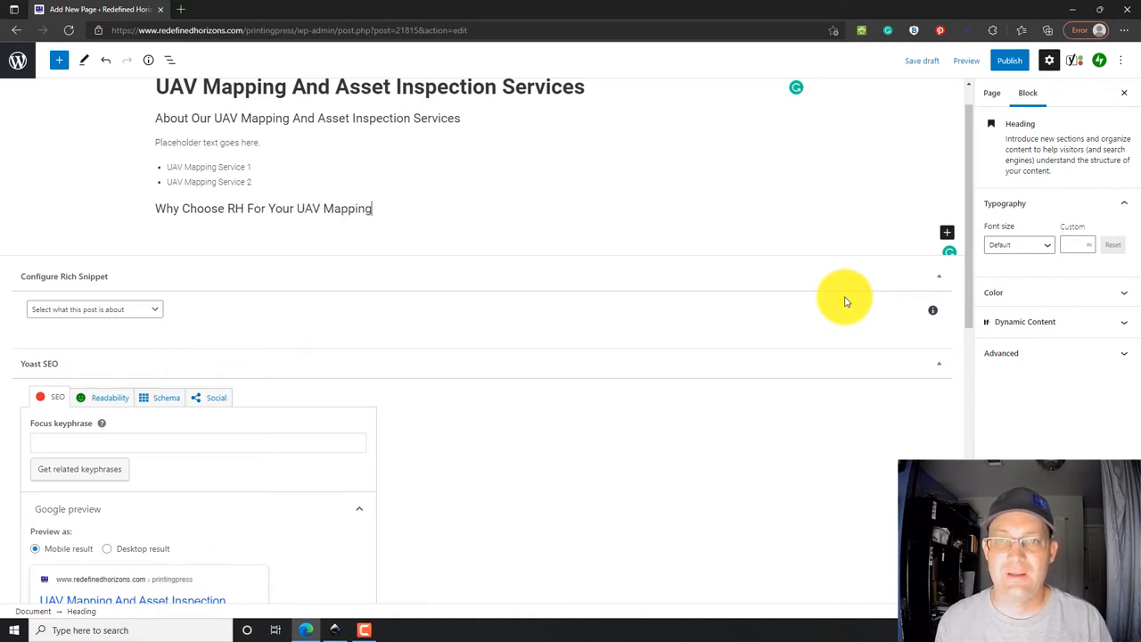
pyautogui.write('And Asset Inspection')
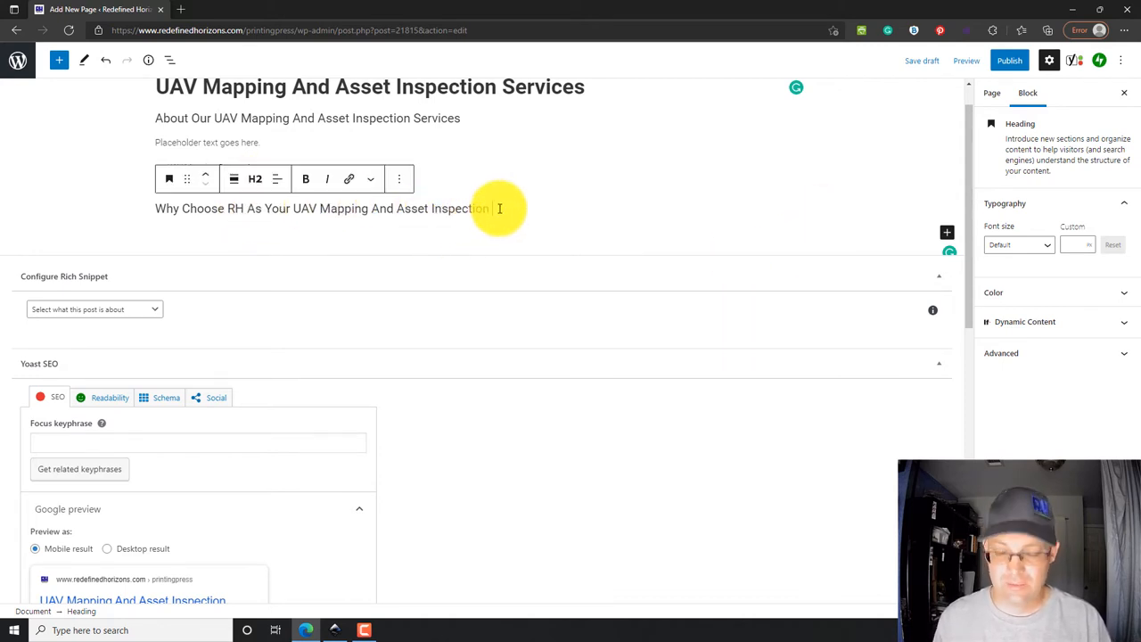
pyautogui.write('Servie Pr')
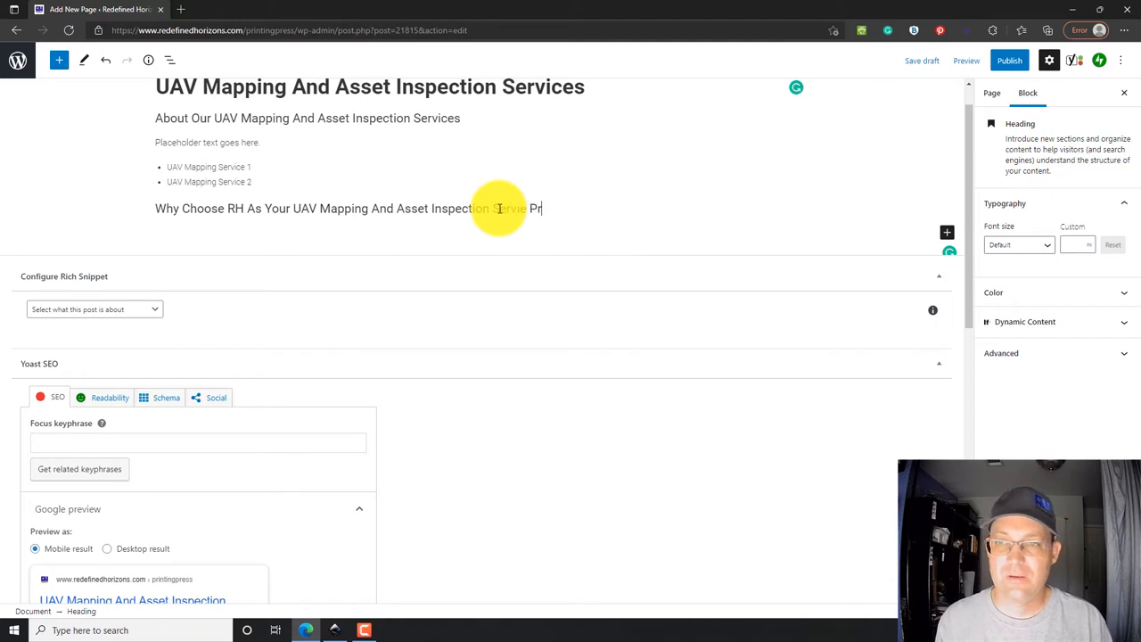
pyautogui.press('Backspace')
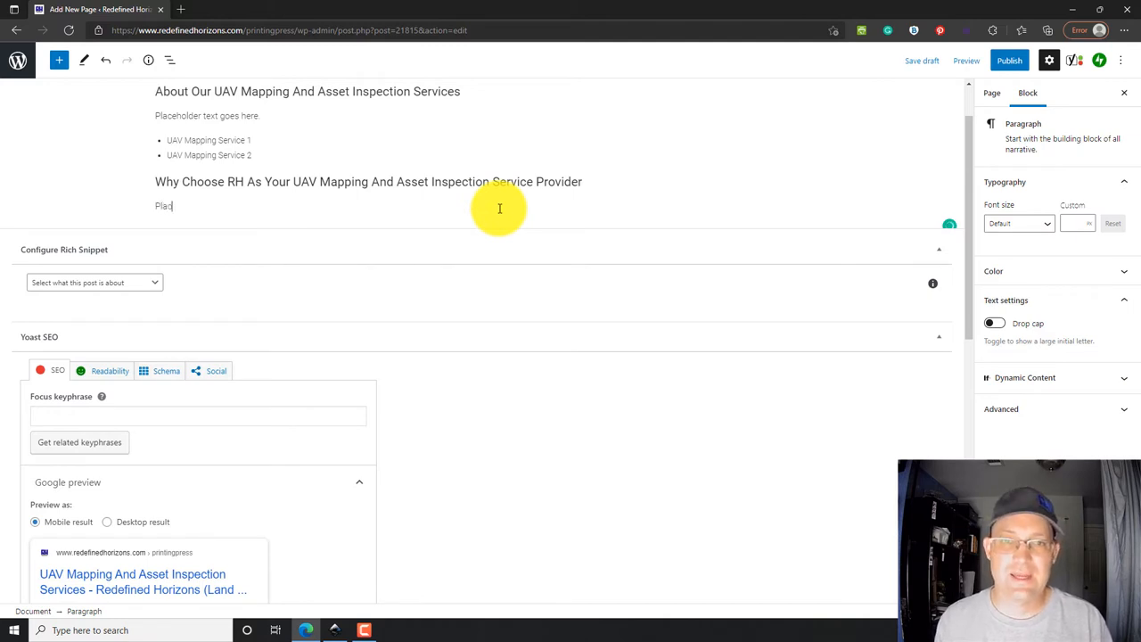
pyautogui.write('eholder text goes here.')
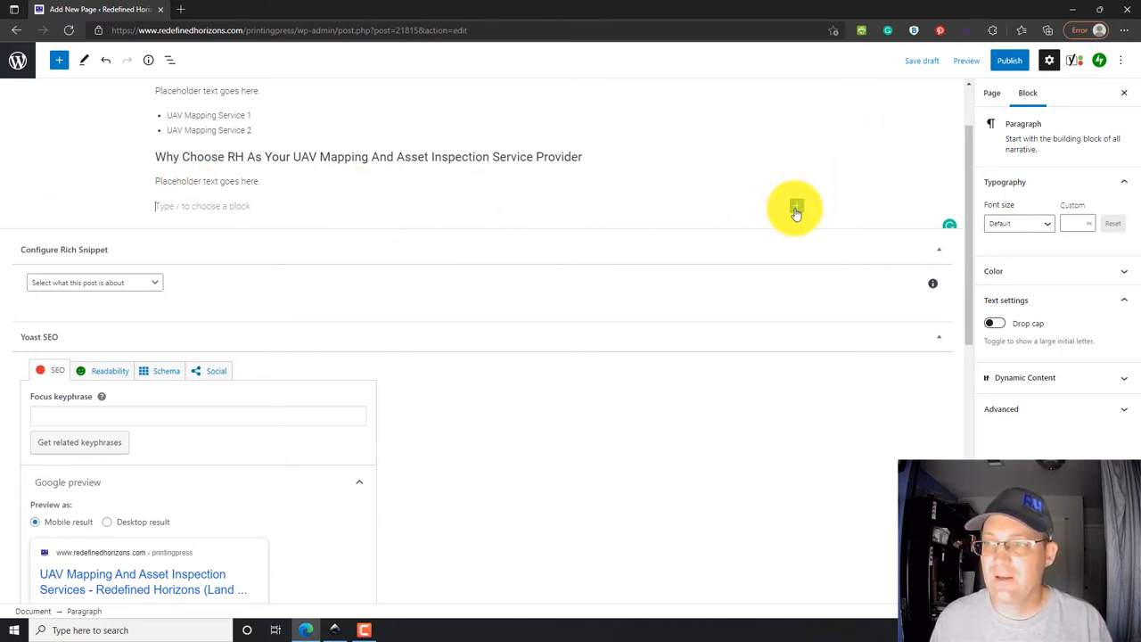
# Step: Add the heading 'Frequently Asked Questions About UAV Mapping And Asset Inspection'
pyautogui.click(795, 206)
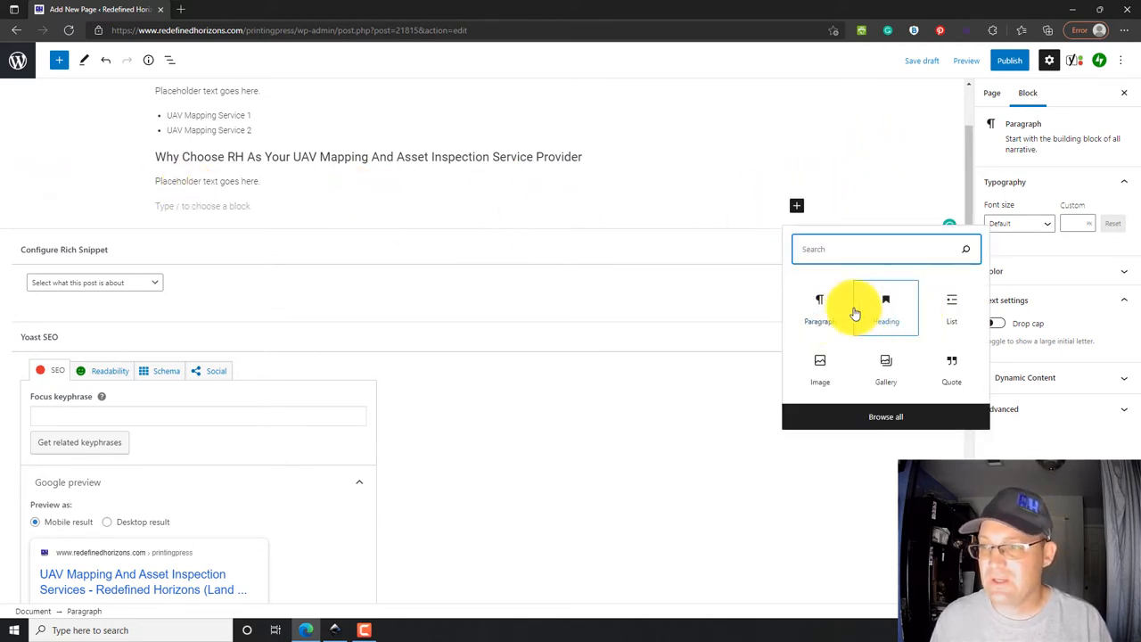
pyautogui.click(884, 307)
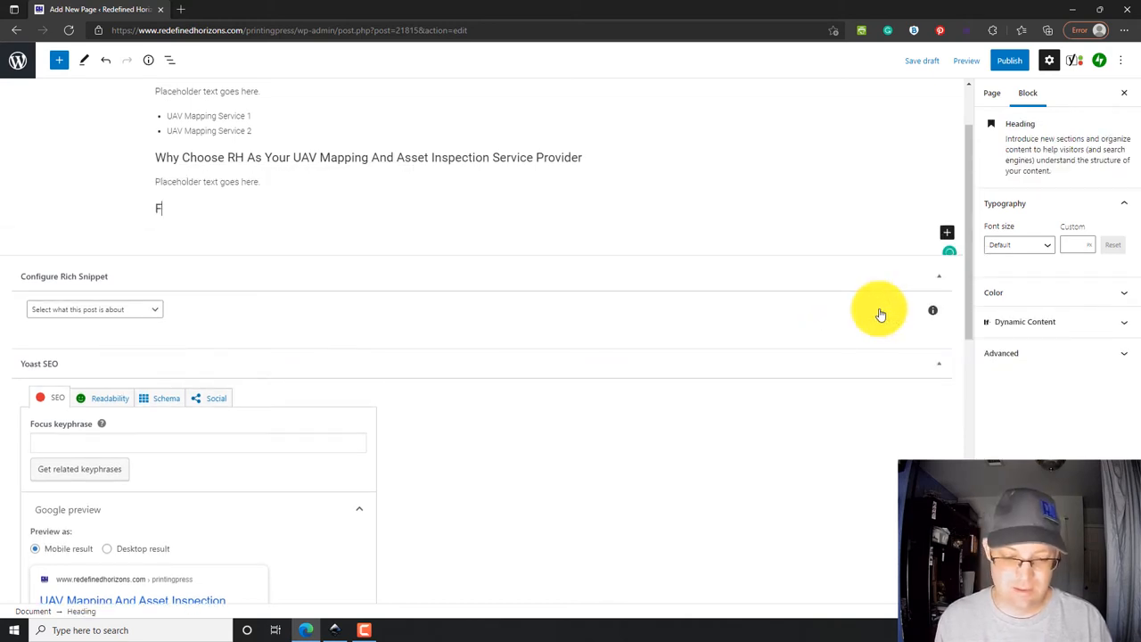
pyautogui.write('requently Asked Questions A')
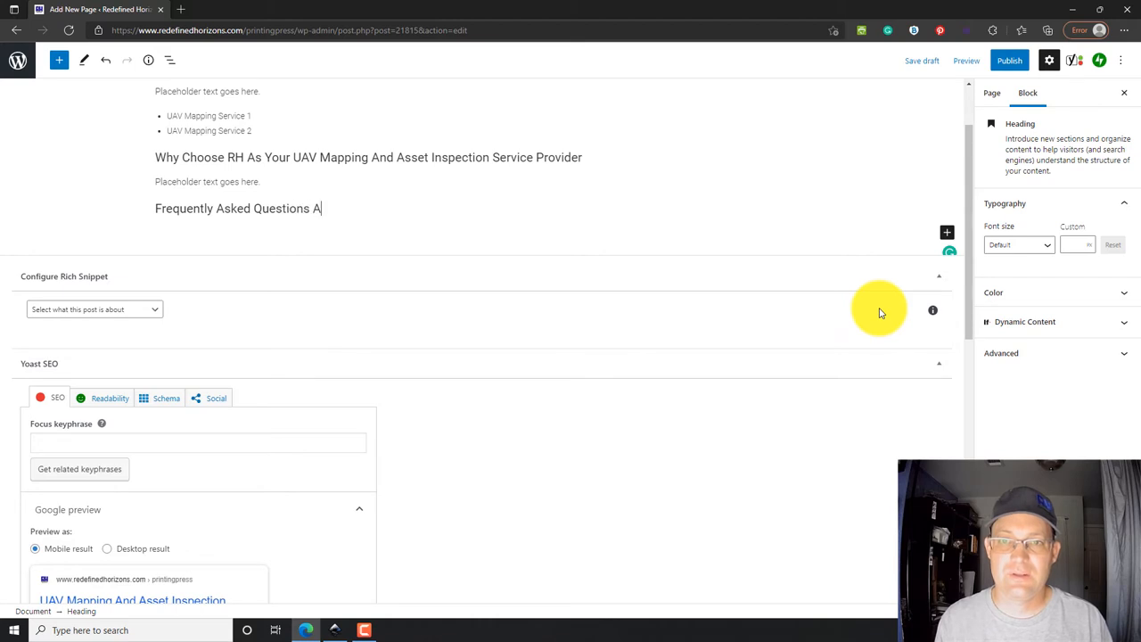
pyautogui.write('bout UAV Mapp')
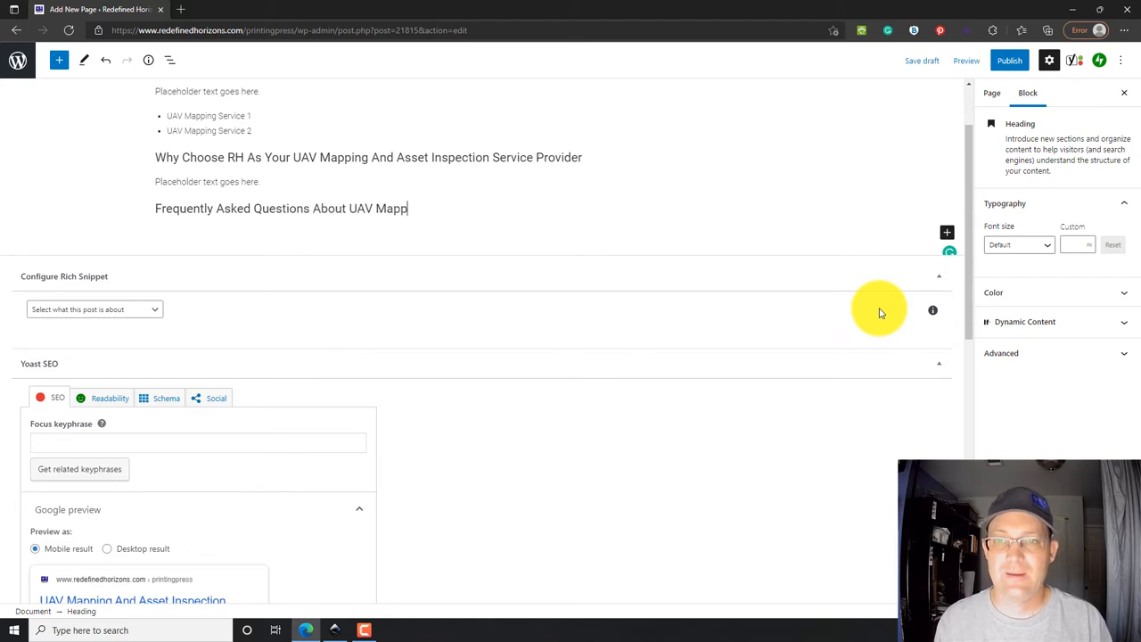
pyautogui.write('ing And Asset Inspection')
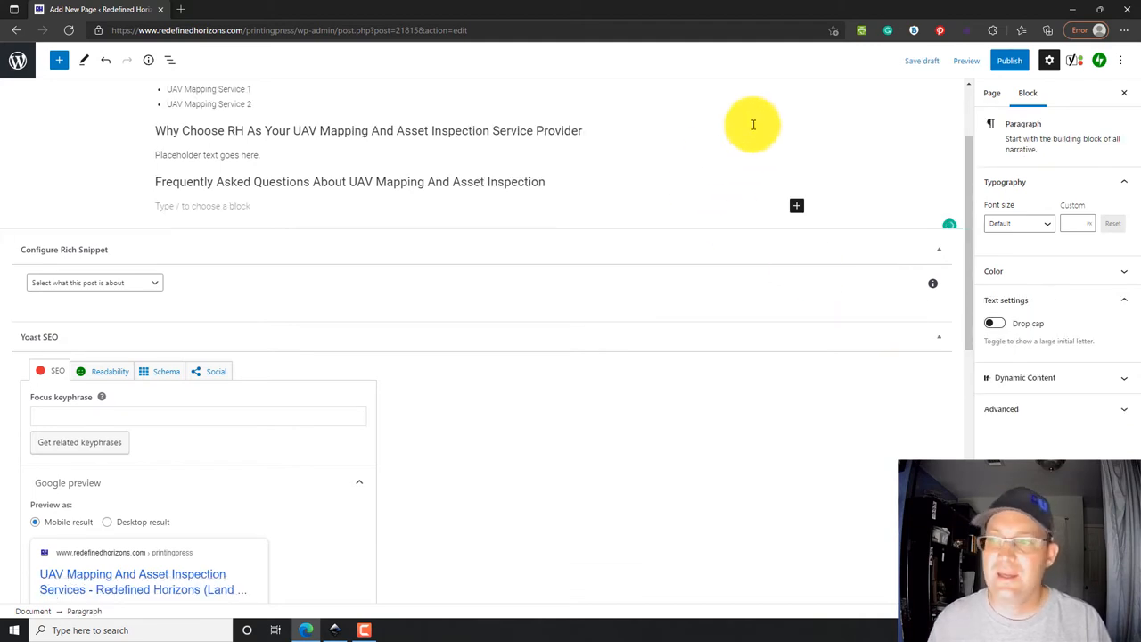
# Step: Search the inserter for 'faq' and insert the Yoast FAQ block
pyautogui.click(795, 207)
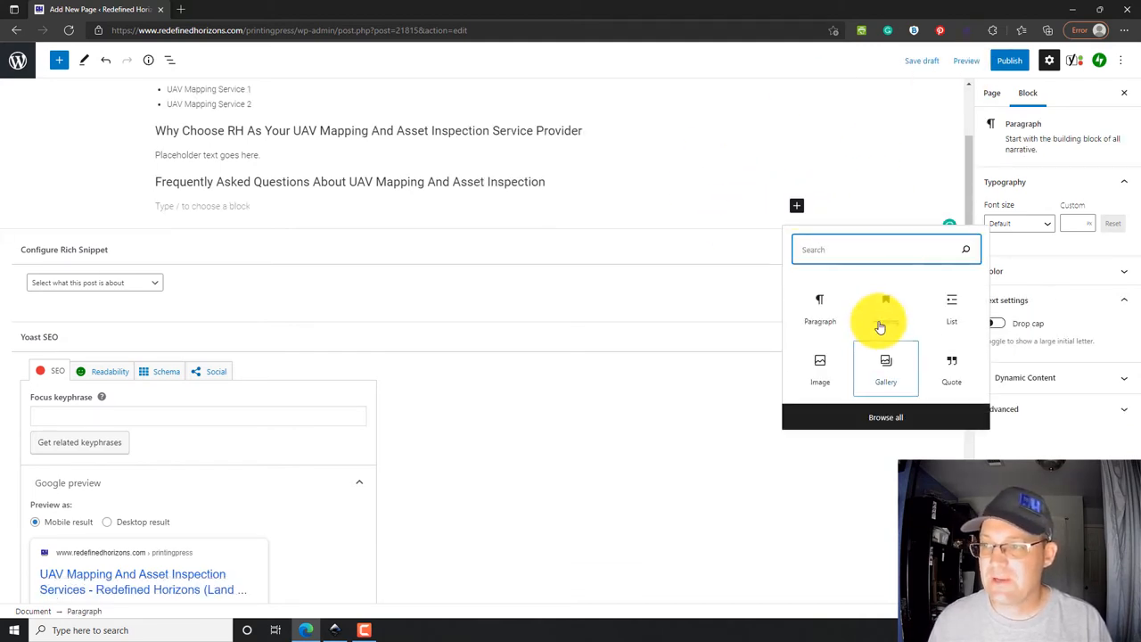
pyautogui.write('fav')
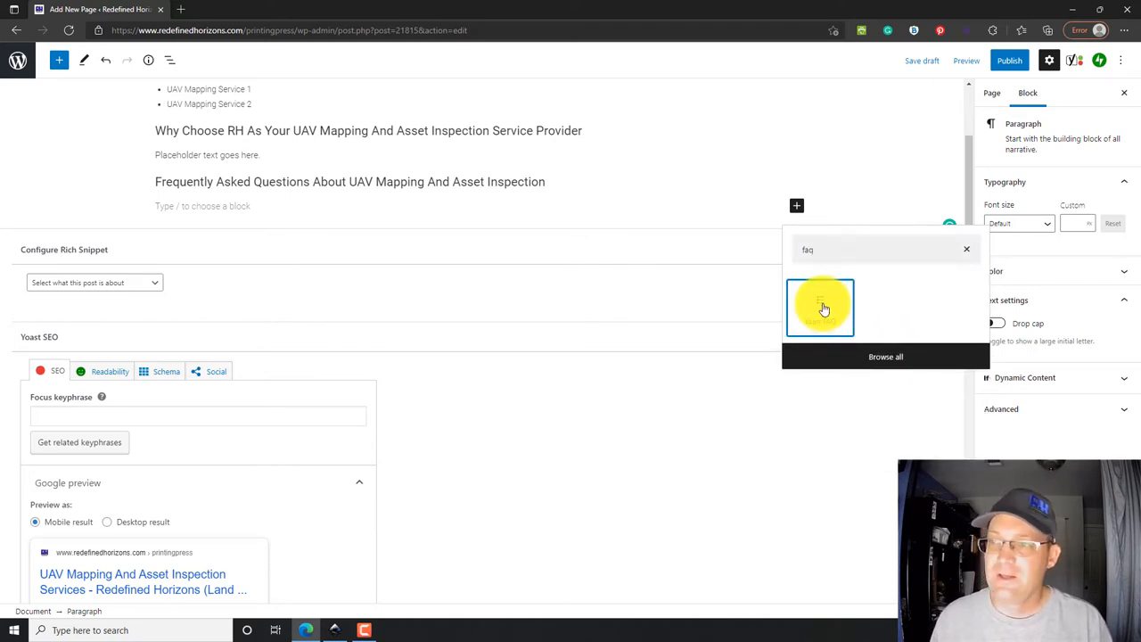
pyautogui.click(820, 307)
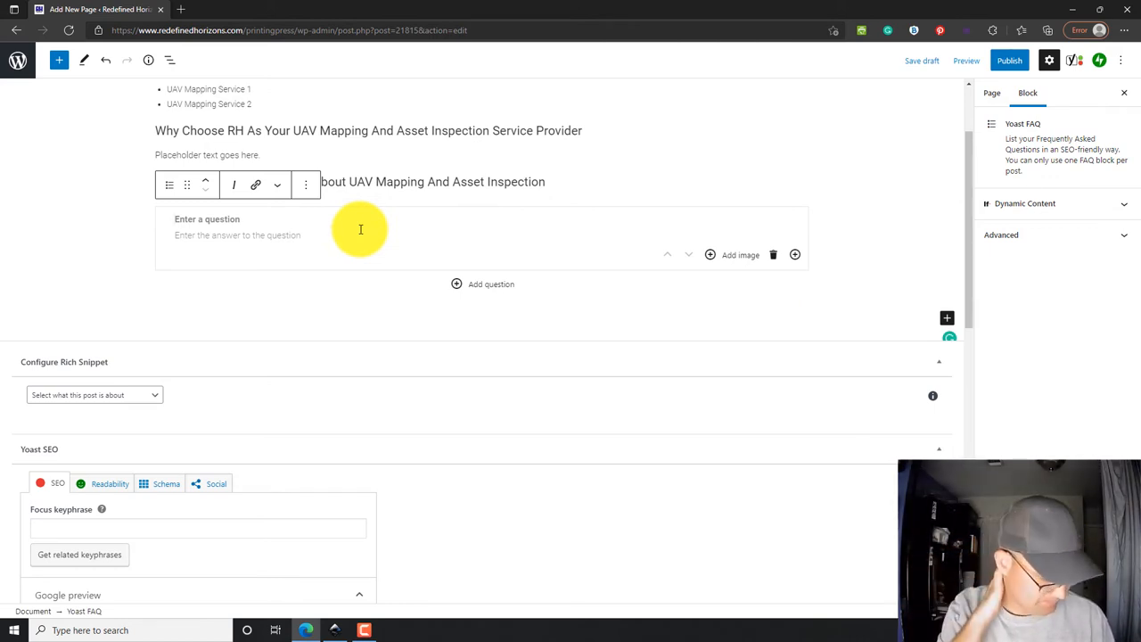
pyautogui.moveTo(221, 334)
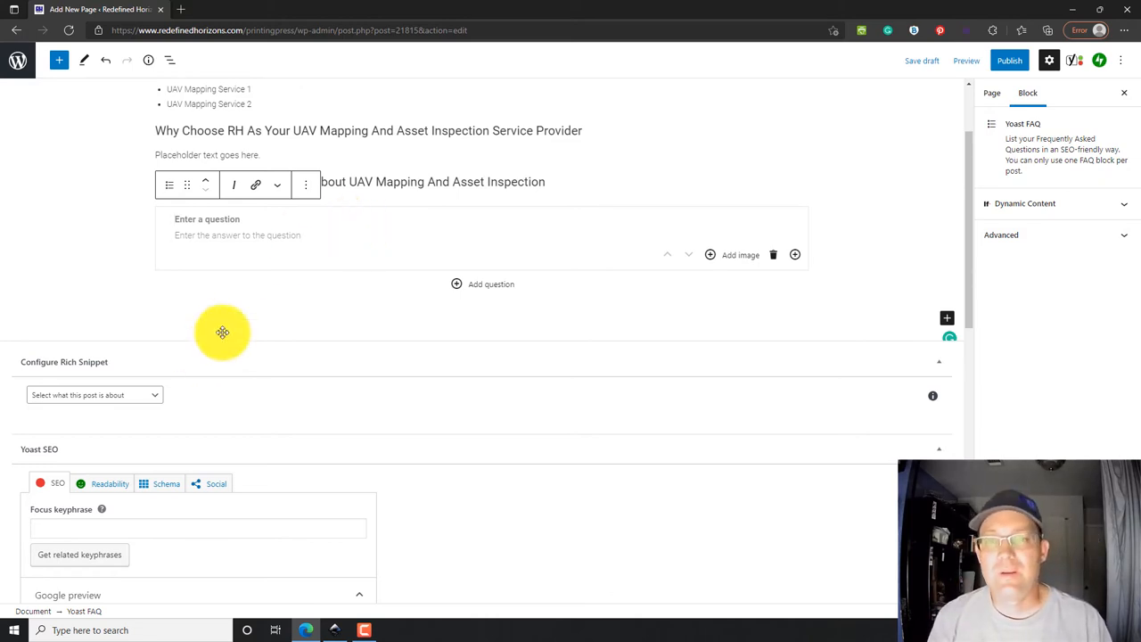
pyautogui.moveTo(332, 236)
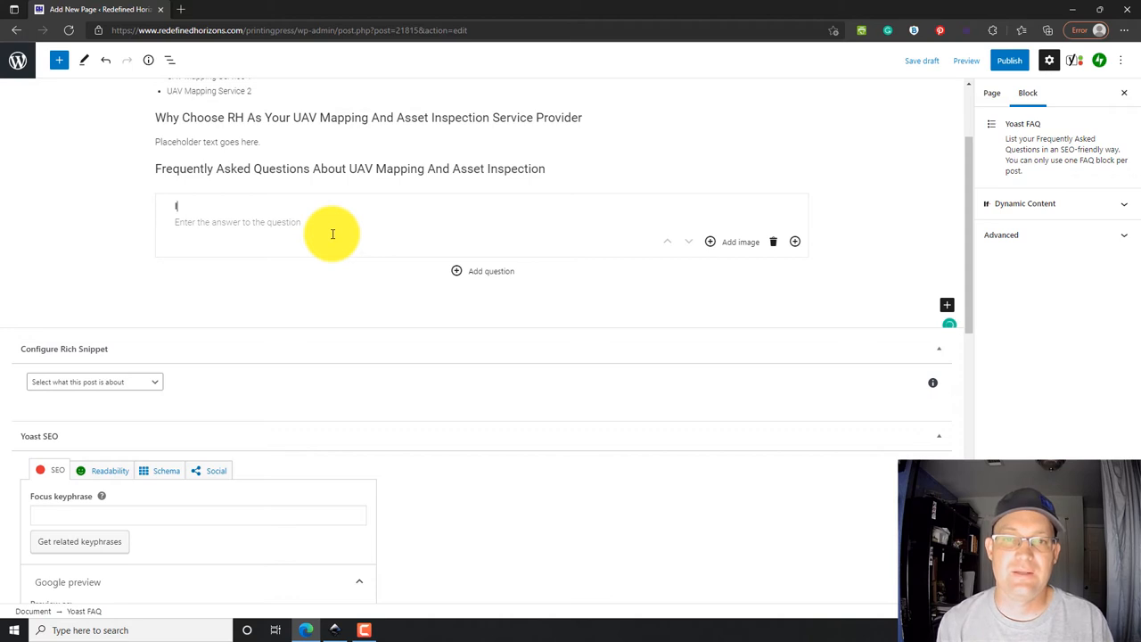
# Step: Enter the first question 'Is UAV mapping the right tool for my project?' and move to its answer
pyautogui.write('Is UAV mapping a good so')
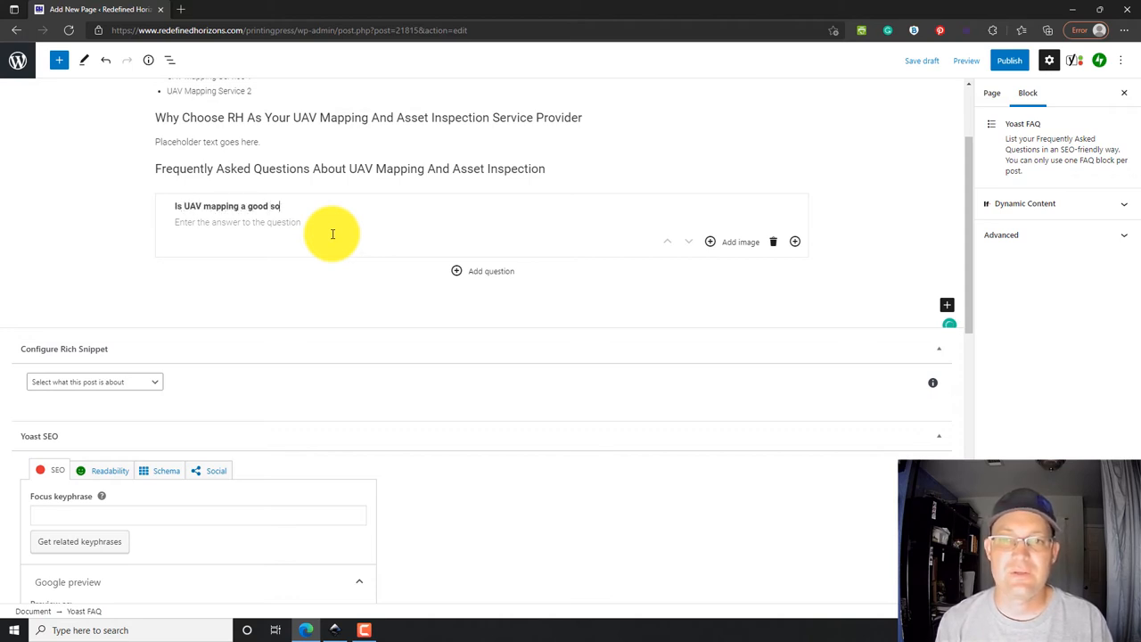
pyautogui.press('Backspace')
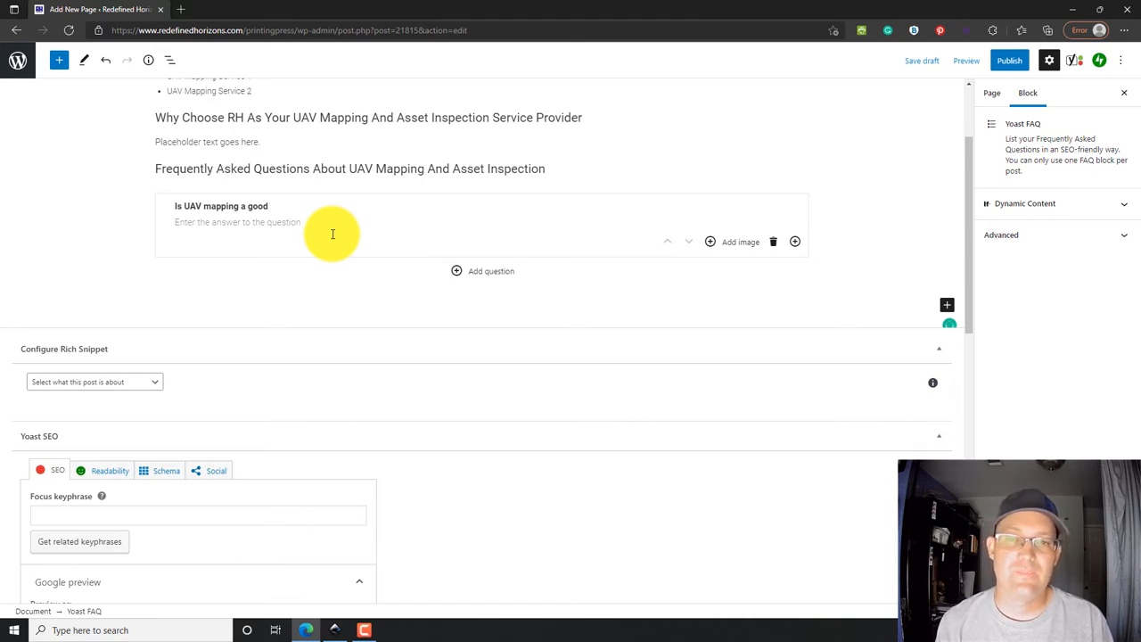
pyautogui.press('Backspace')
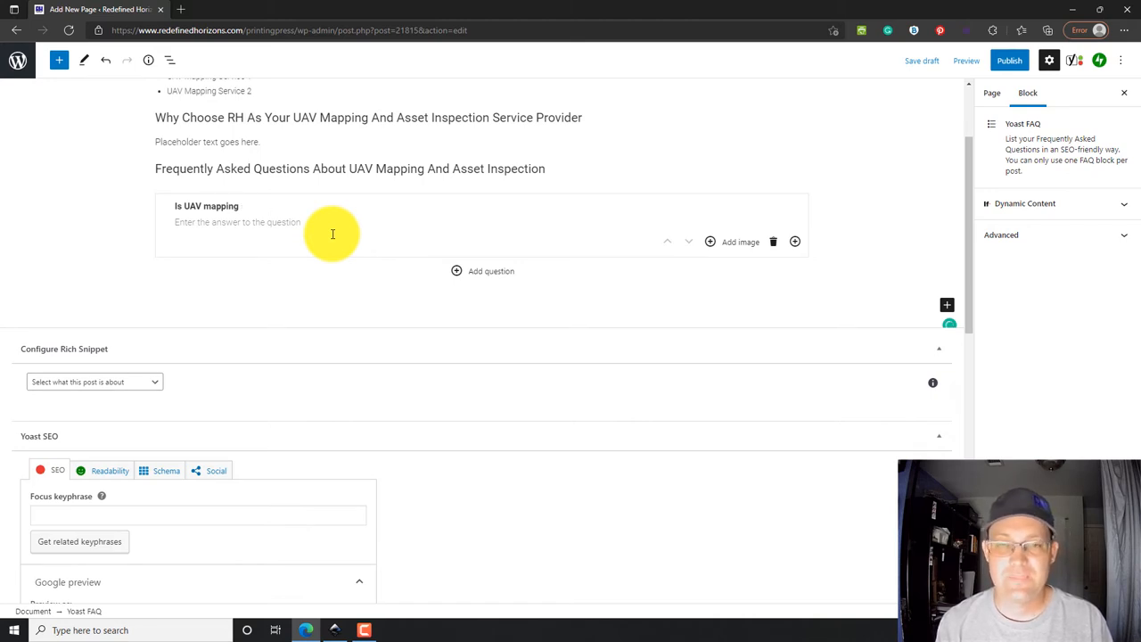
pyautogui.write('the right tool for my project')
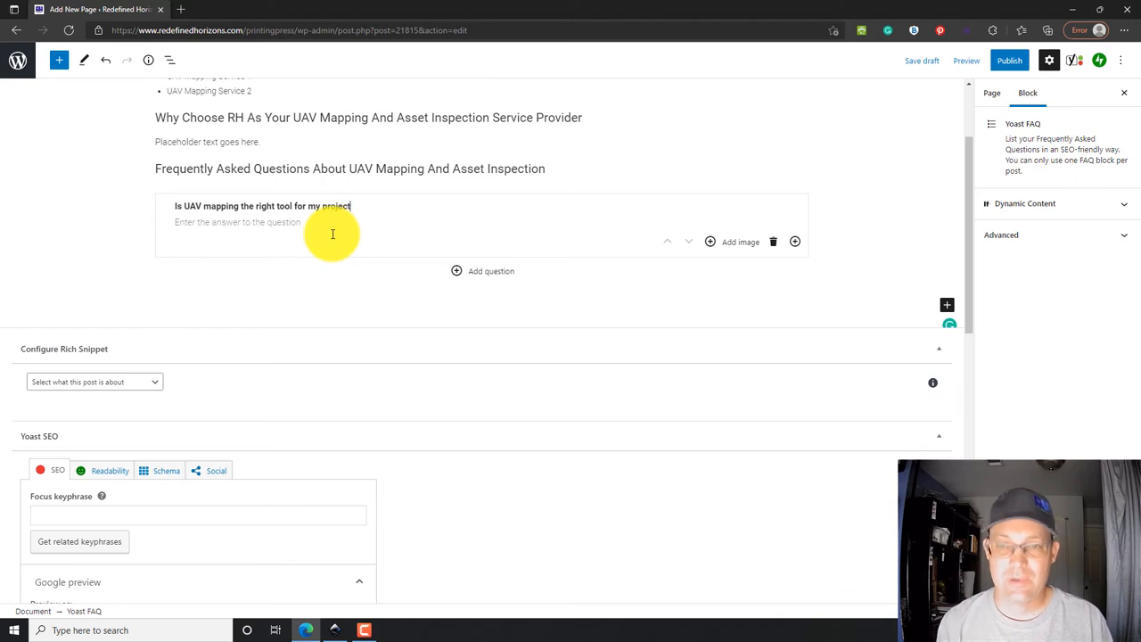
pyautogui.click(235, 221)
pyautogui.write('Placeholder text goes here.')
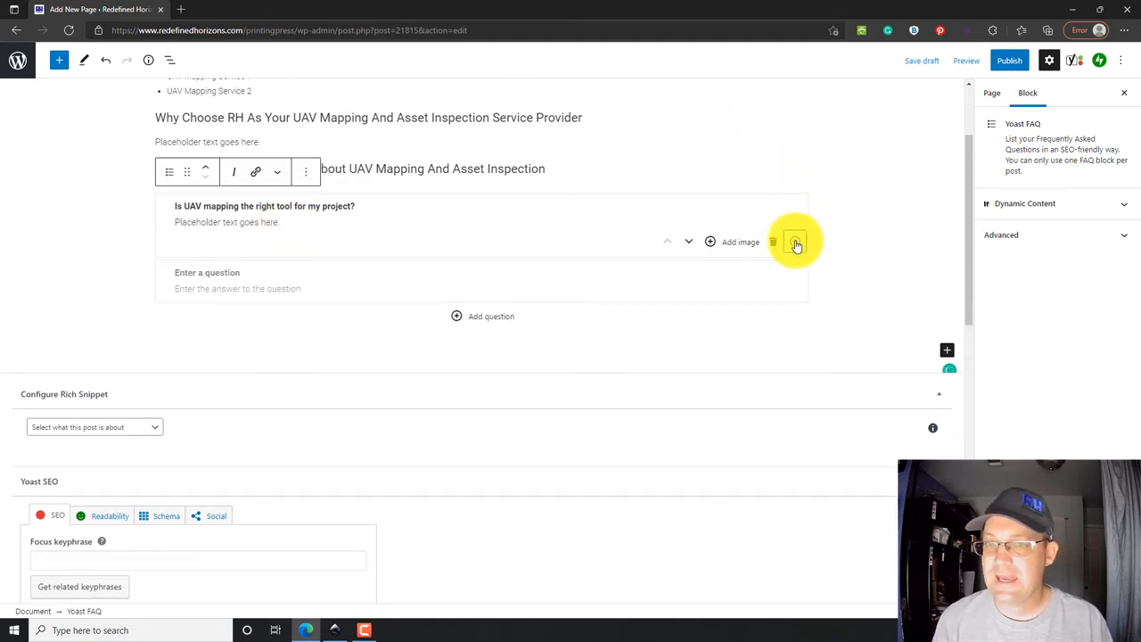
# Step: Write the second FAQ question about what type of UAV mapping suits my project, with placeholder answer
pyautogui.click(795, 242)
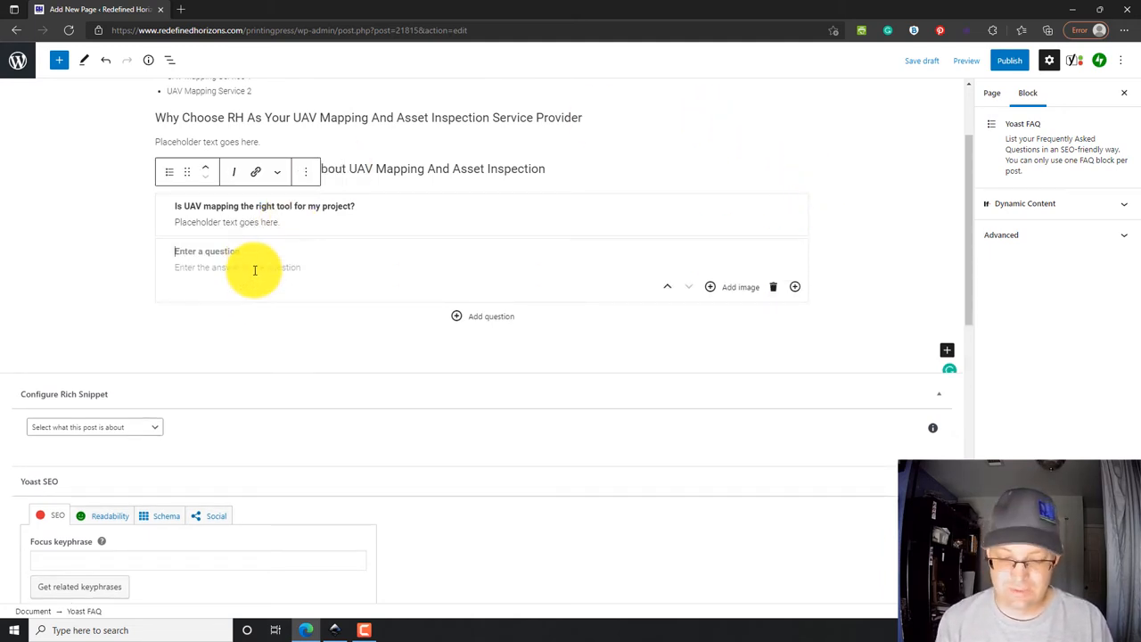
pyautogui.write('What type of UAV should my service provider be fly')
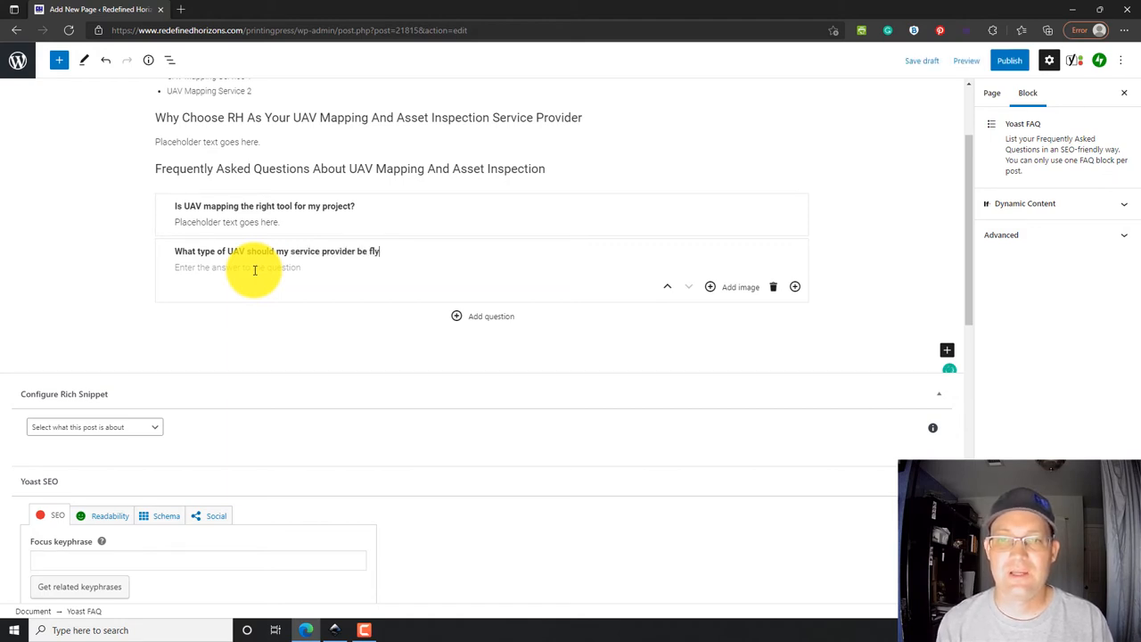
pyautogui.write('ing for my project?')
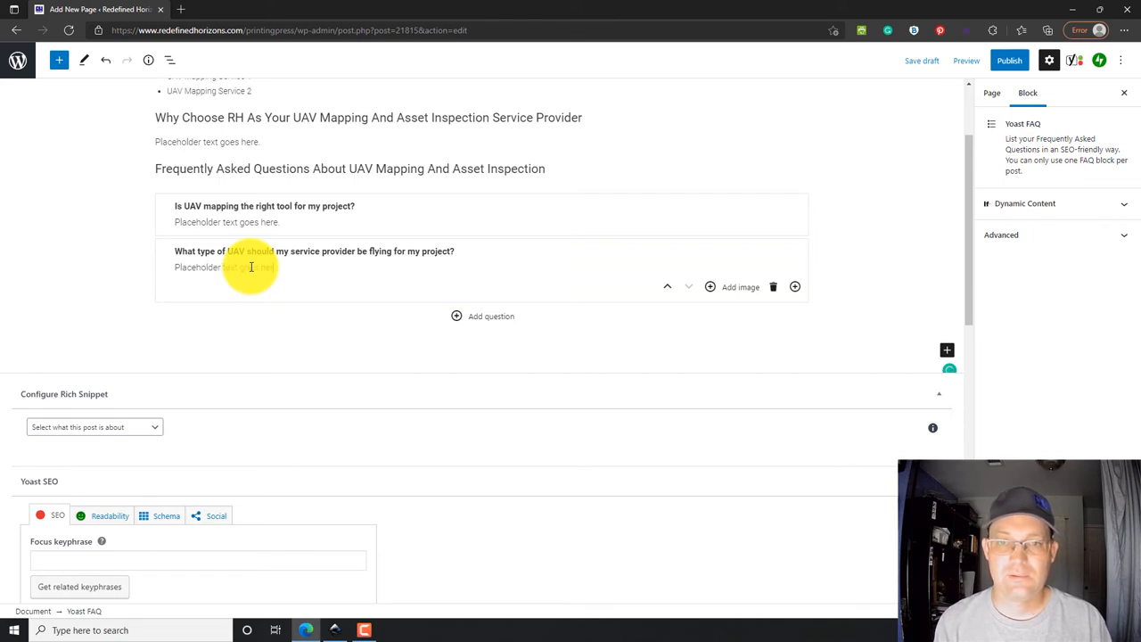
pyautogui.click(249, 267)
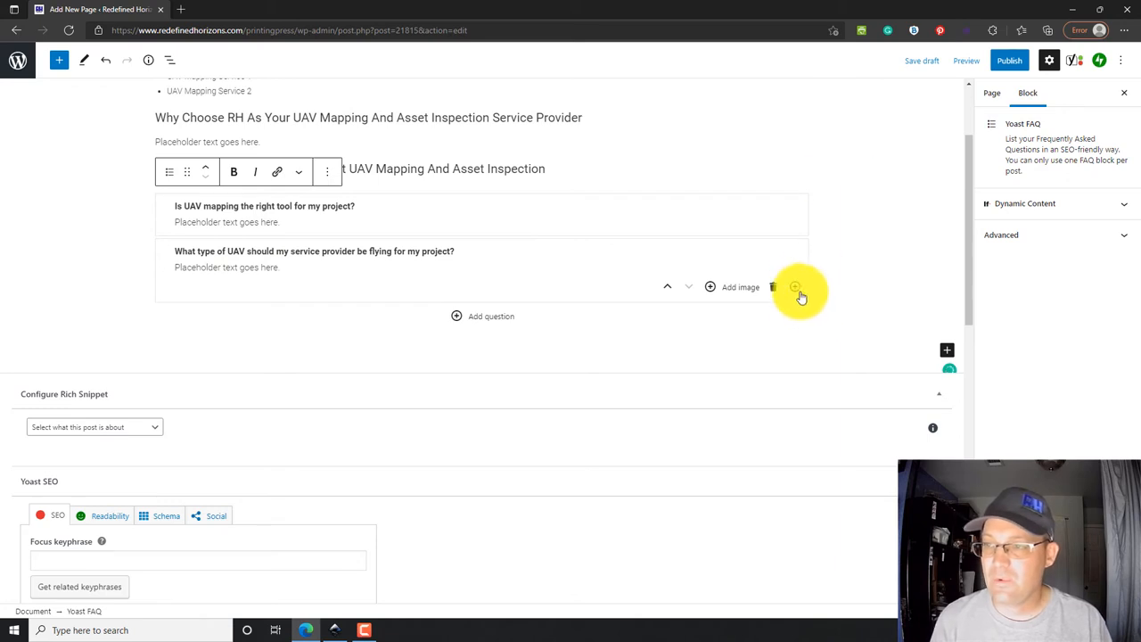
# Step: Add a third FAQ question 'How big of a project site can you fly with a UAV?'
pyautogui.click(795, 286)
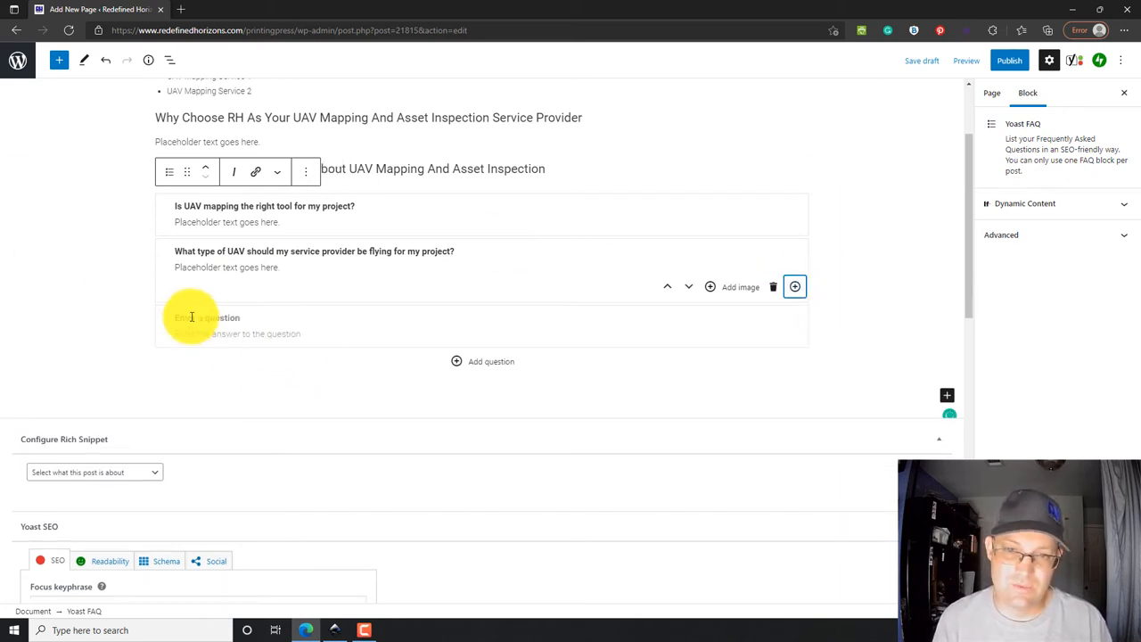
pyautogui.click(796, 286)
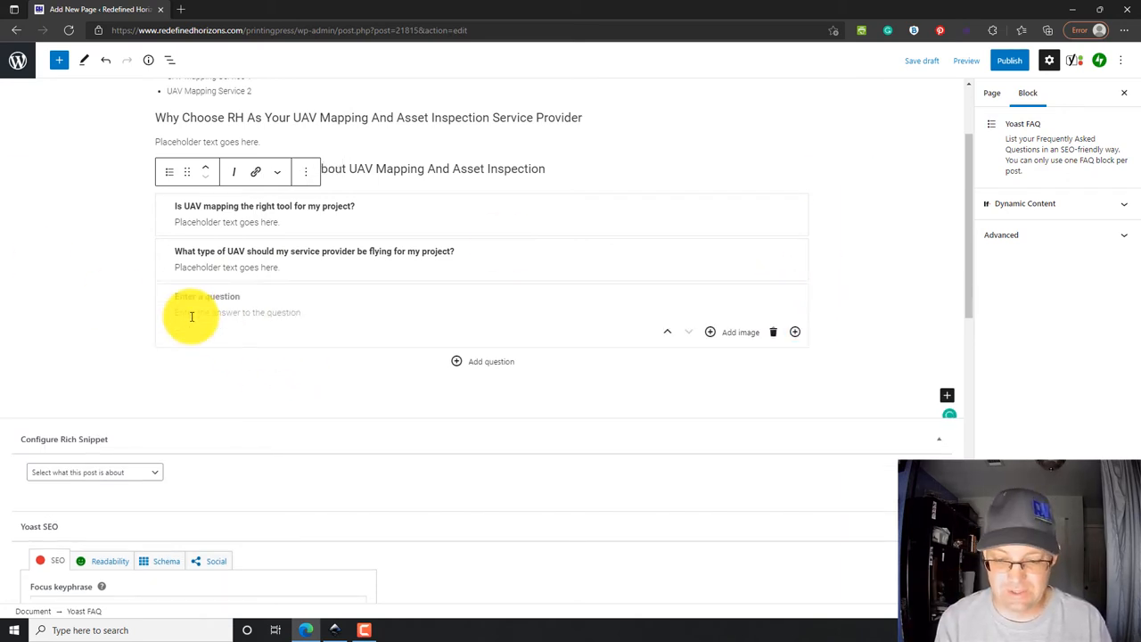
pyautogui.write('How big of a project site')
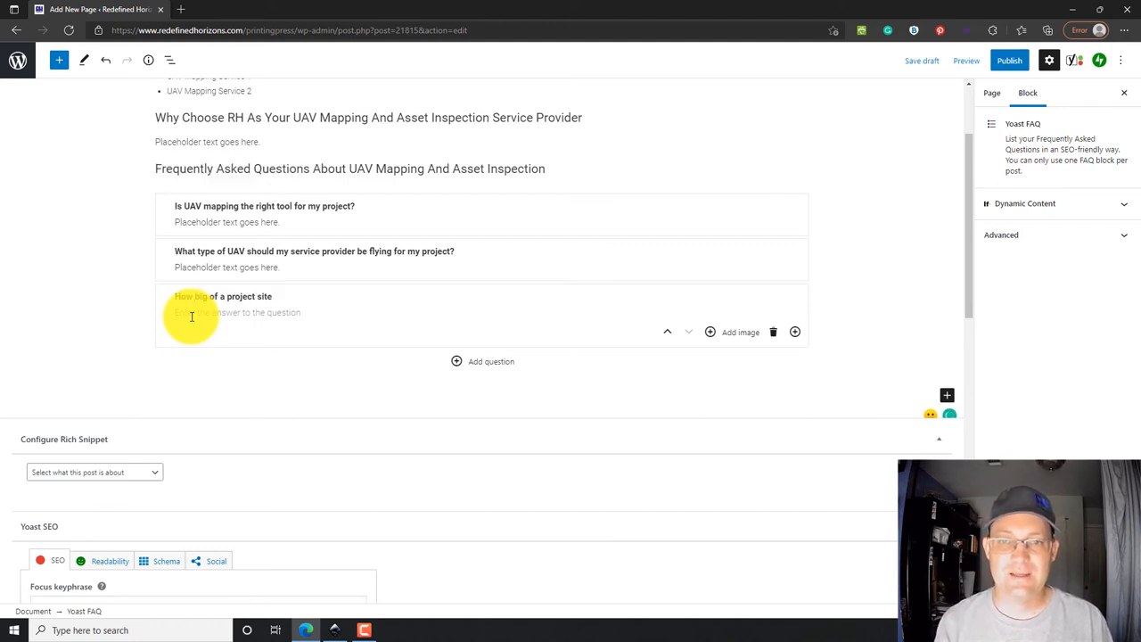
pyautogui.write('can you fly with')
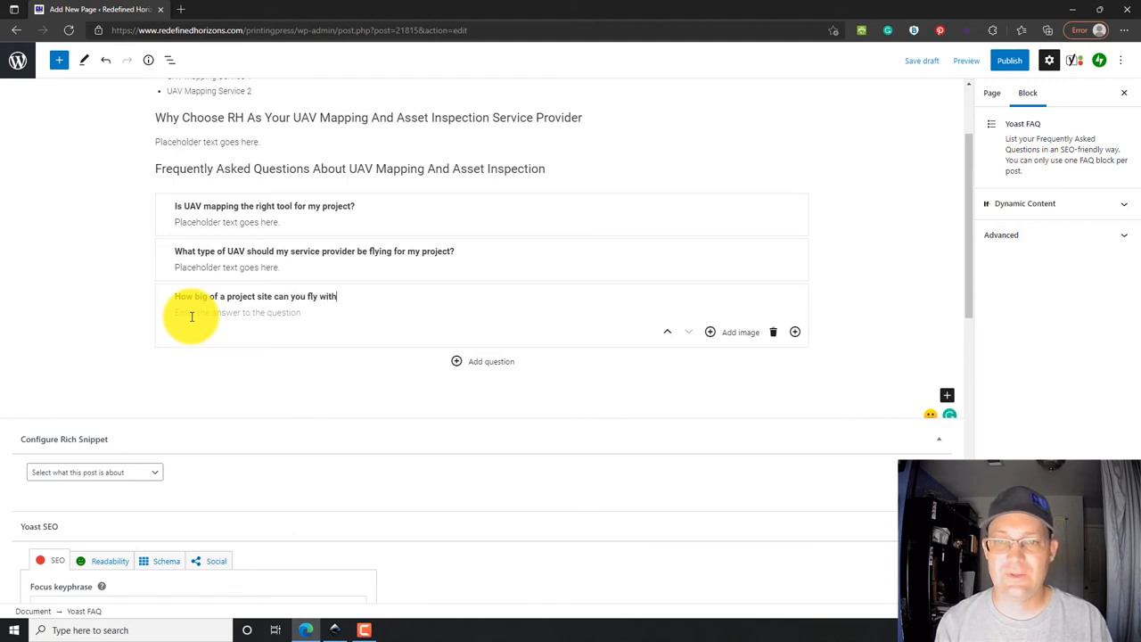
pyautogui.write('a UAV?')
pyautogui.click(484, 312)
pyautogui.write('Placeholder text goes here.')
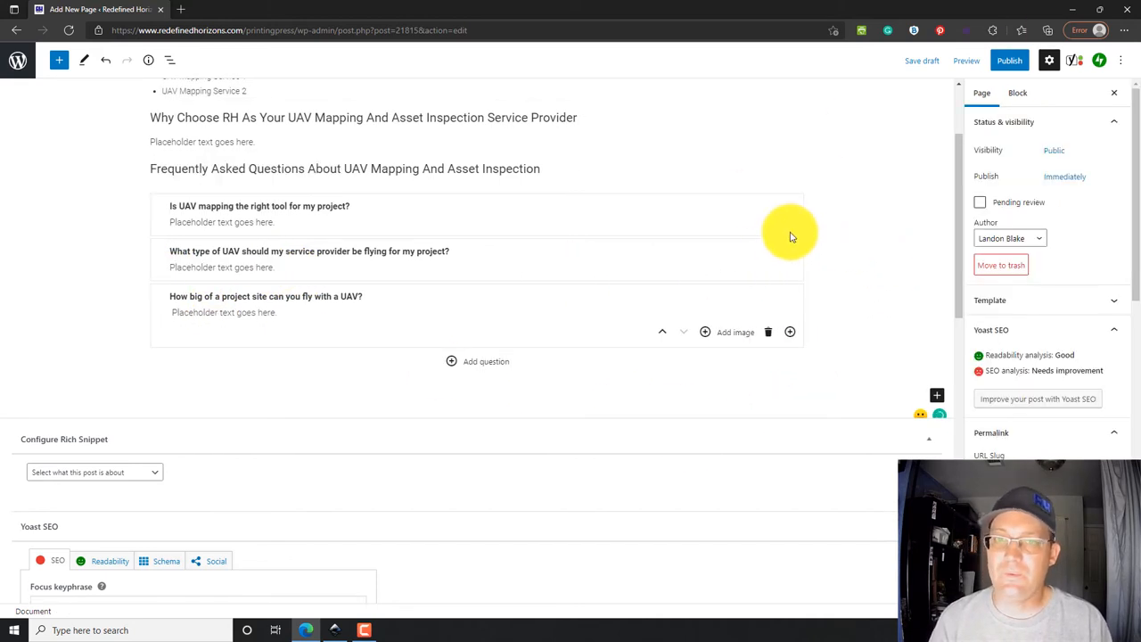
# Step: Select 'Service' as the rich snippet post type, revealing the service detail fields
pyautogui.scroll(-3)
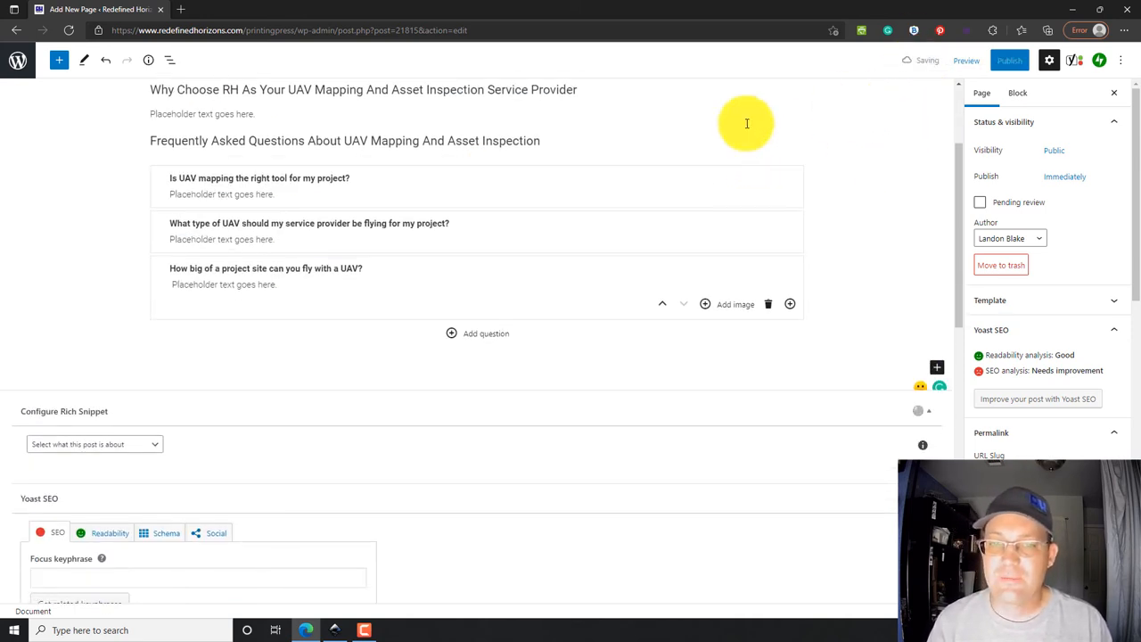
pyautogui.scroll(-3)
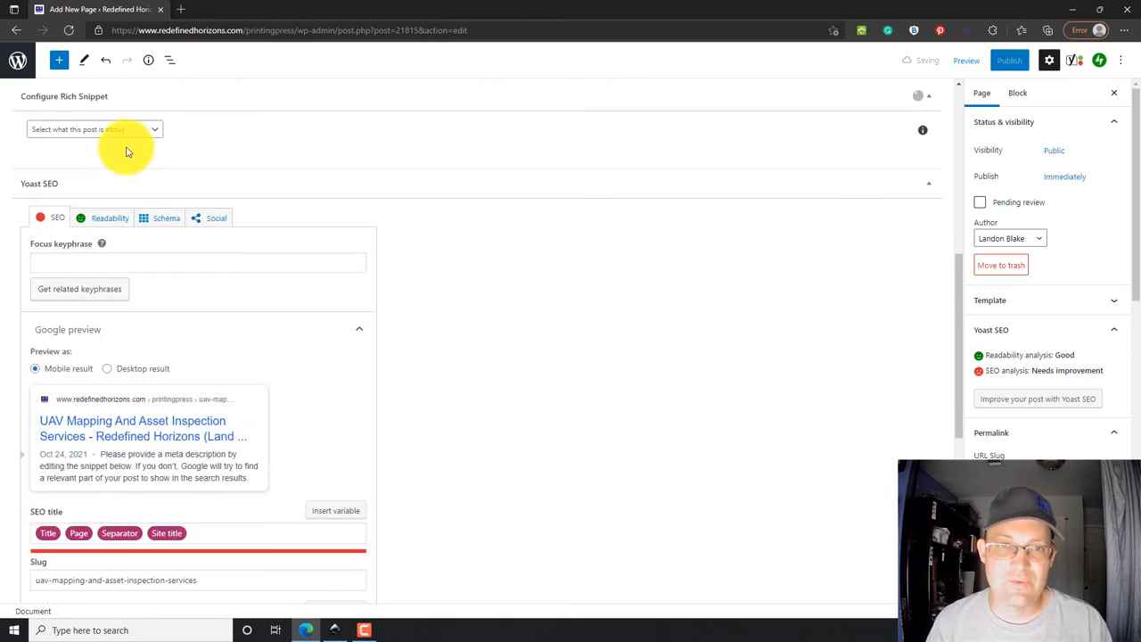
pyautogui.click(93, 128)
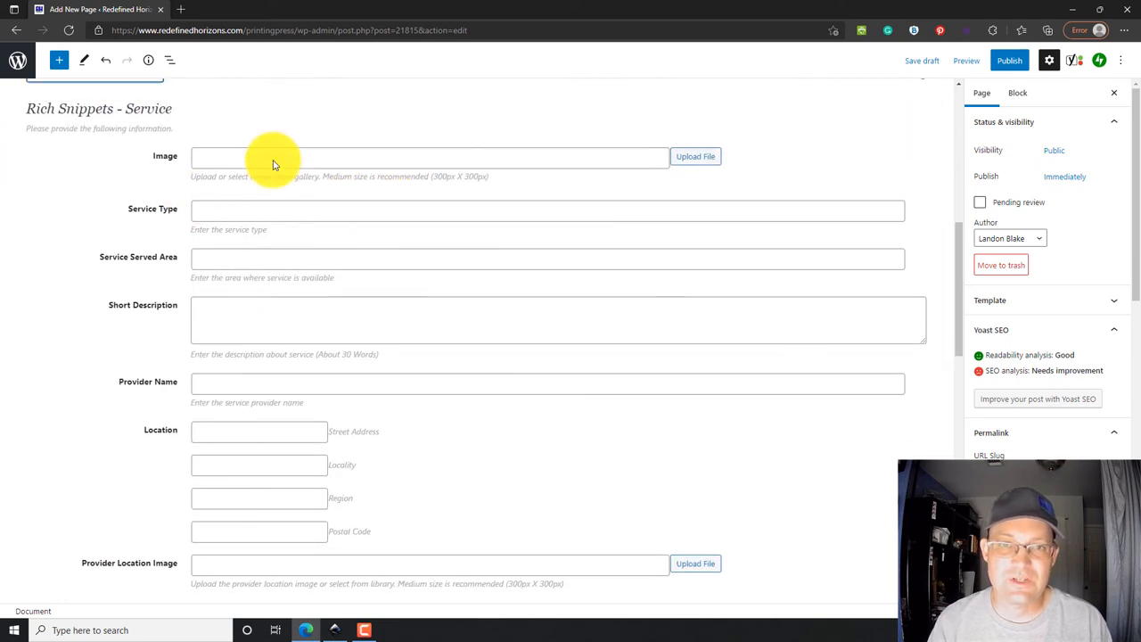
pyautogui.scroll(-3)
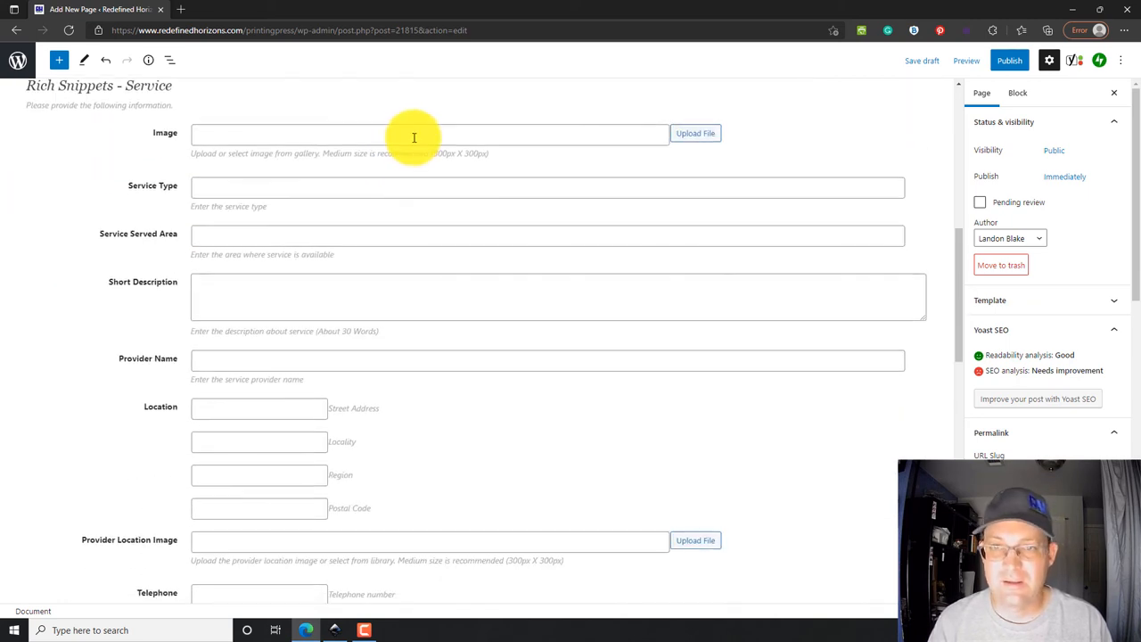
# Step: Fill the Service snippet's type, served area, short description (UAV mapping by FAA Part 107 certified remote pilot) and provider 'Redefined Horizons'
pyautogui.click(545, 188)
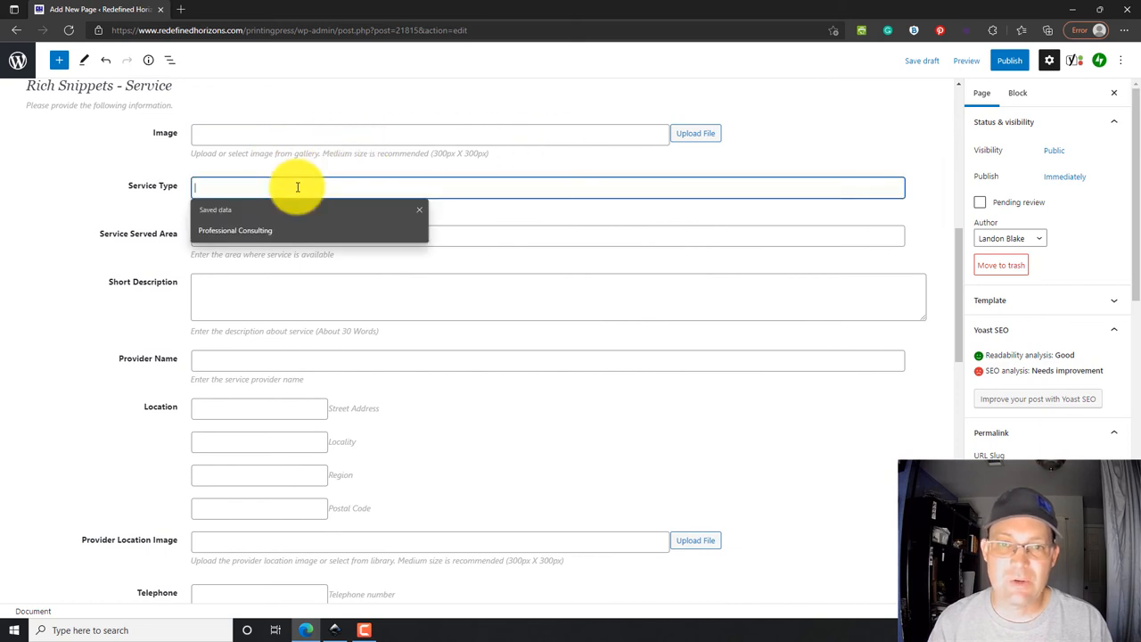
pyautogui.scroll(-3)
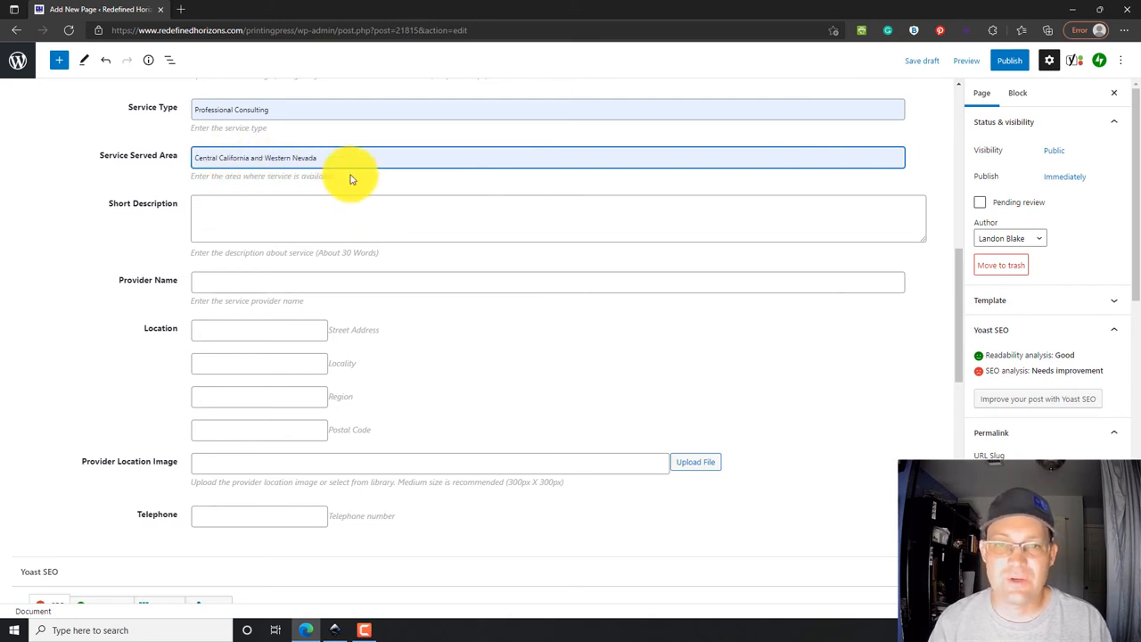
pyautogui.click(347, 218)
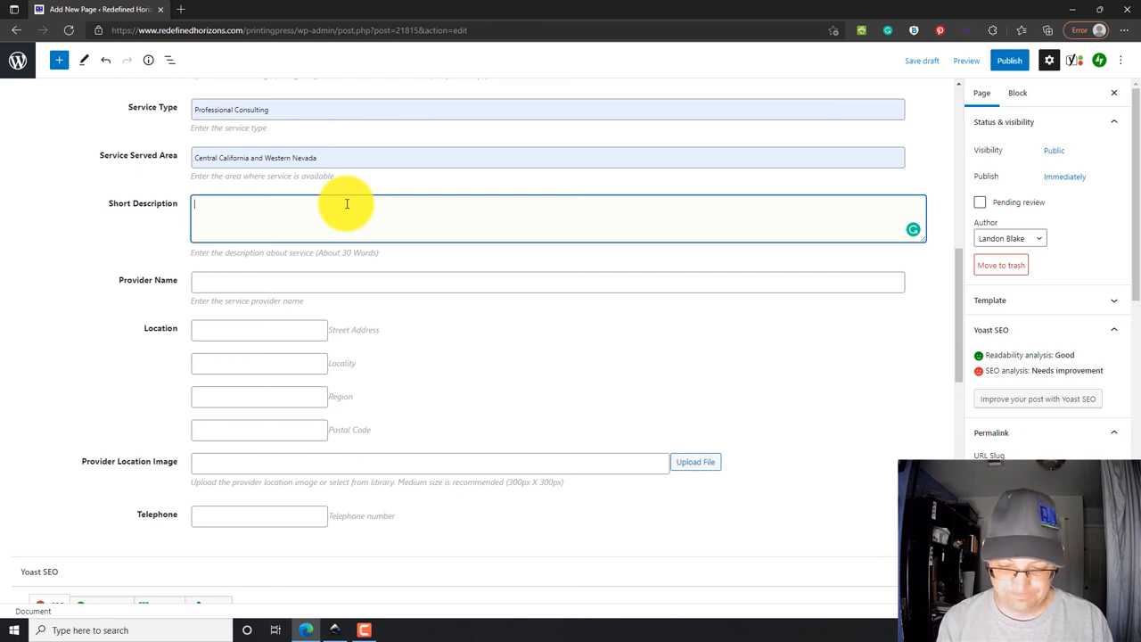
pyautogui.write('Redefined Horizons provides')
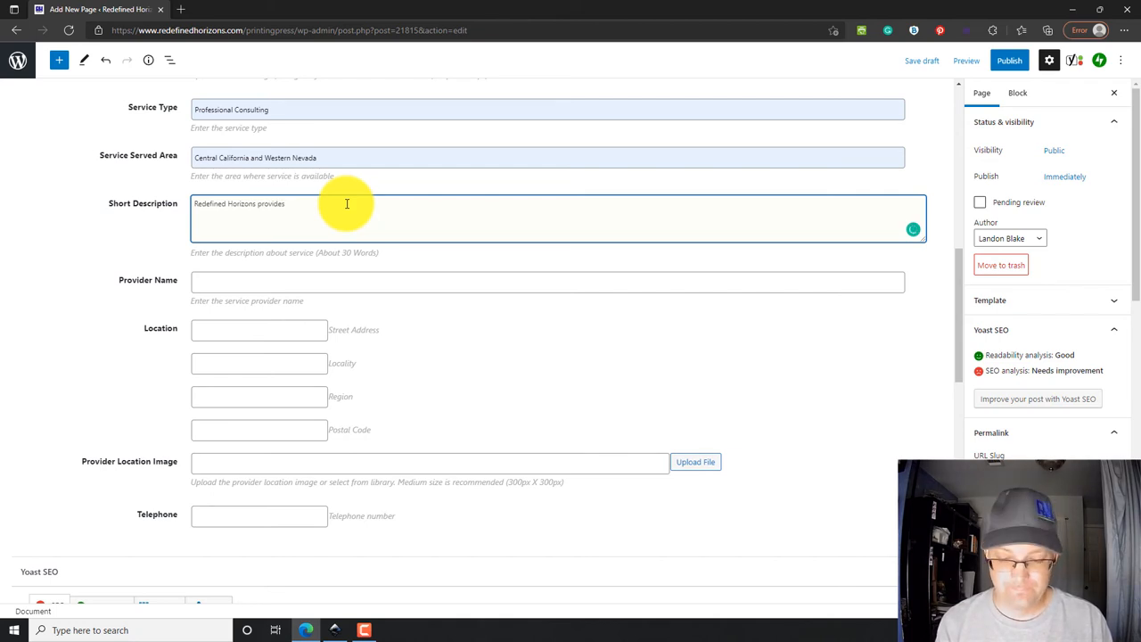
pyautogui.write('UAV mapping and UAV asset inspection services. We have sever')
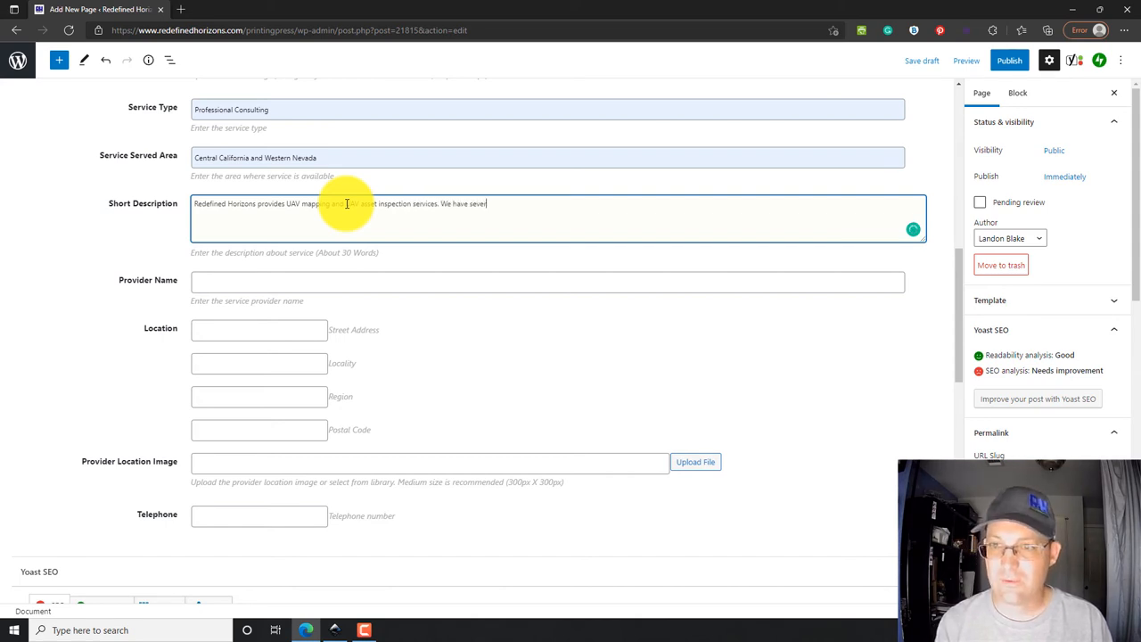
pyautogui.write('al FAA Part')
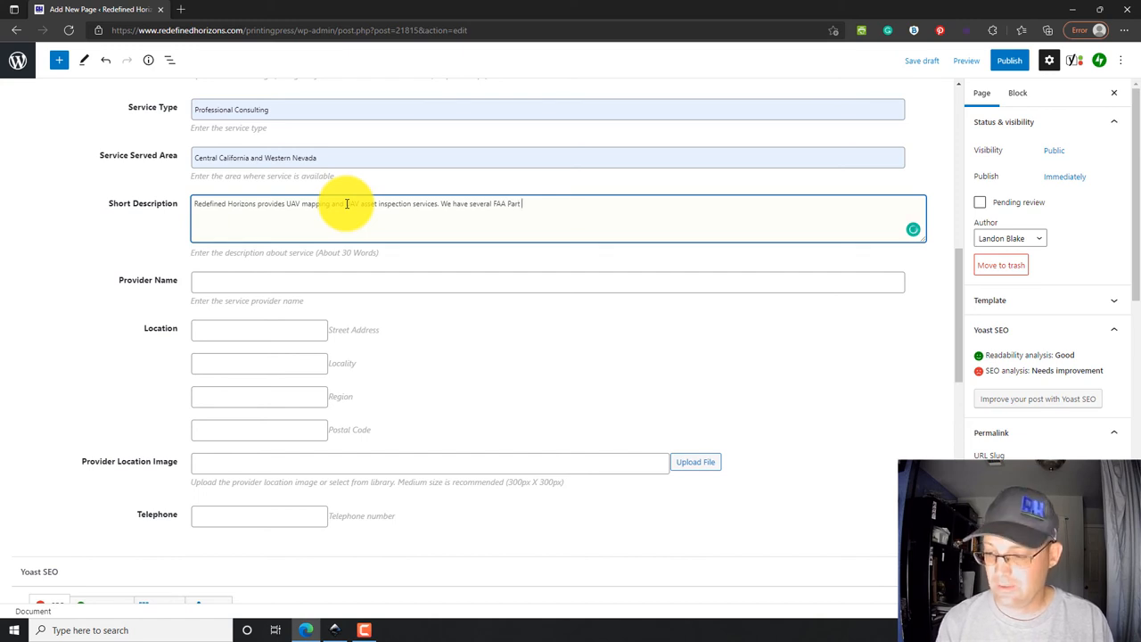
pyautogui.write('107 Certified')
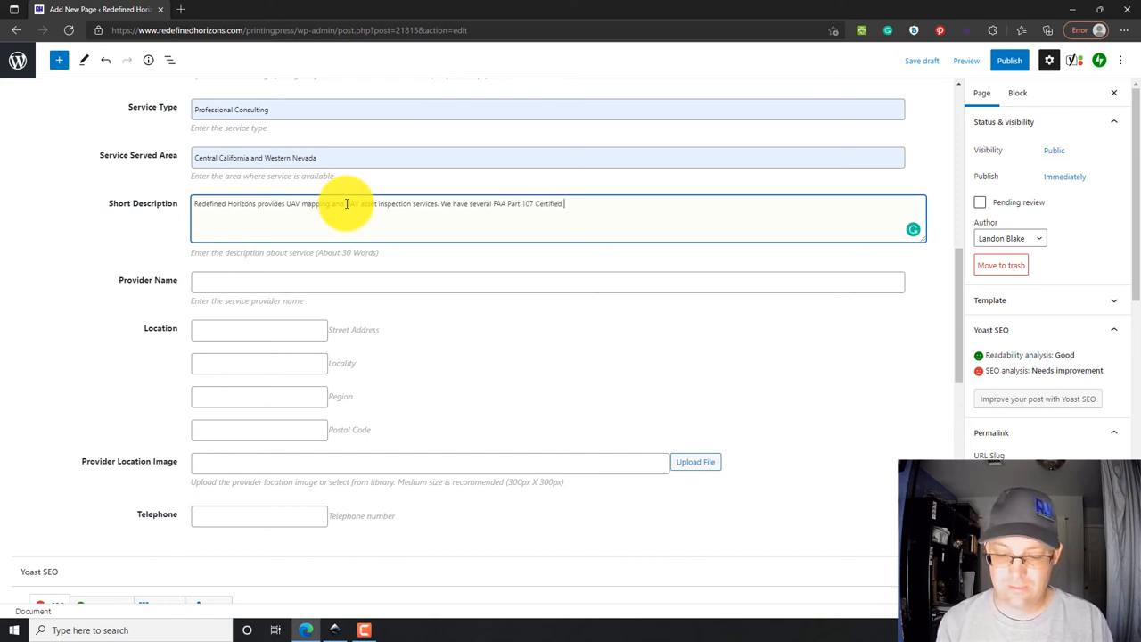
pyautogui.write('Remote Pilots on our team.')
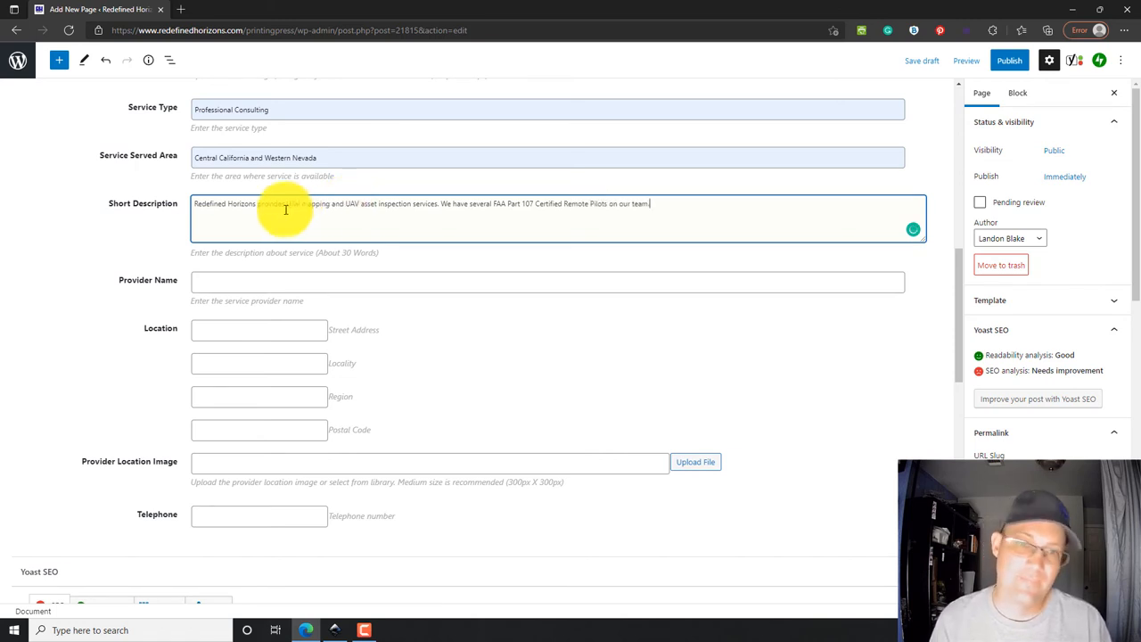
pyautogui.write('Redefined Horizons')
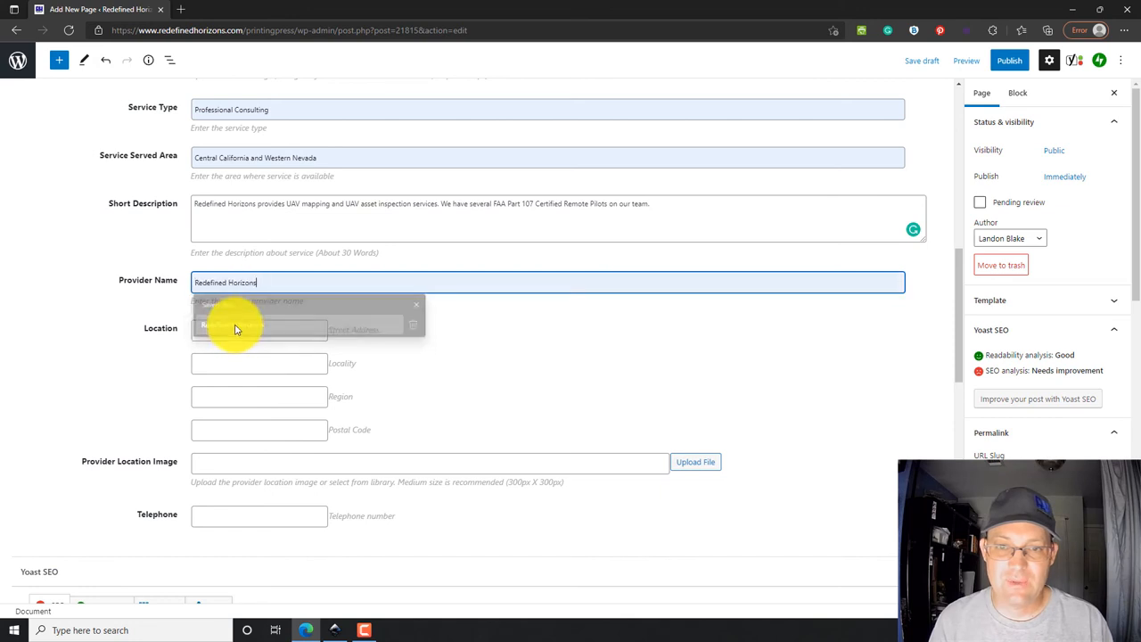
# Step: Fill the Location and Telephone from the saved autofill address
pyautogui.click(235, 330)
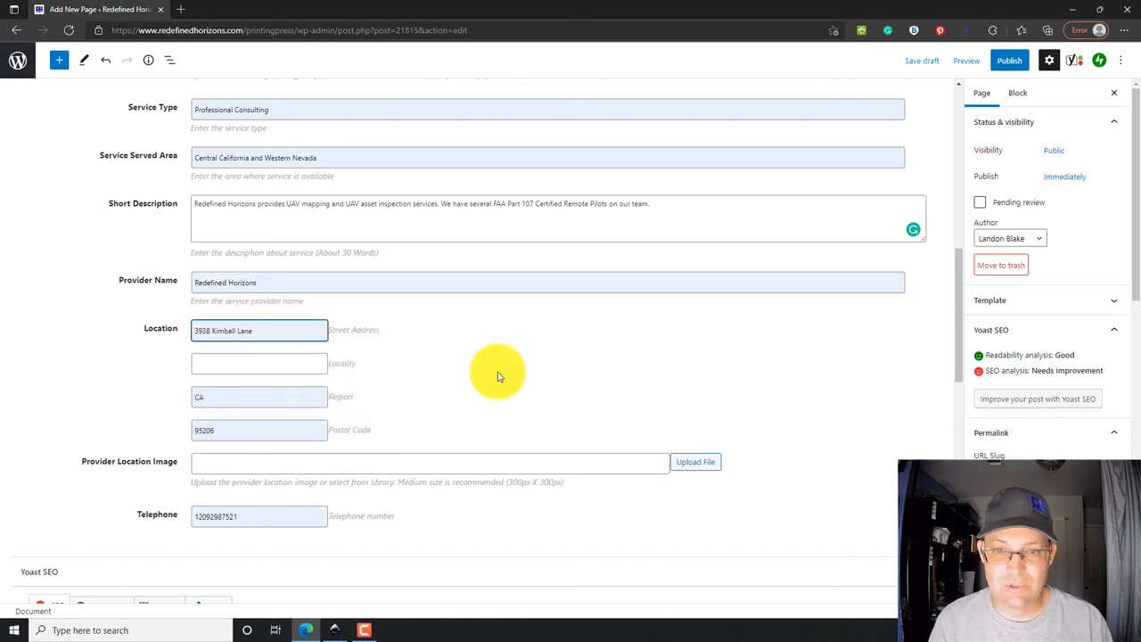
pyautogui.scroll(-3)
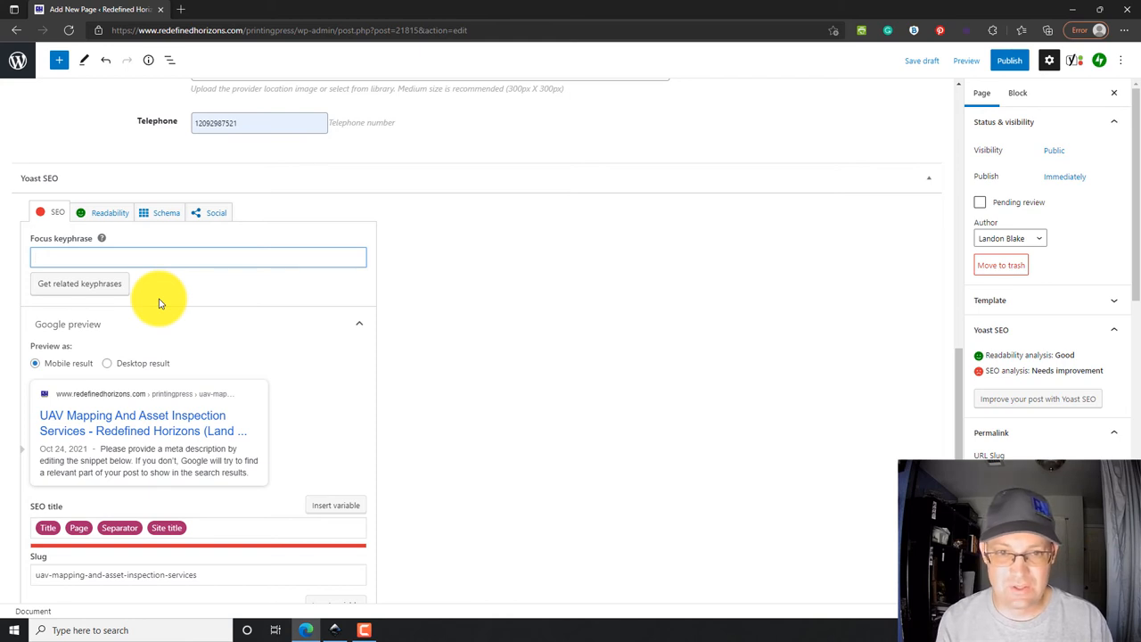
# Step: Enter 'UAV Mapping and Asset Inspection' as the Yoast focus keyphrase and move down to the meta description
pyautogui.write('UAV Mapping and Asset')
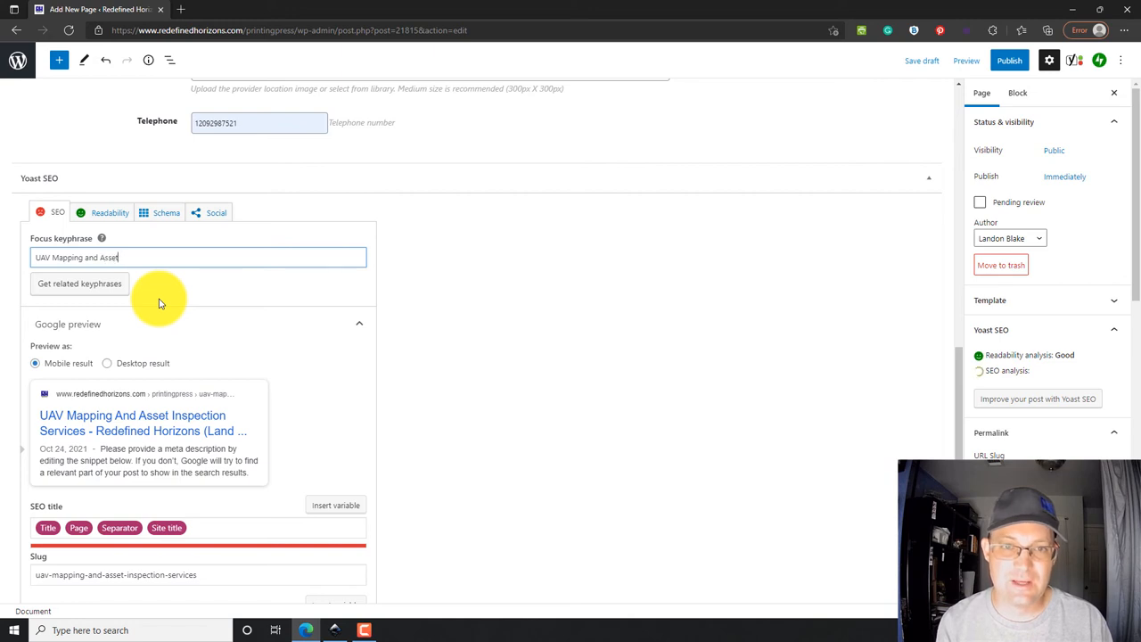
pyautogui.write('Inspection')
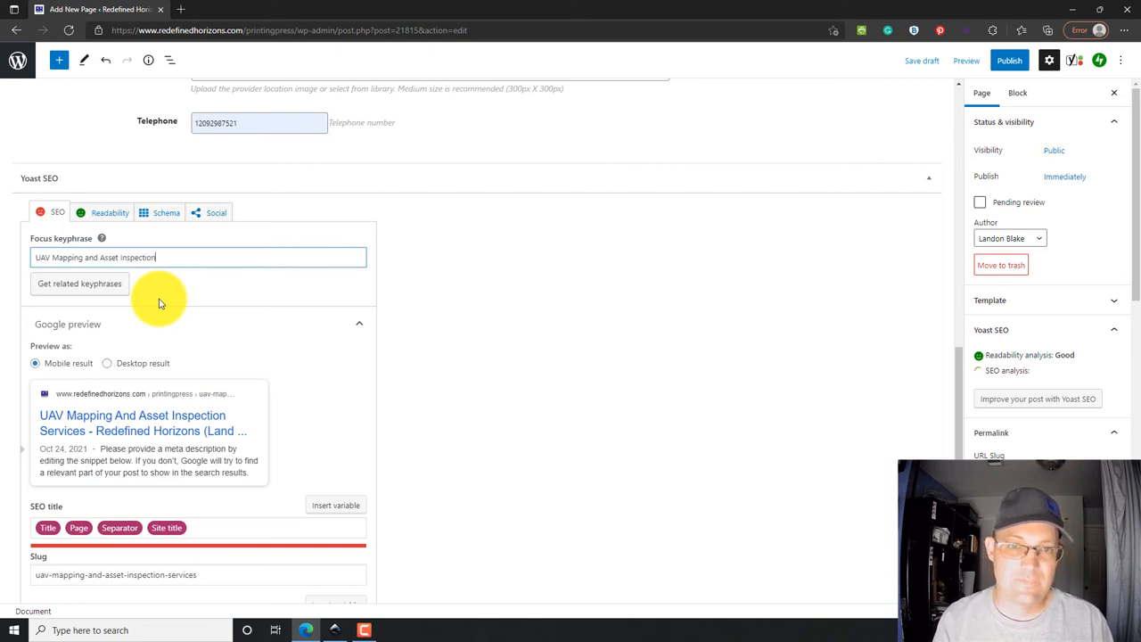
pyautogui.scroll(-3)
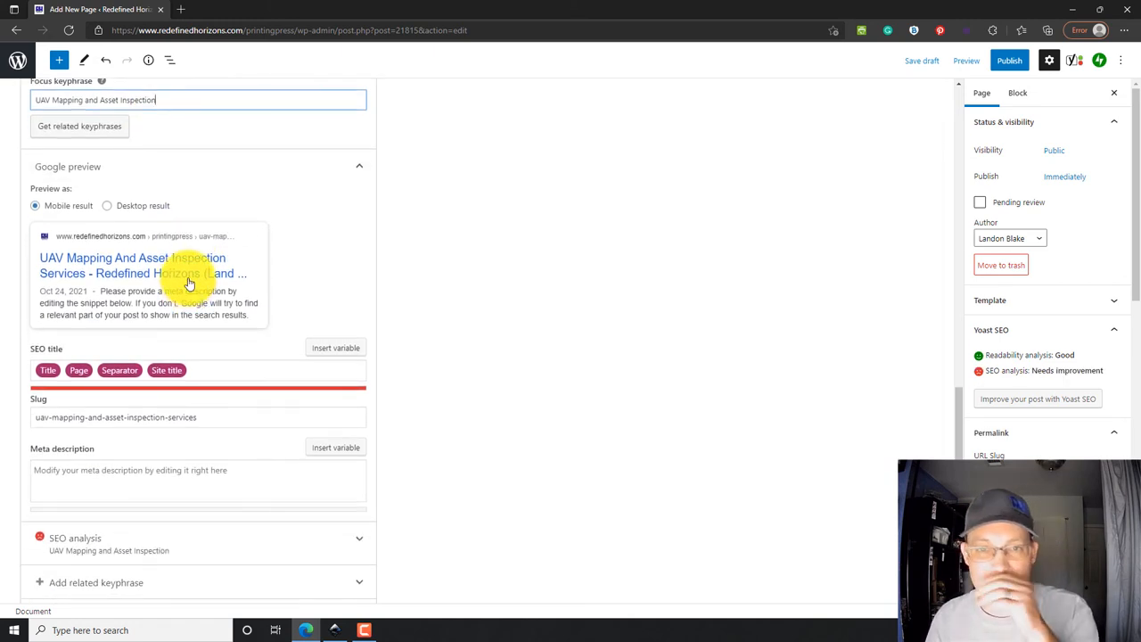
pyautogui.scroll(-3)
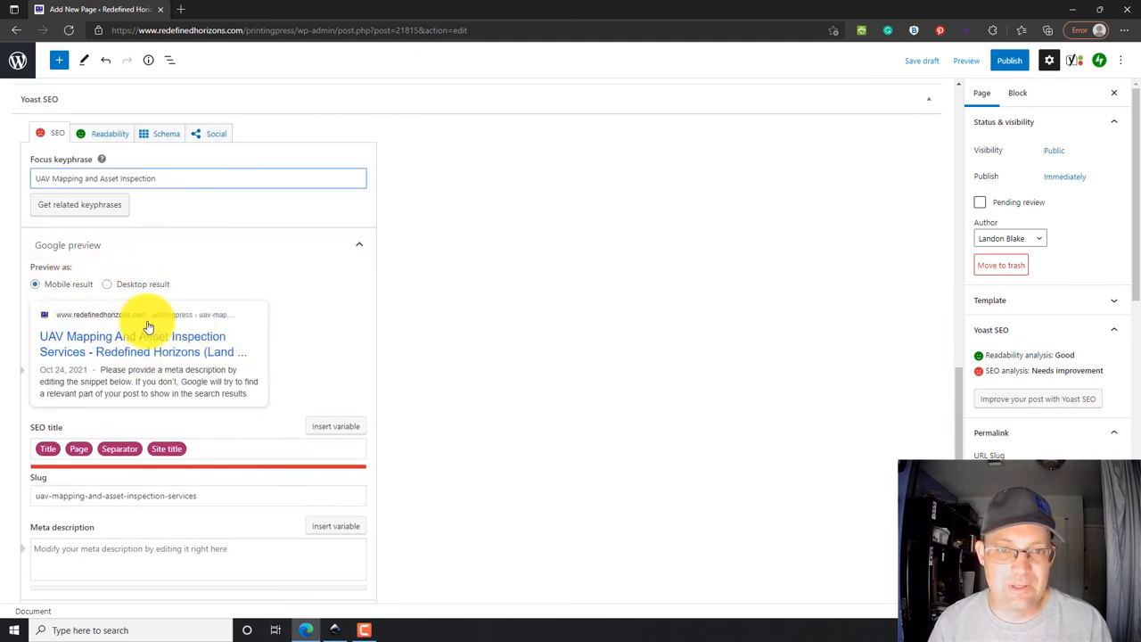
pyautogui.scroll(-3)
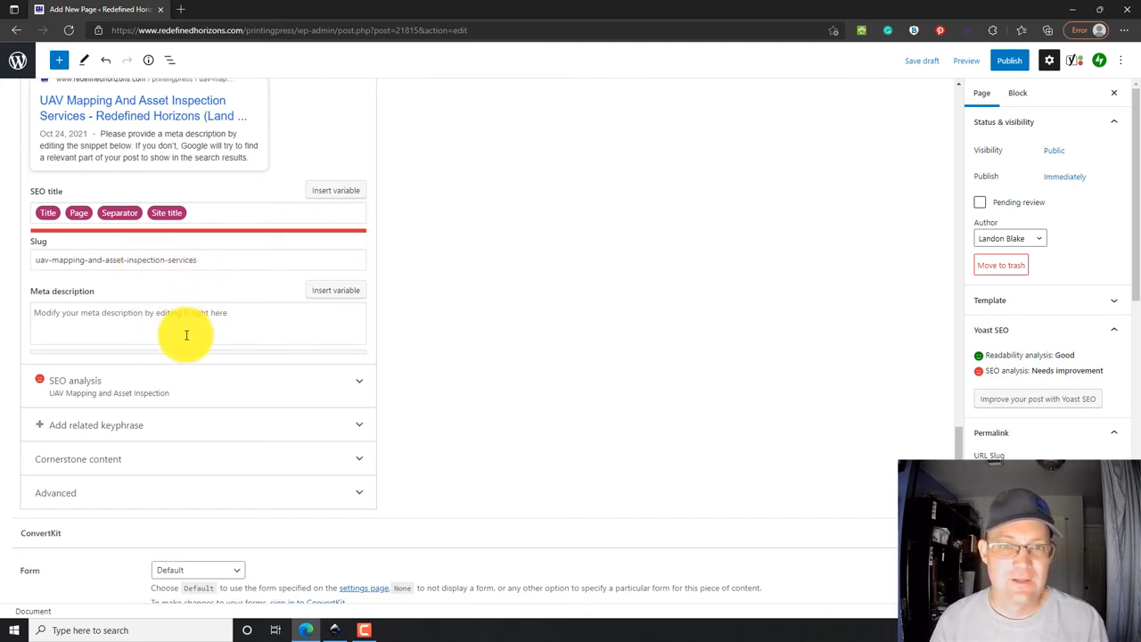
# Step: Write the meta description: Redefined Horizons provides UAV mapping and asset inspection services throughout Central California and Western Nevada
pyautogui.click(189, 324)
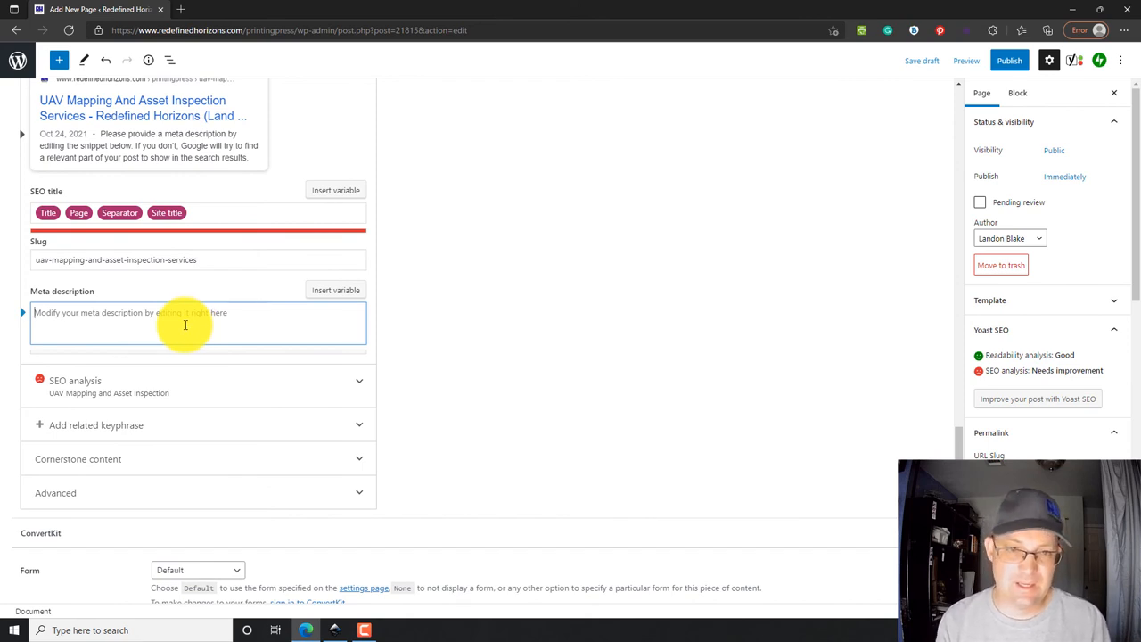
pyautogui.write('Redefined Horizons provides UAV')
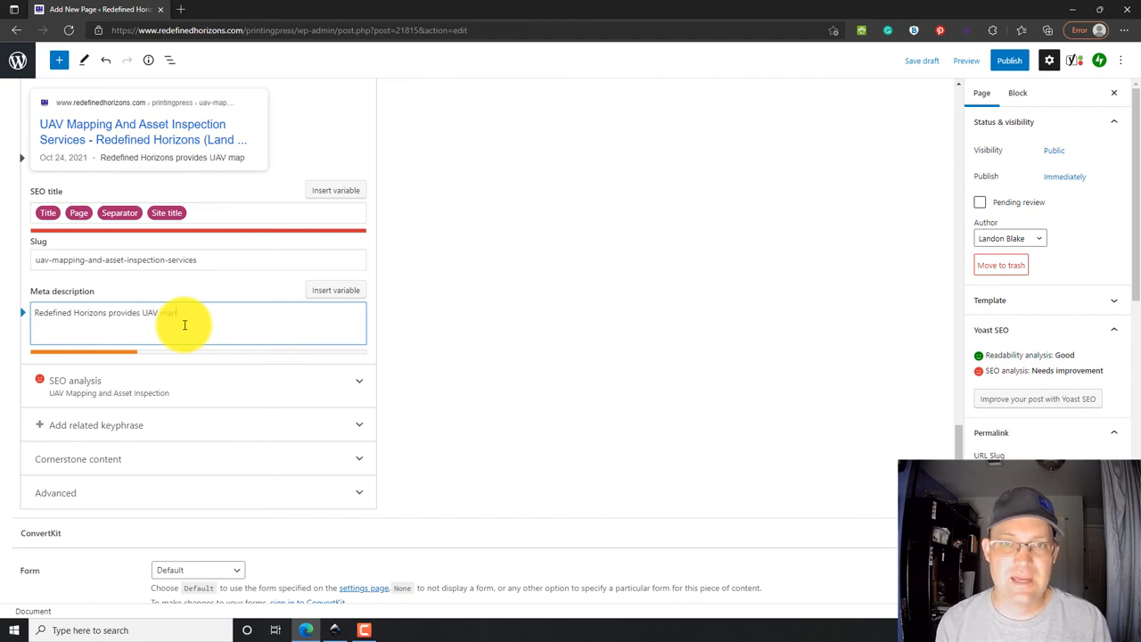
pyautogui.write('mapping and UAV asset inspection services throughout Central California')
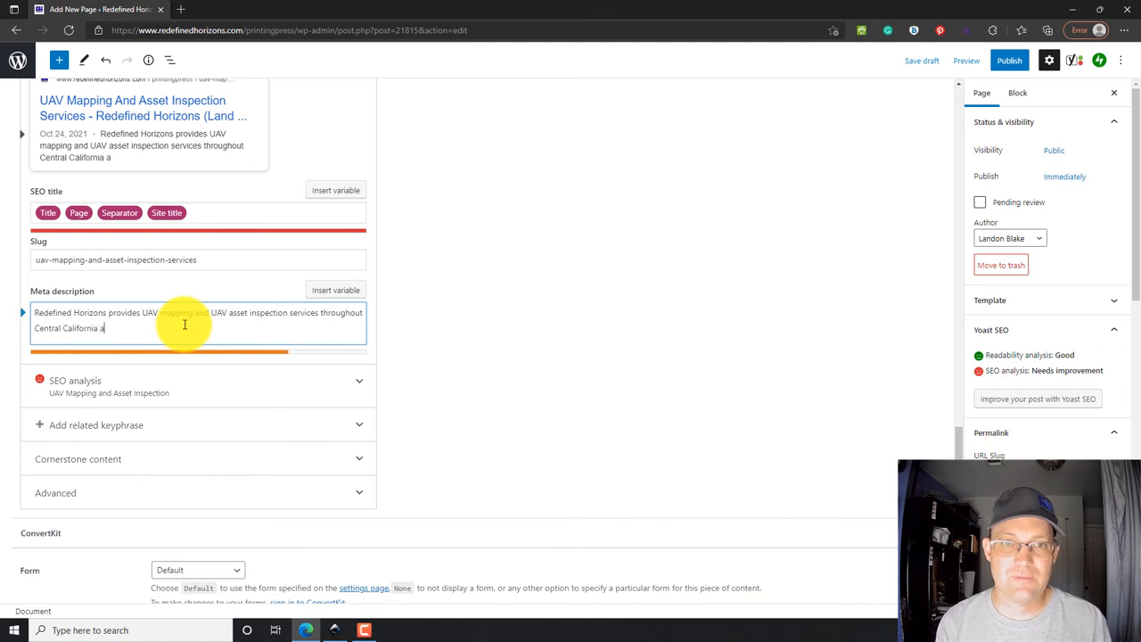
pyautogui.write('and Westnern')
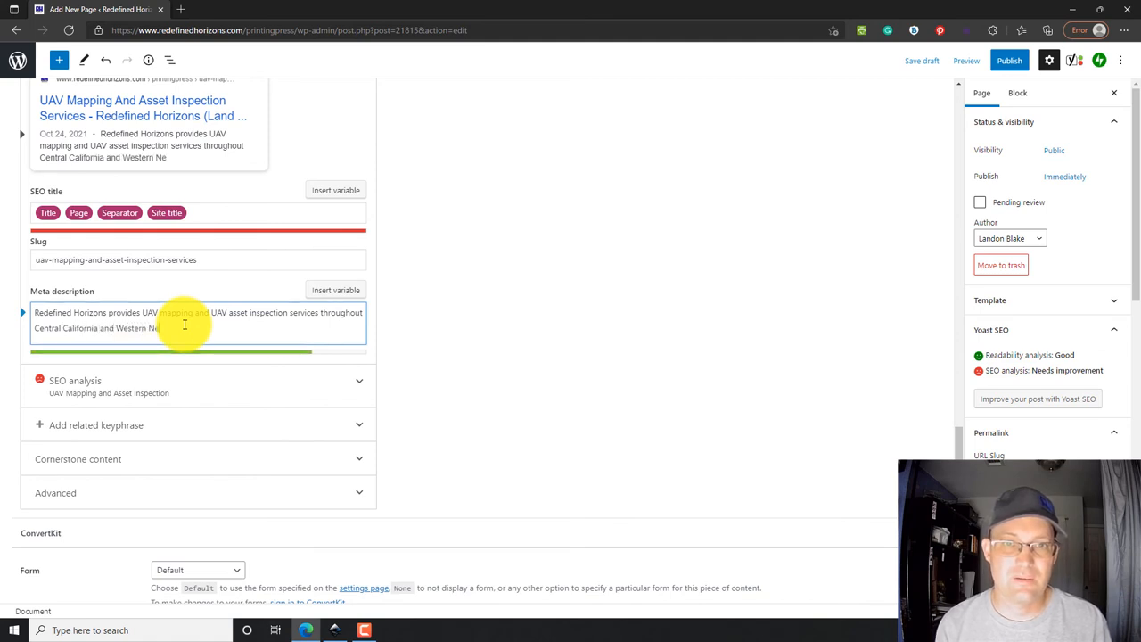
pyautogui.write('Nevada.')
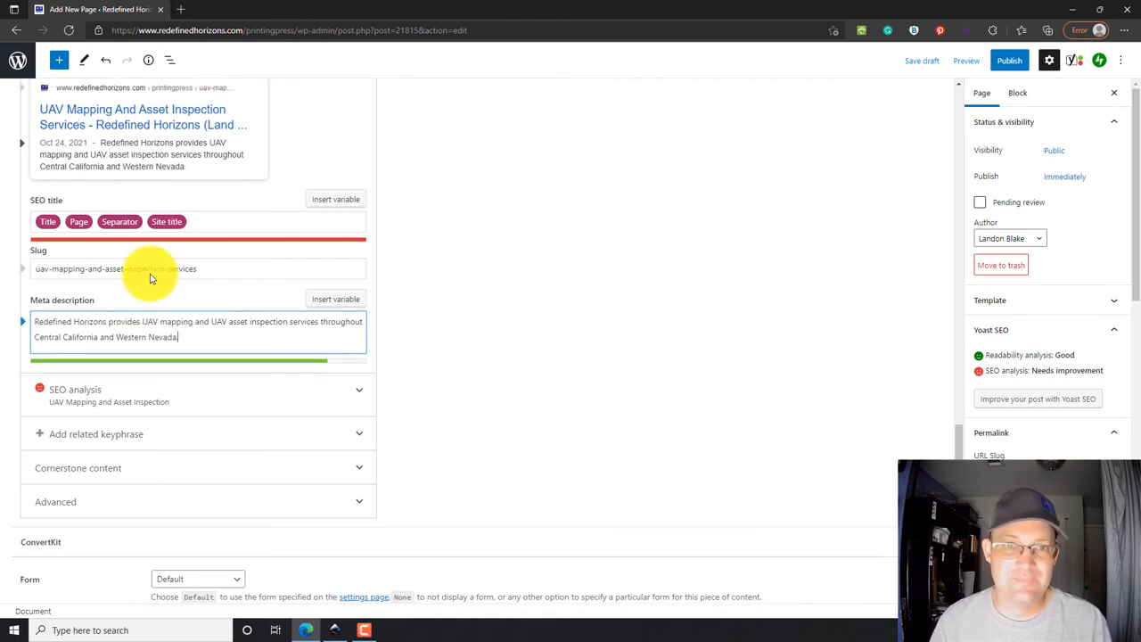
pyautogui.scroll(-3)
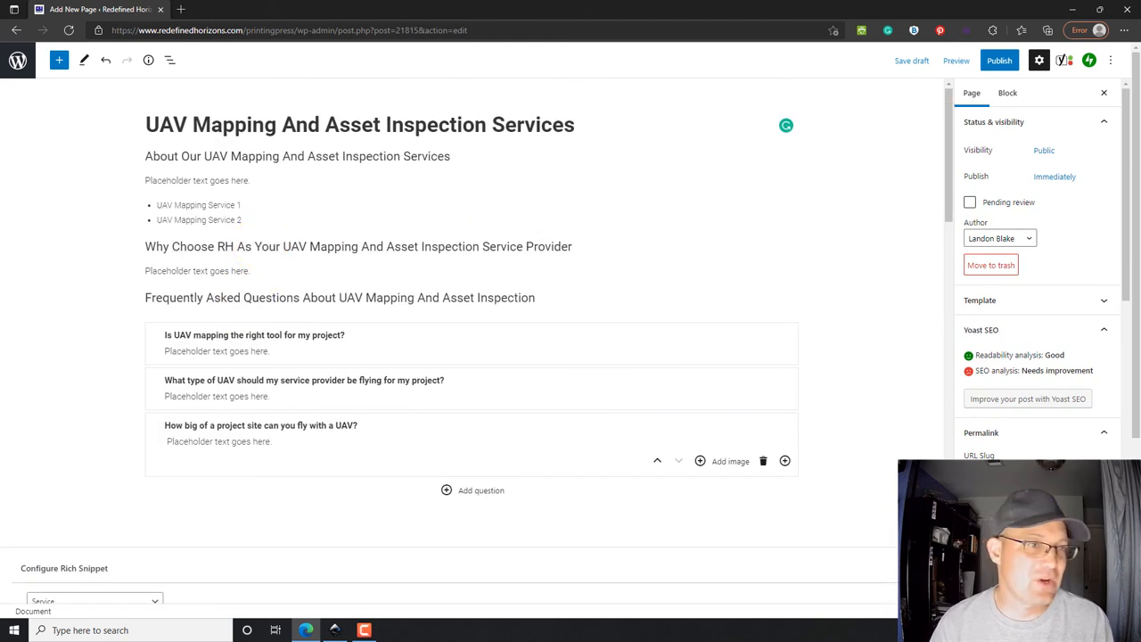
pyautogui.moveTo(514, 186)
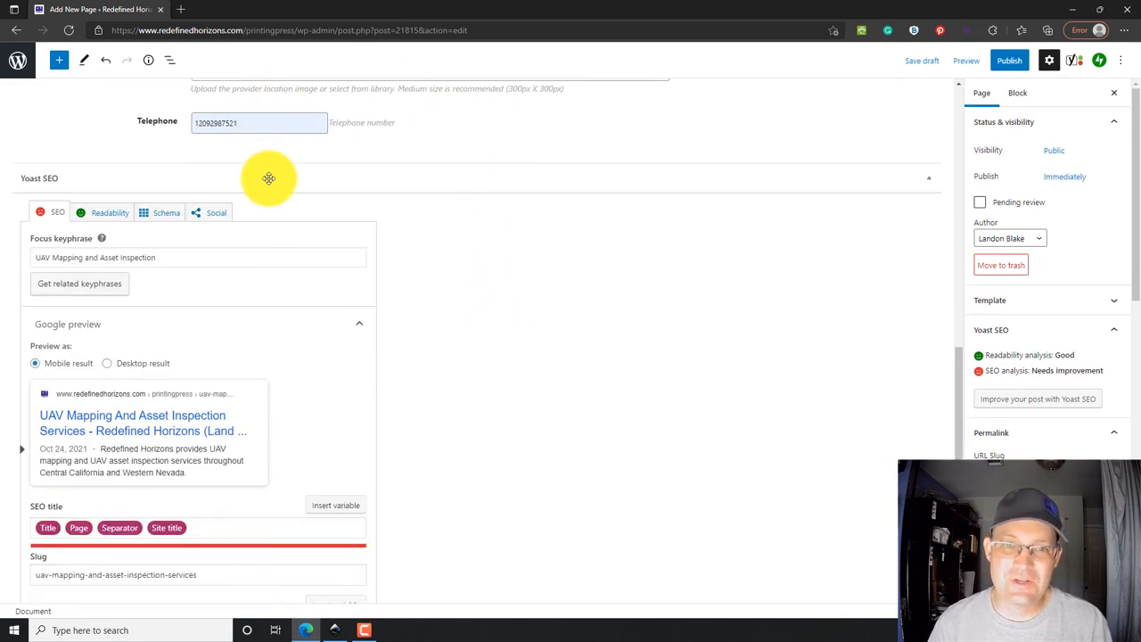
# Step: Review the Yoast cornerstone content and advanced indexing settings, leaving them unchanged
pyautogui.scroll(-3)
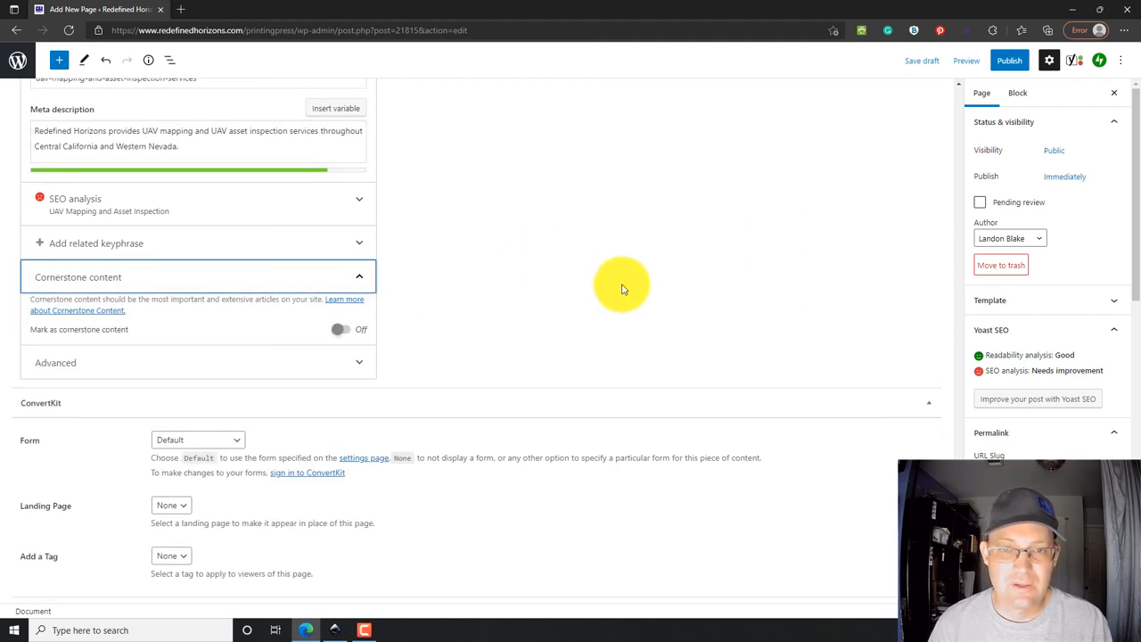
pyautogui.moveTo(132, 328)
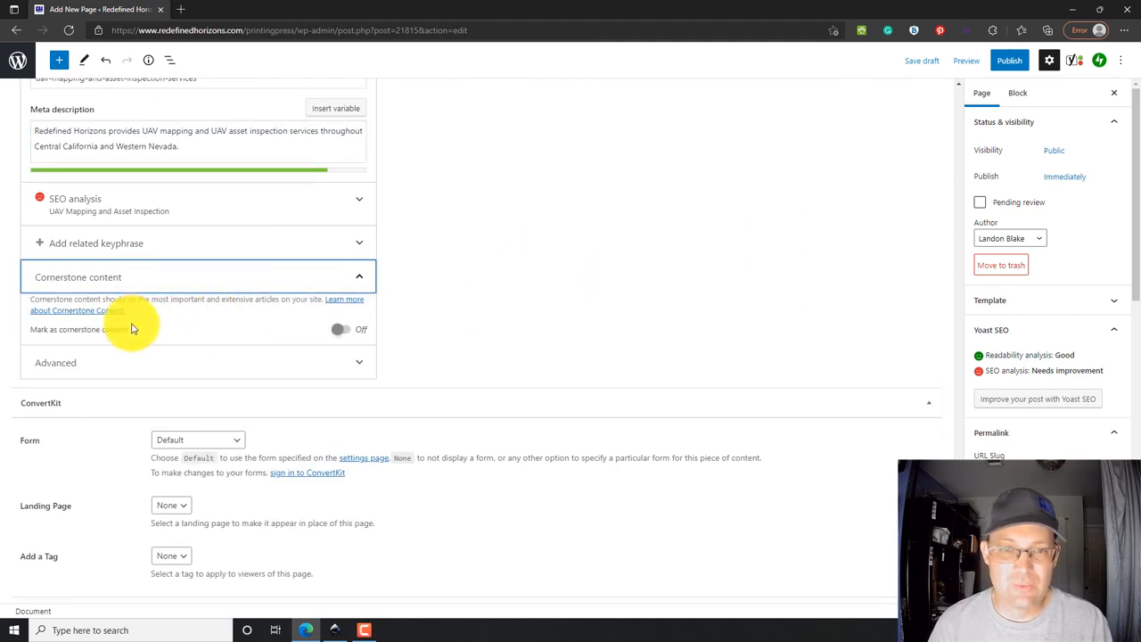
pyautogui.moveTo(424, 330)
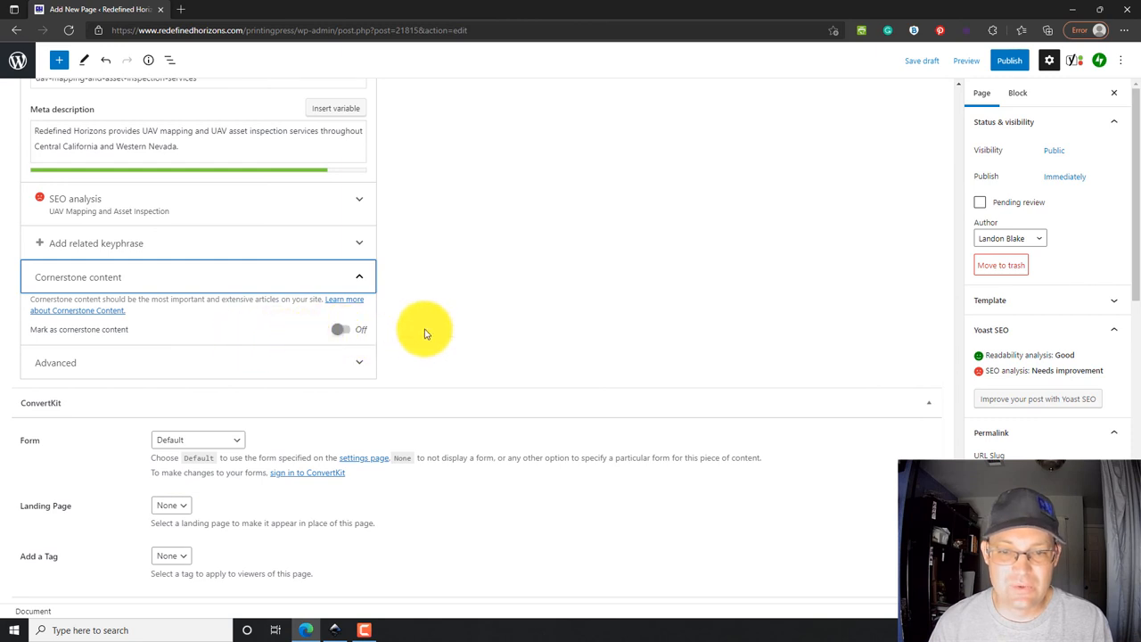
pyautogui.click(55, 362)
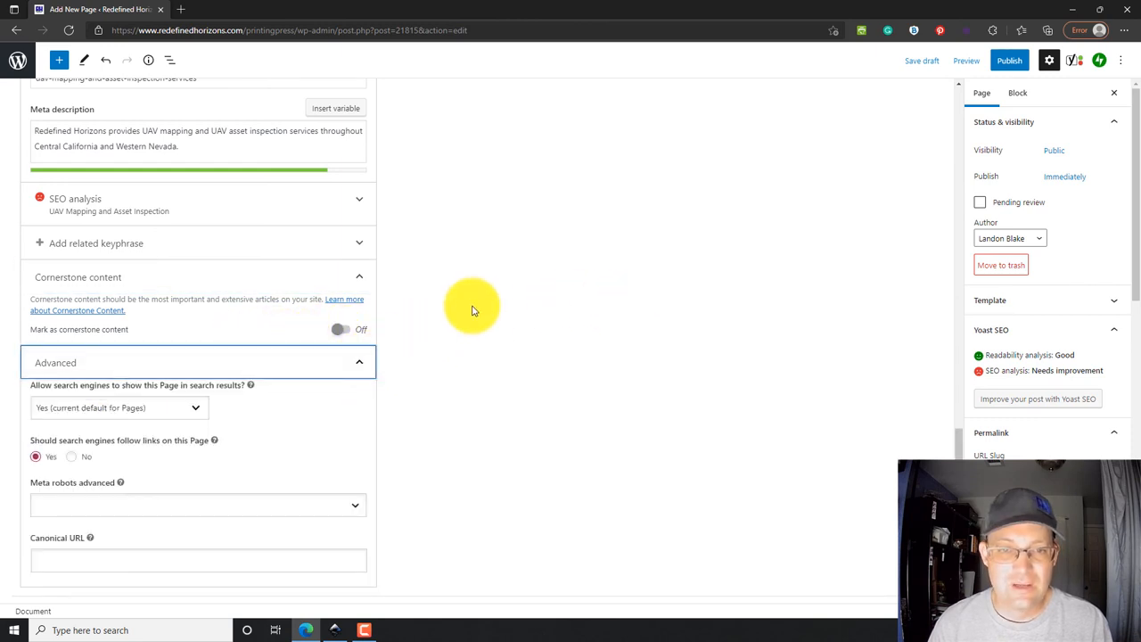
pyautogui.scroll(-3)
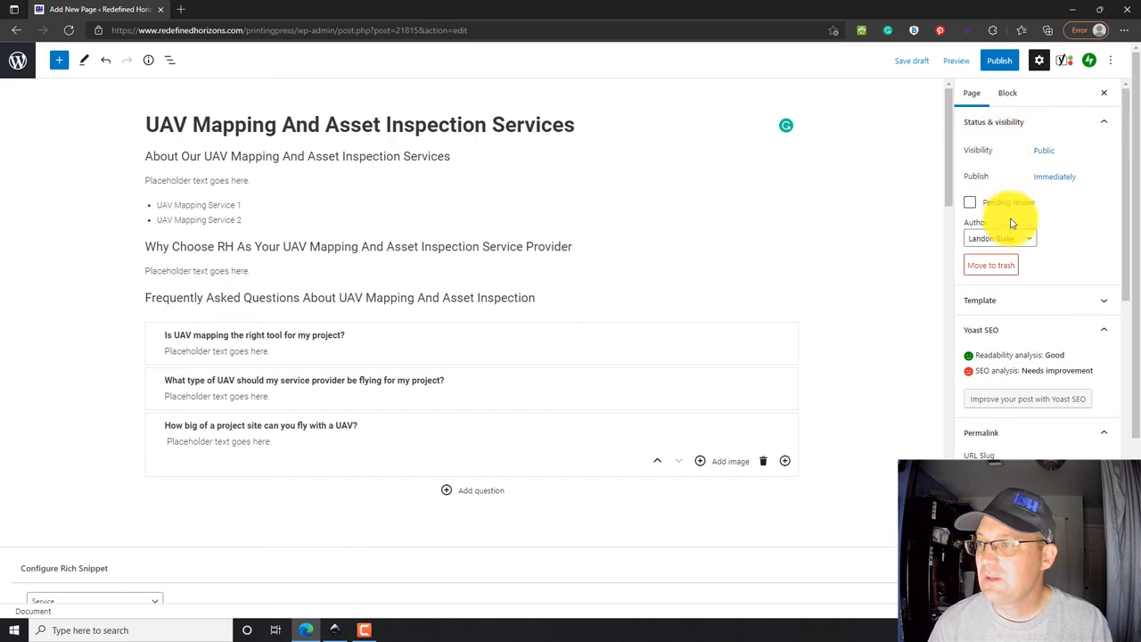
# Step: Choose Services as the parent page in the Page Attributes panel
pyautogui.scroll(-3)
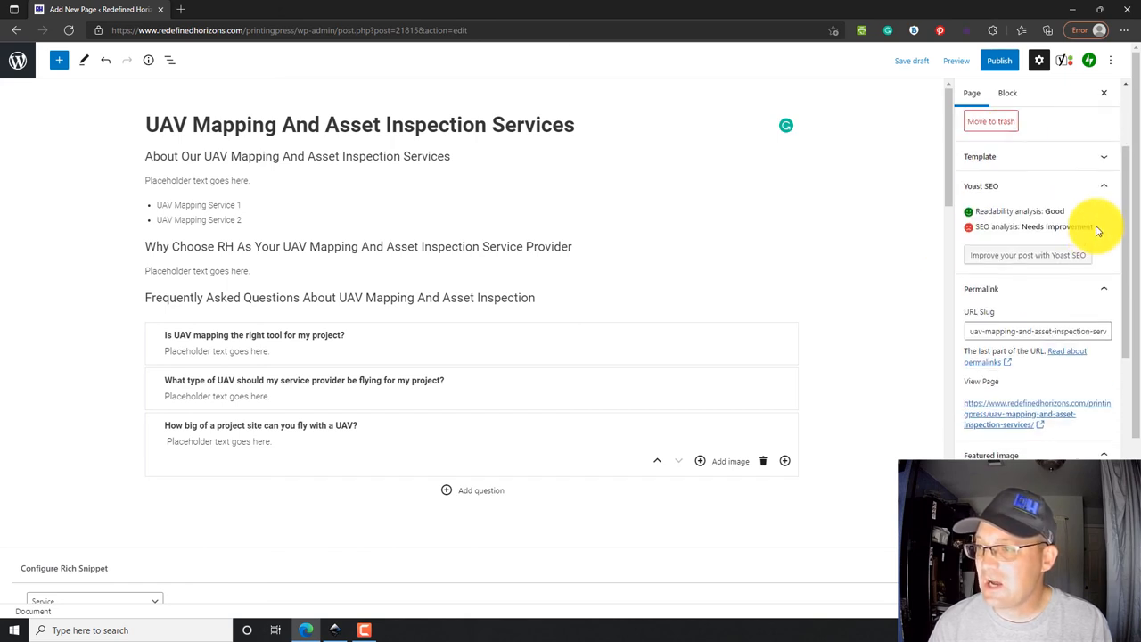
pyautogui.scroll(-3)
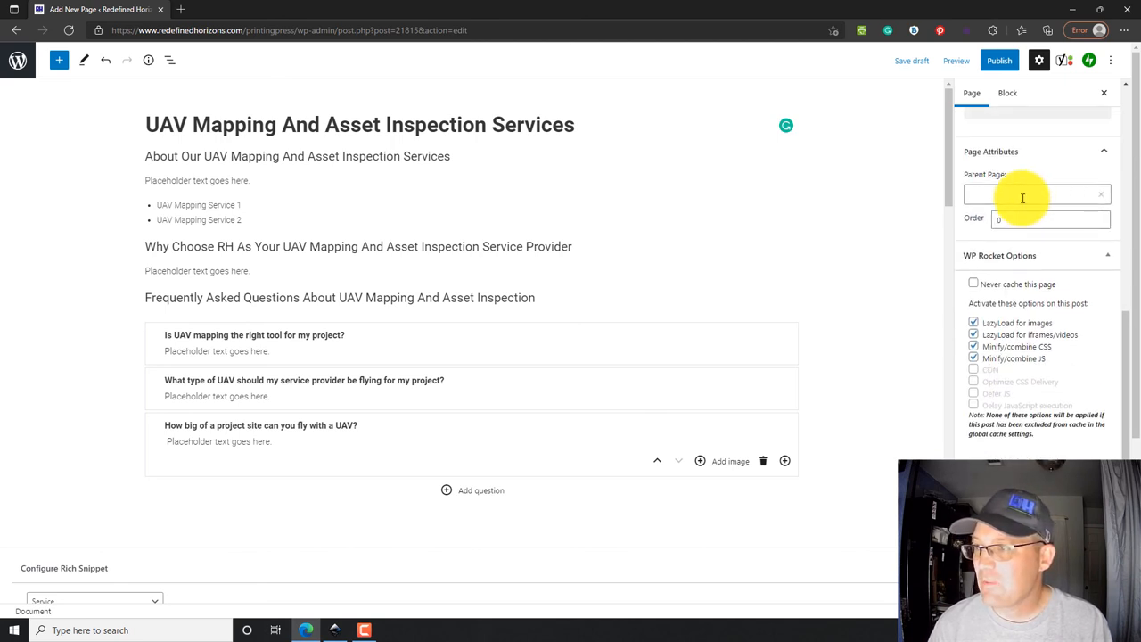
pyautogui.click(1038, 192)
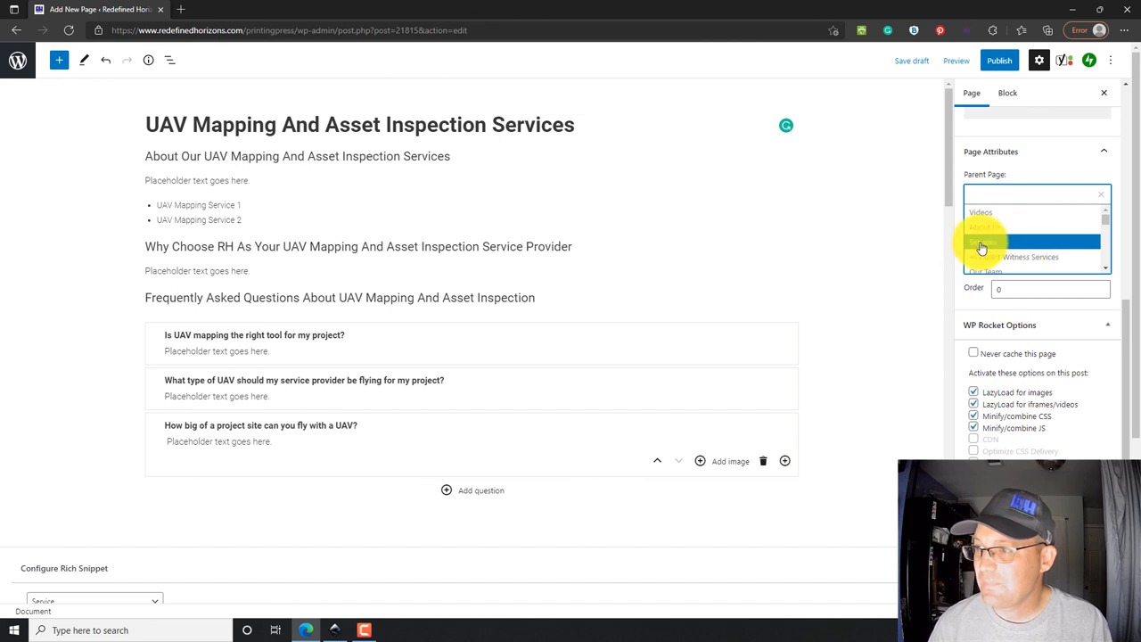
pyautogui.click(981, 248)
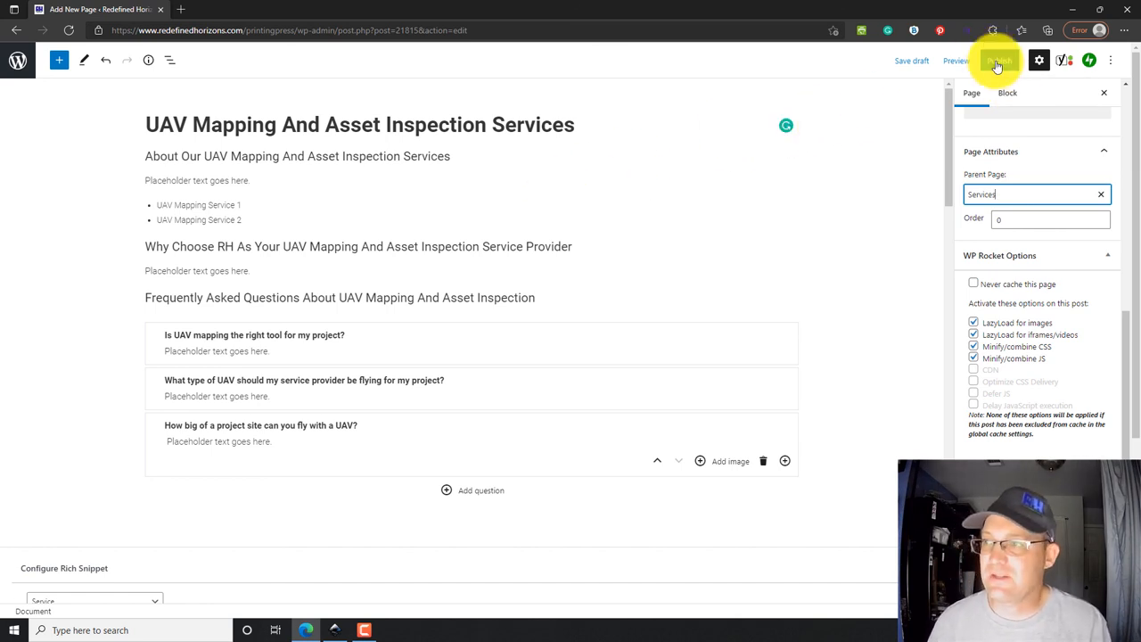
# Step: Publish the page and open its 'is now live' link in a new browser tab
pyautogui.click(998, 61)
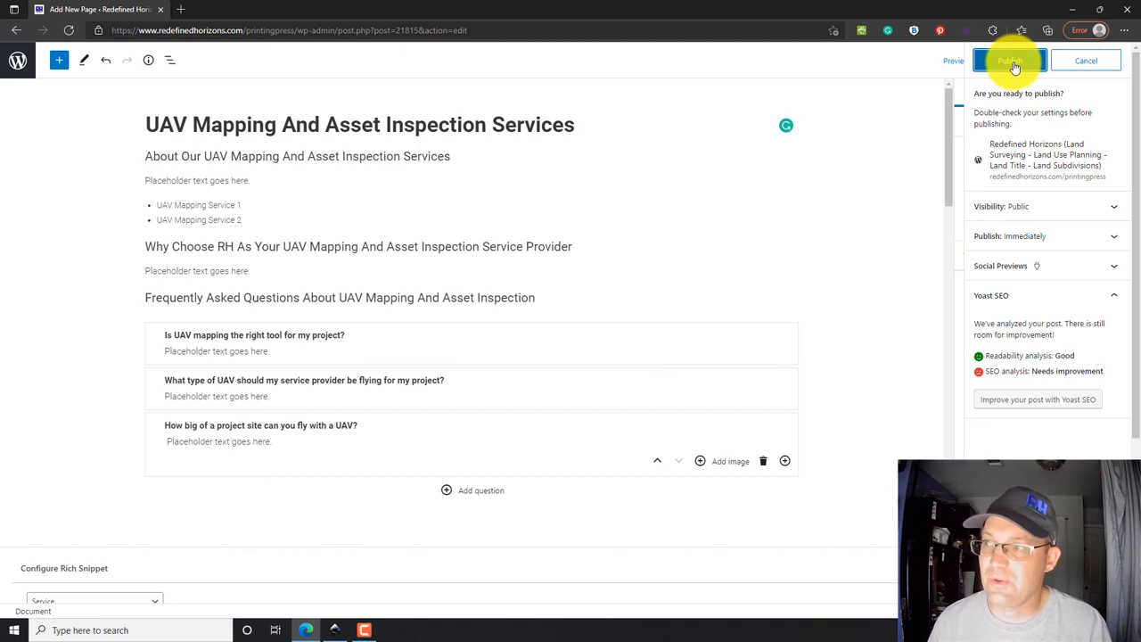
pyautogui.click(1009, 60)
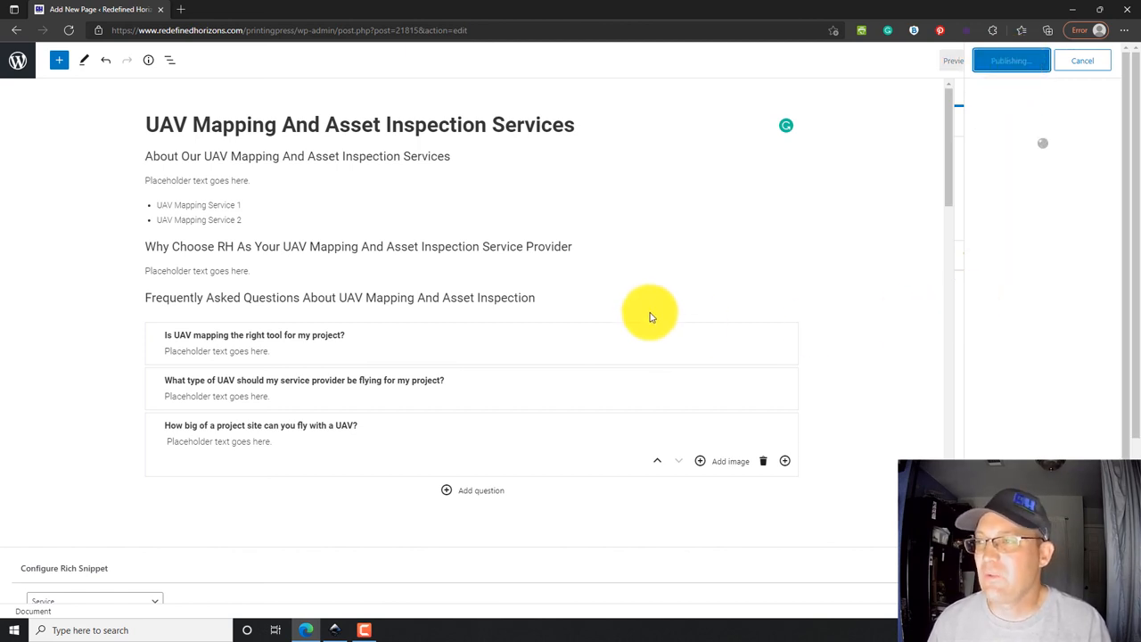
pyautogui.click(1010, 61)
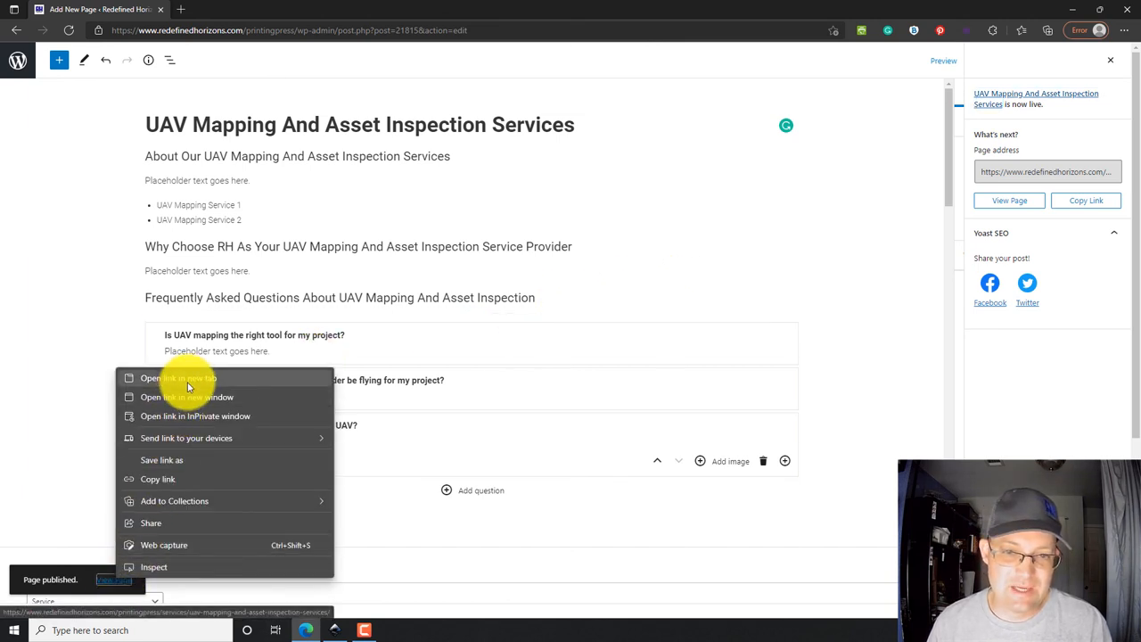
pyautogui.click(178, 378)
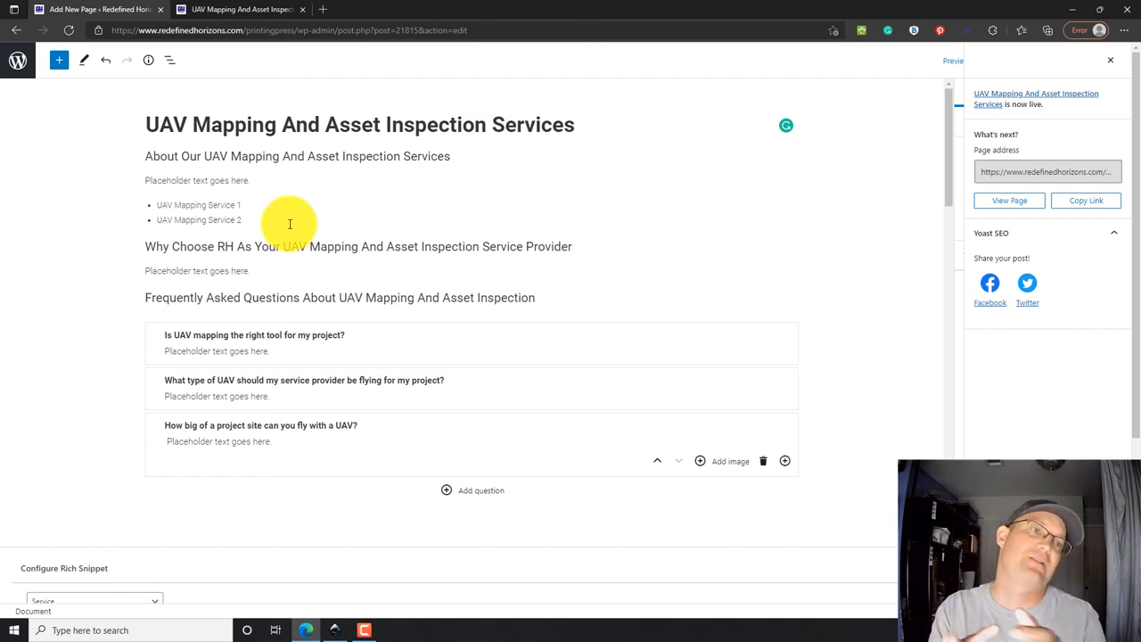
pyautogui.moveTo(365, 134)
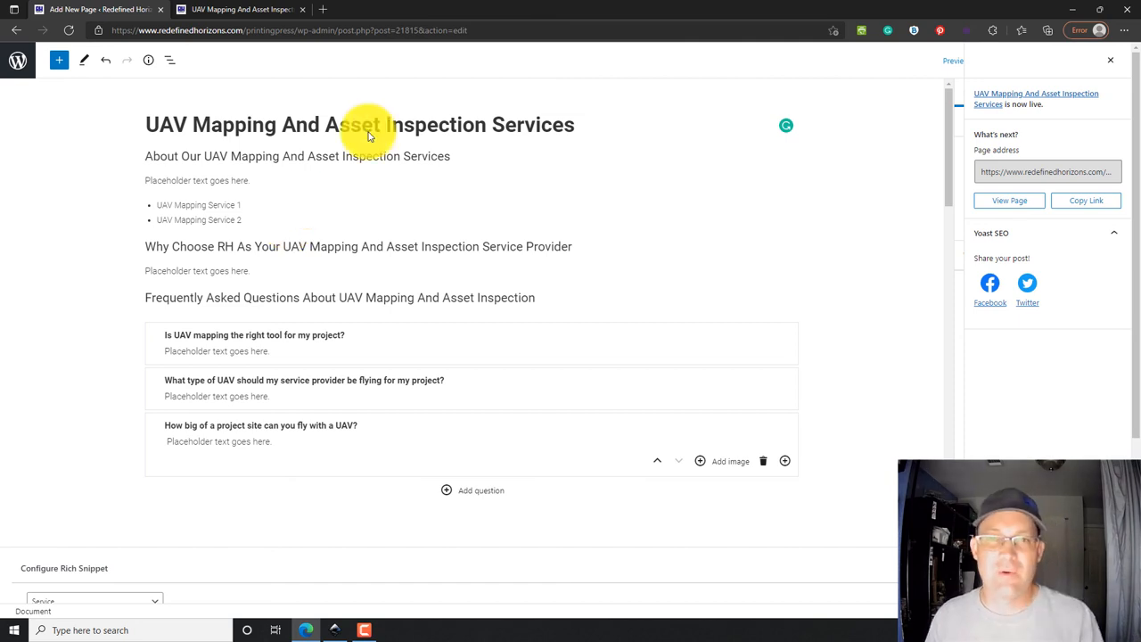
# Step: Switch to the live page tab and scroll through its content and service summary box
pyautogui.click(241, 9)
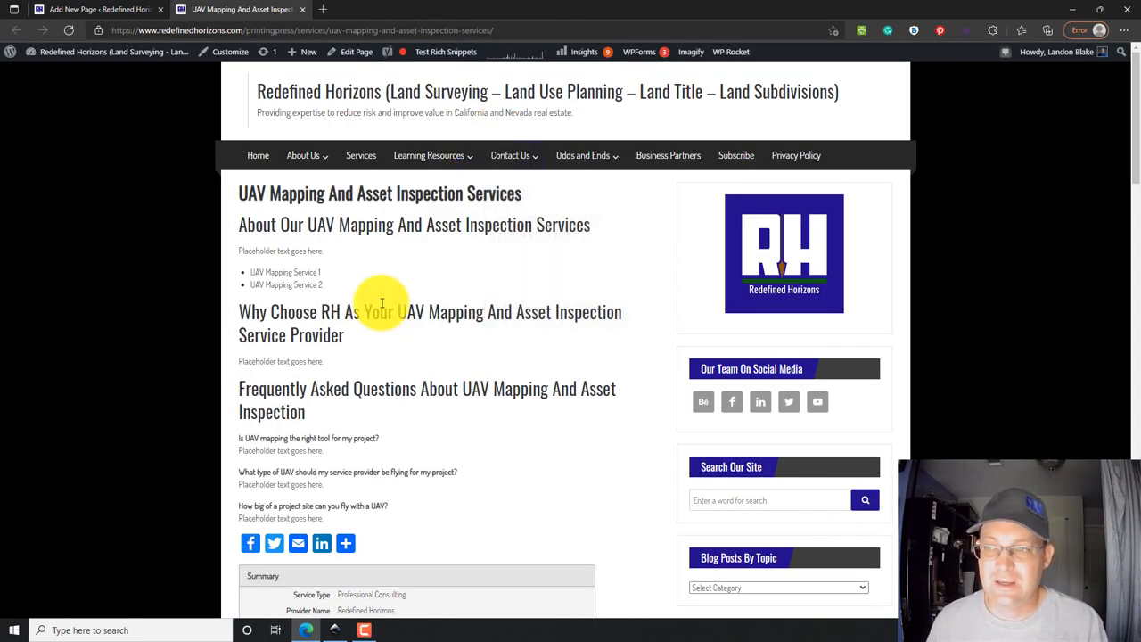
pyautogui.scroll(-3)
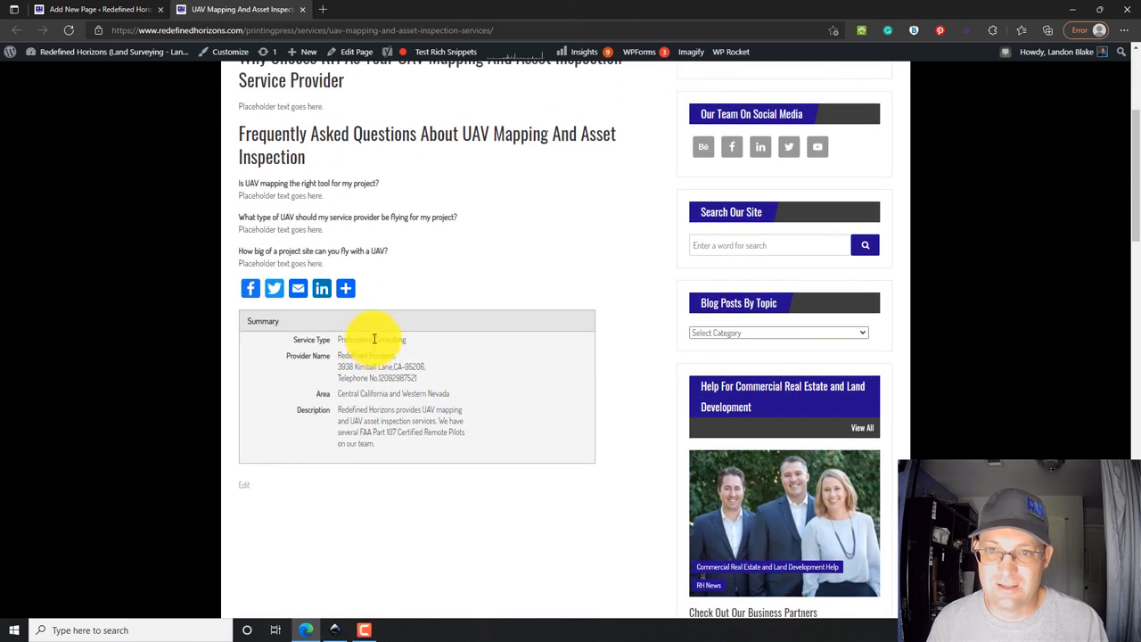
pyautogui.scroll(3)
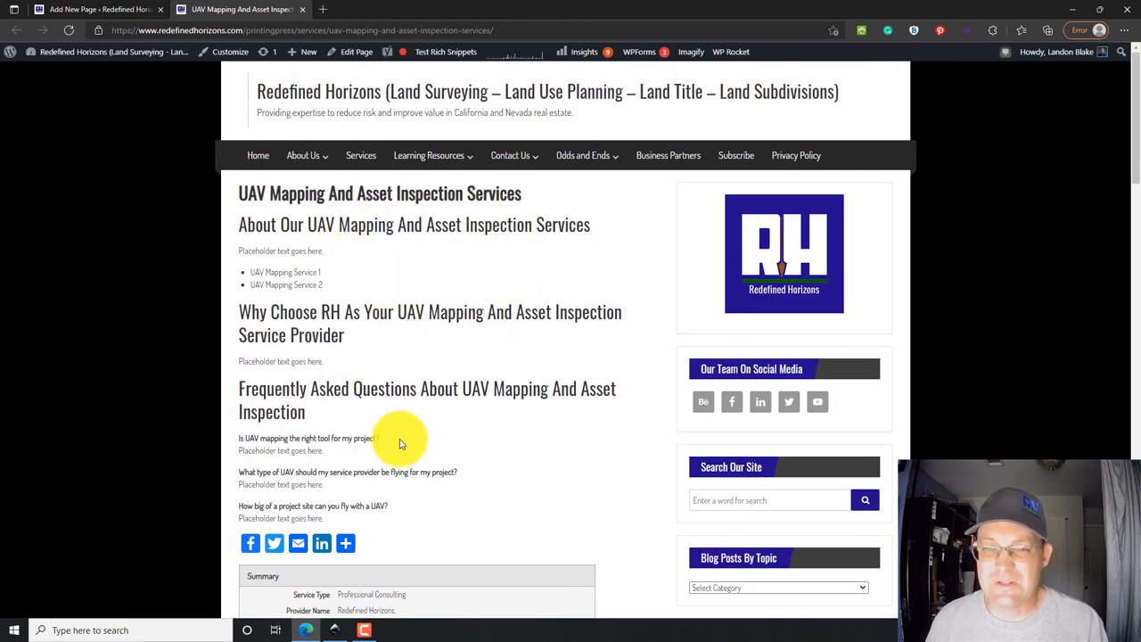
pyautogui.moveTo(467, 299)
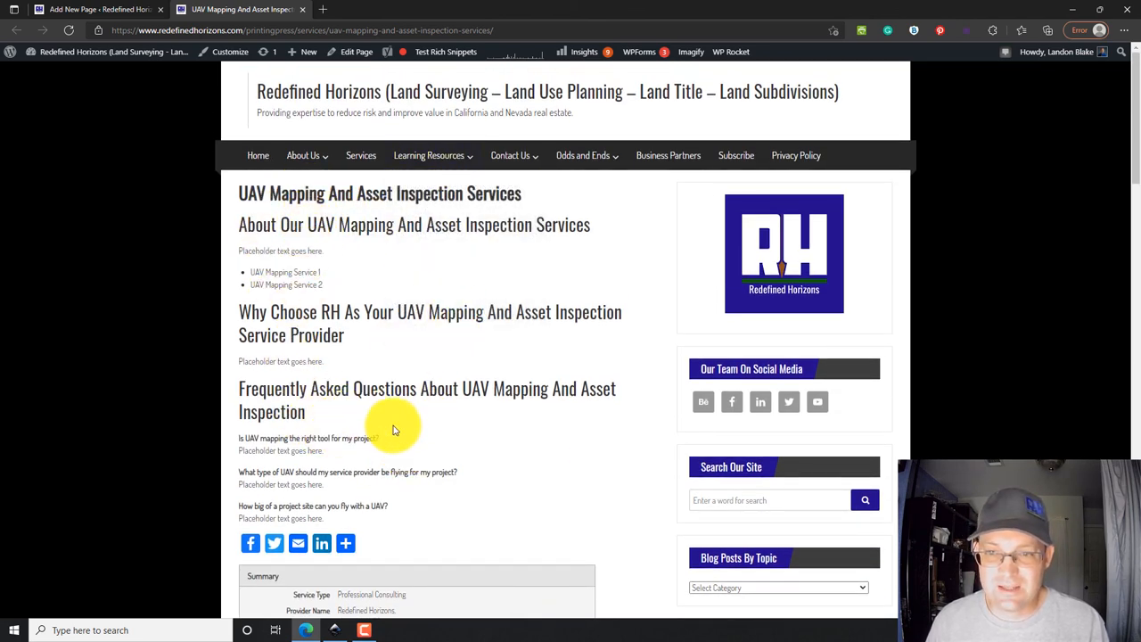
pyautogui.scroll(-3)
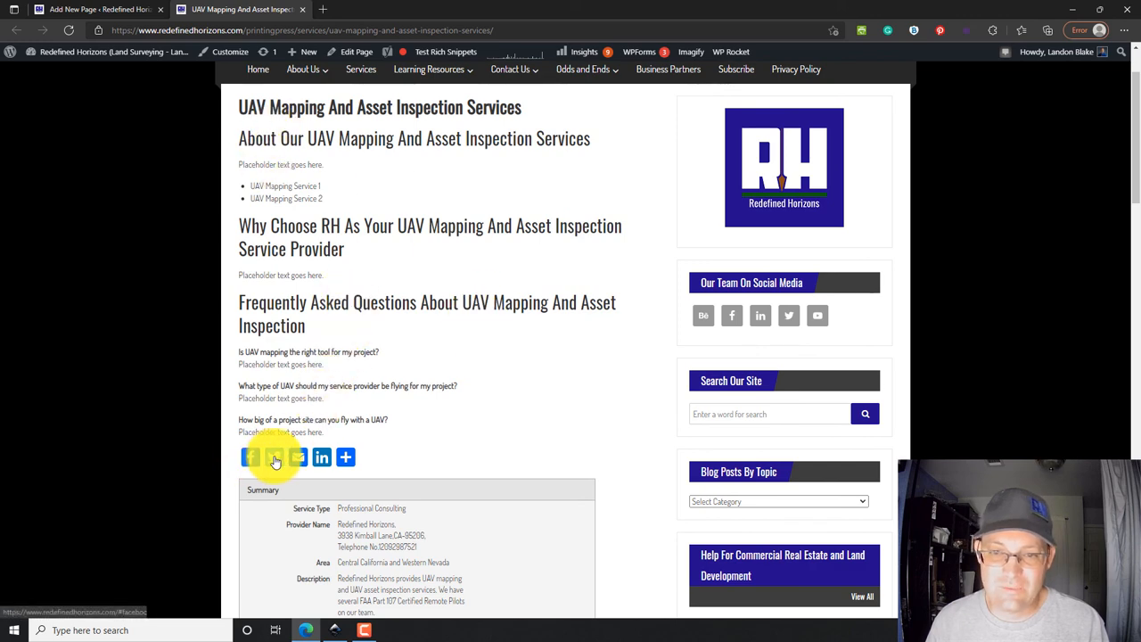
# Step: Expand the share options, try sharing to LinkedIn, then close the sharing popup
pyautogui.click(345, 457)
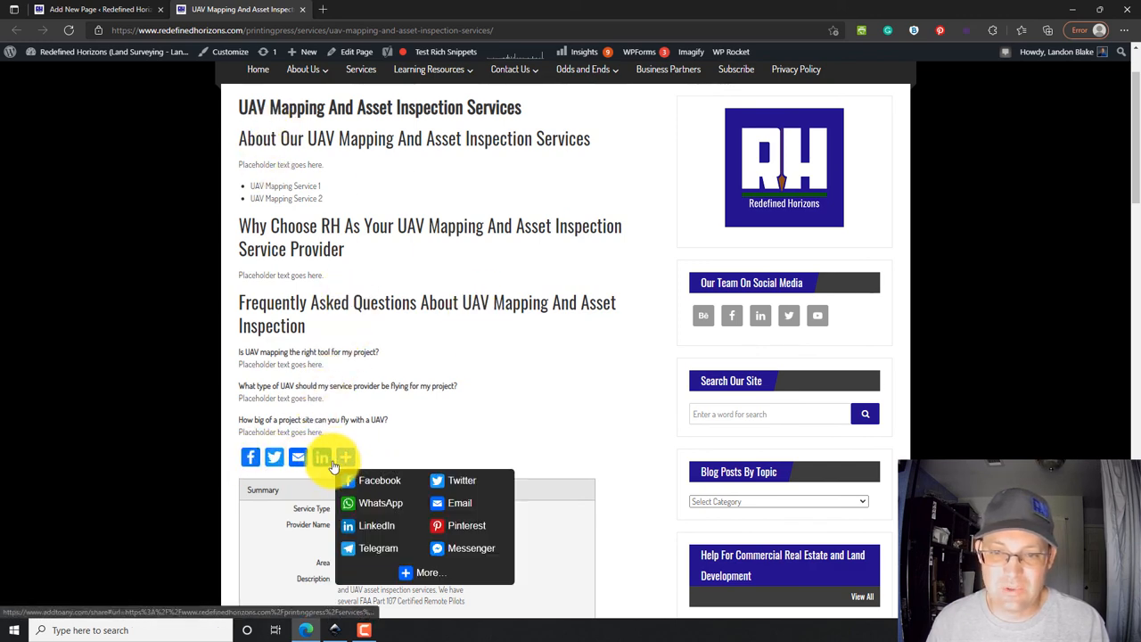
pyautogui.click(377, 524)
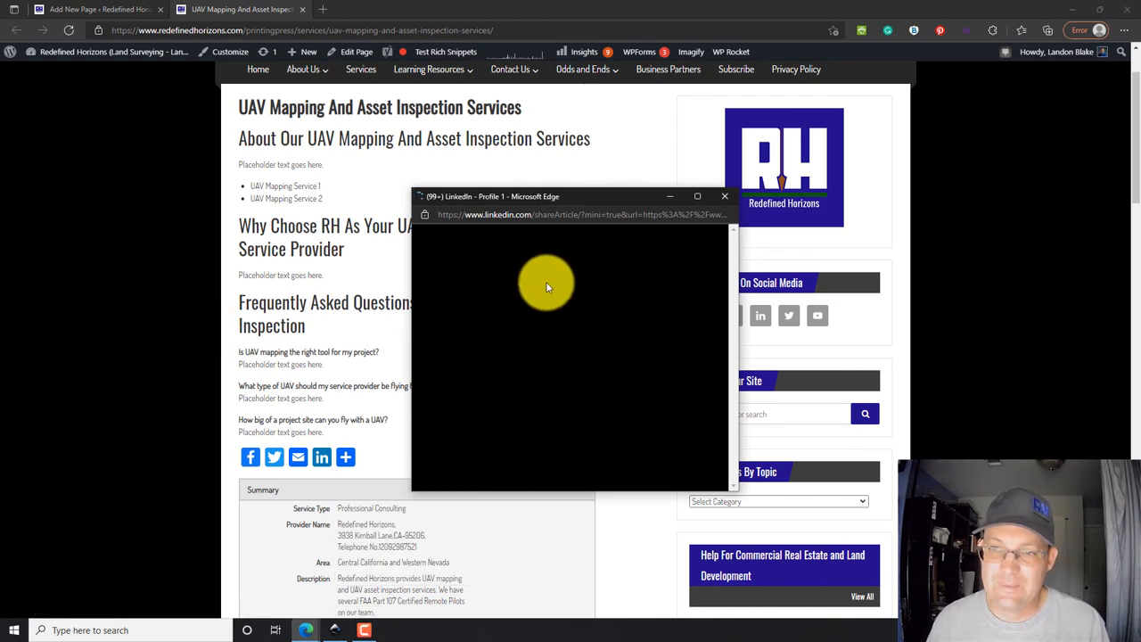
pyautogui.click(724, 196)
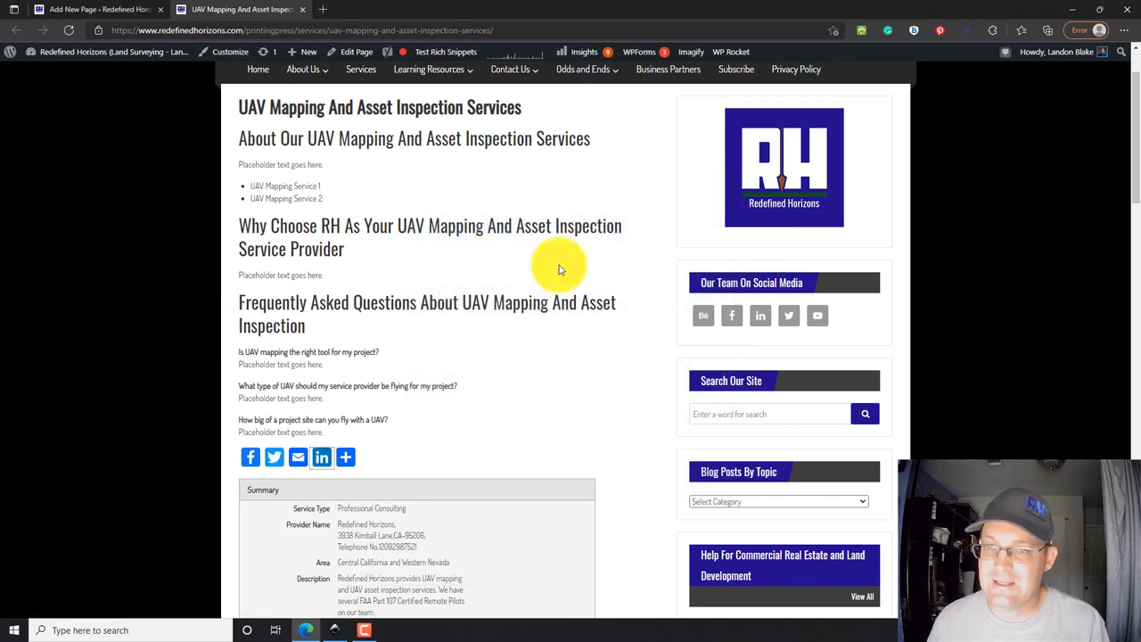
pyautogui.scroll(3)
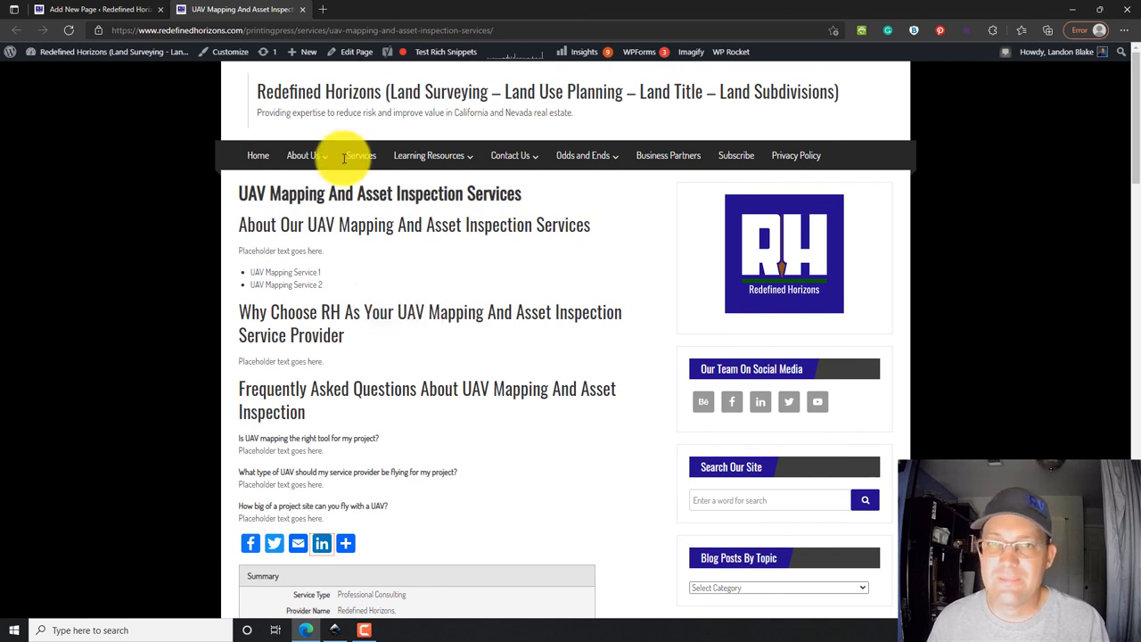
pyautogui.moveTo(82, 259)
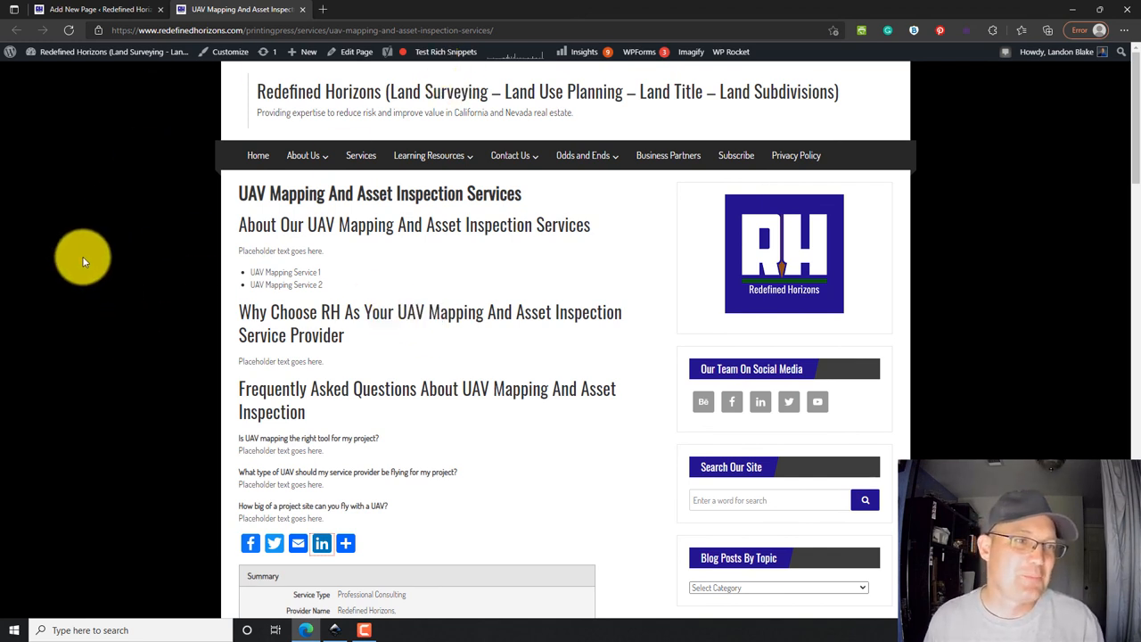